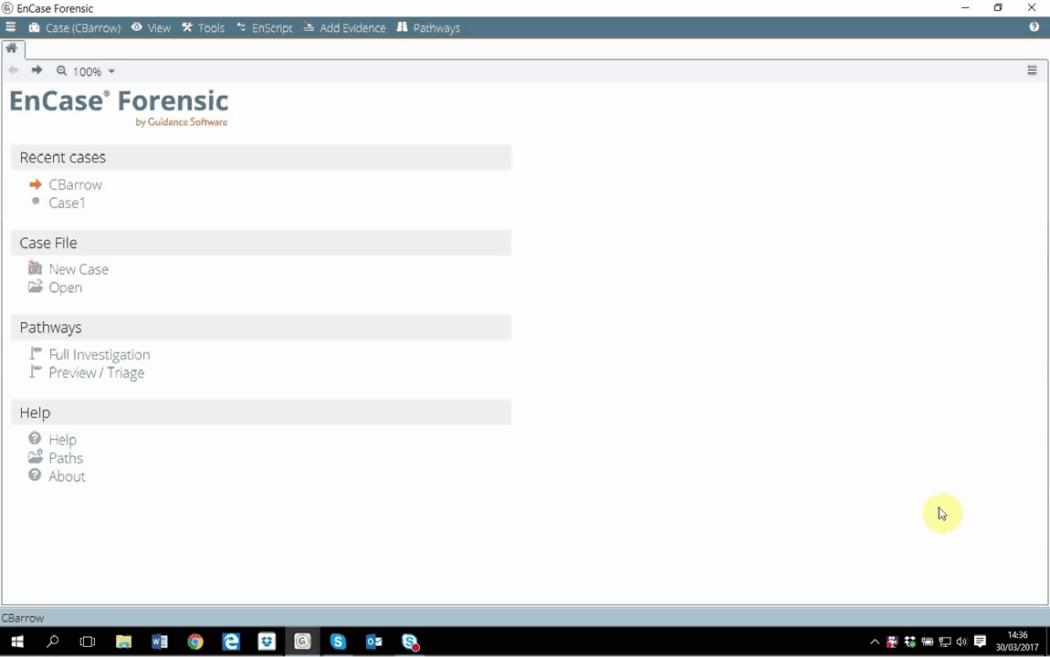
mouse_move(894, 492)
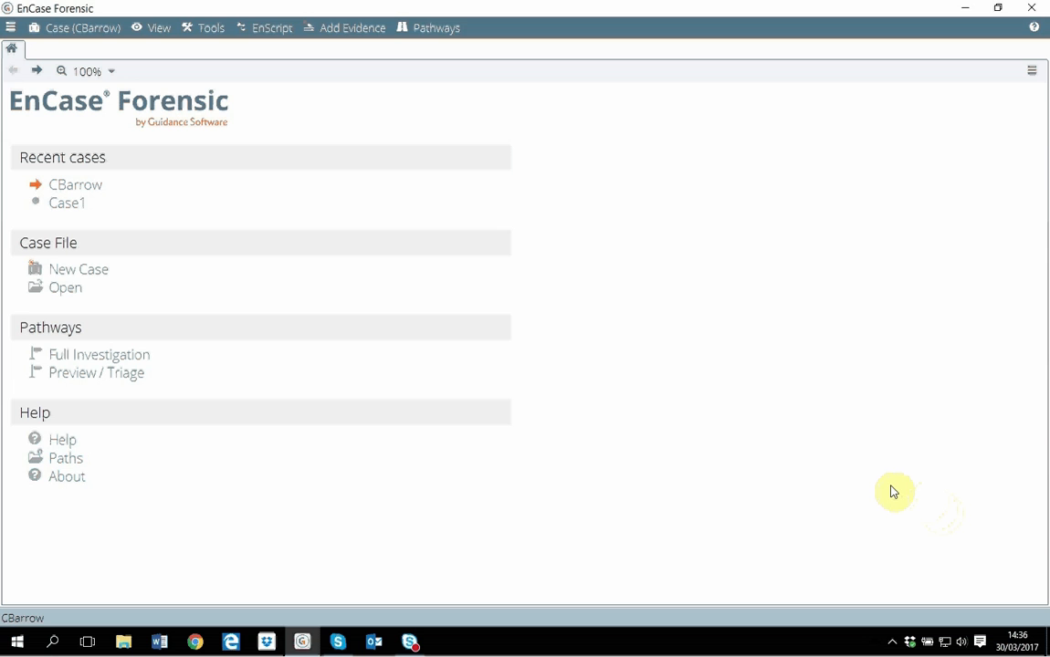
mouse_move(884, 483)
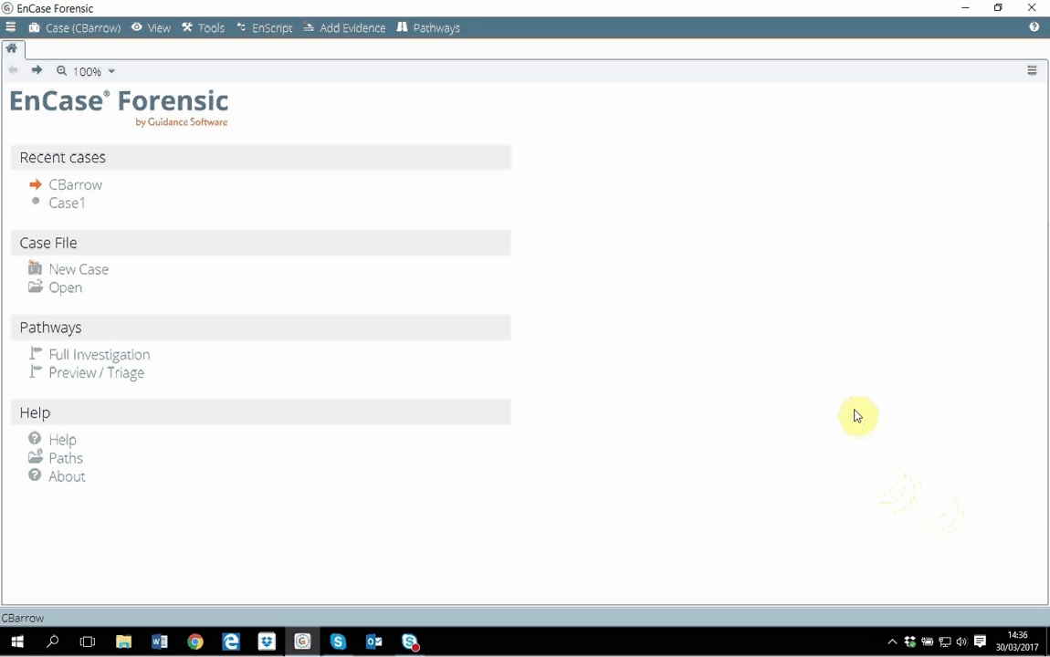
mouse_move(849, 392)
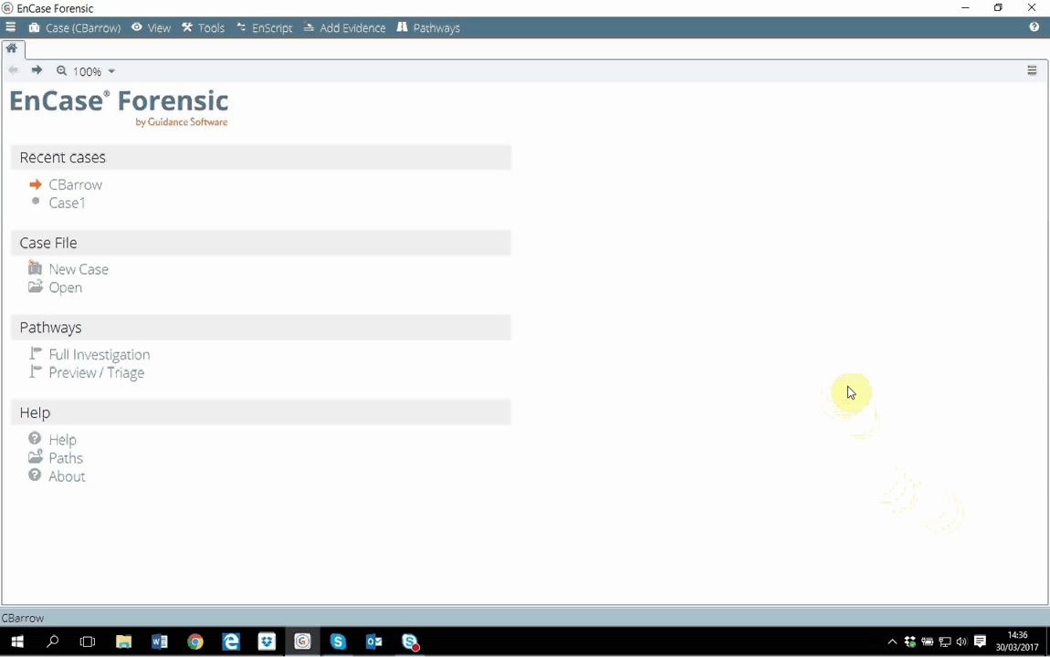
mouse_move(604, 334)
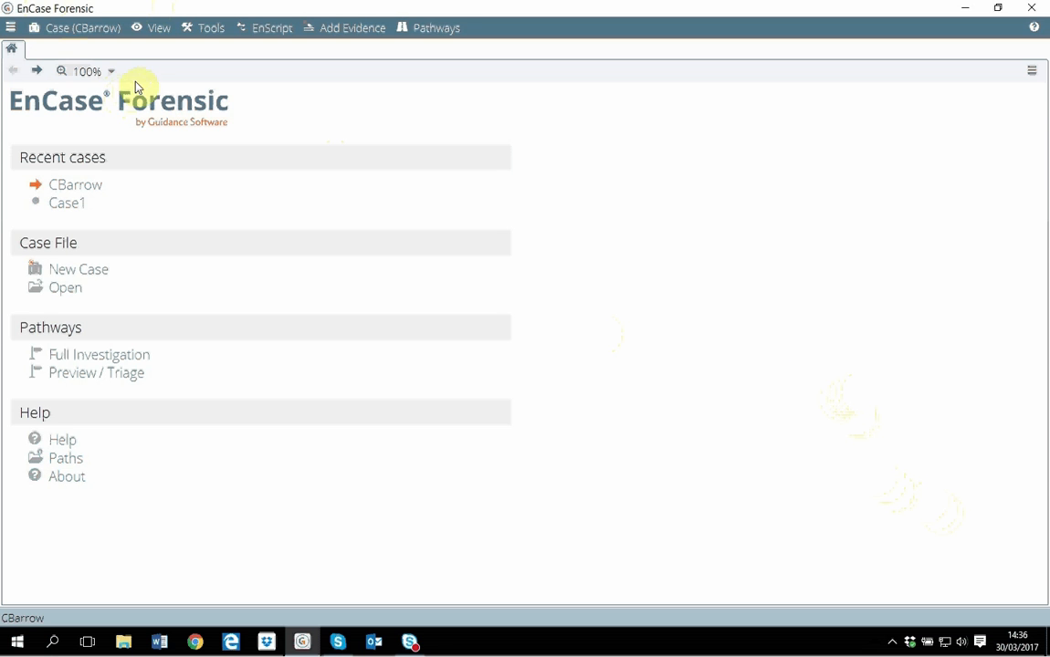
mouse_move(339, 115)
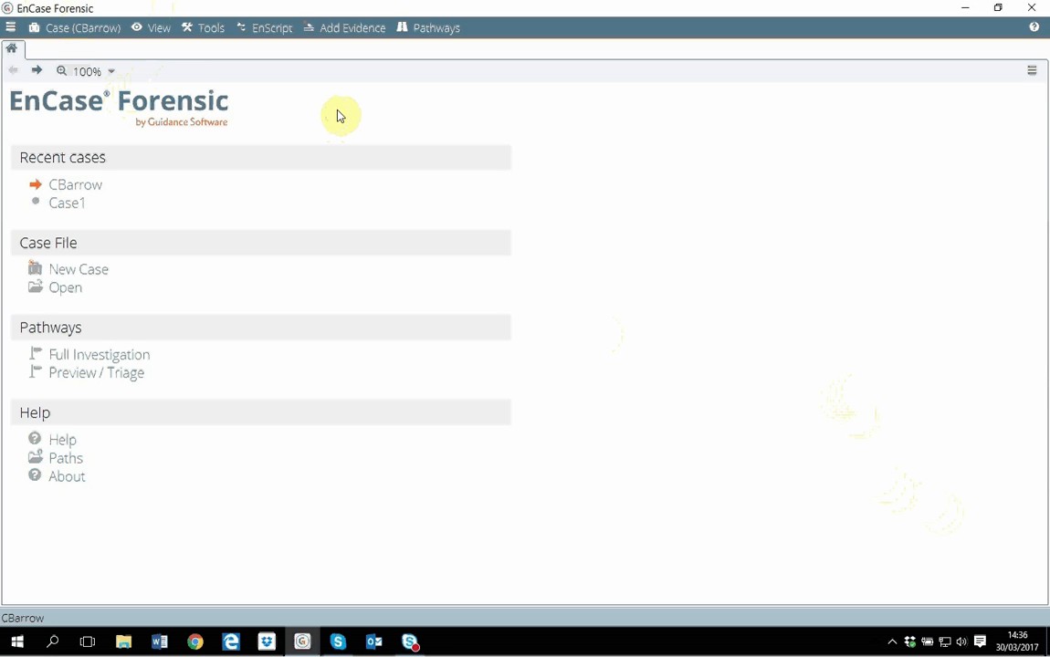
mouse_move(307, 137)
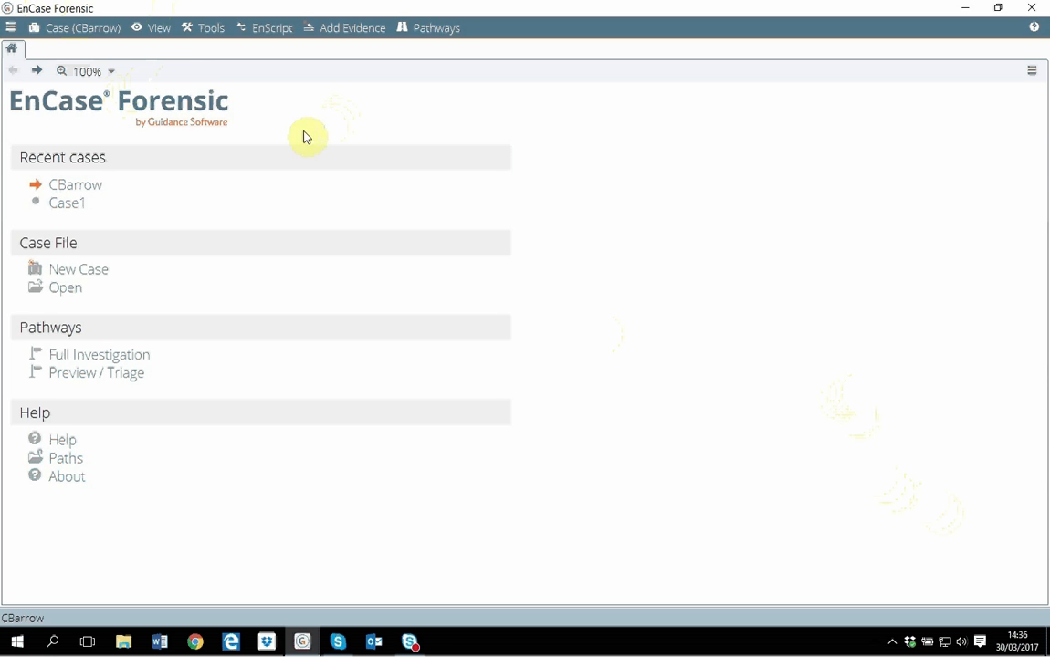
mouse_move(99, 260)
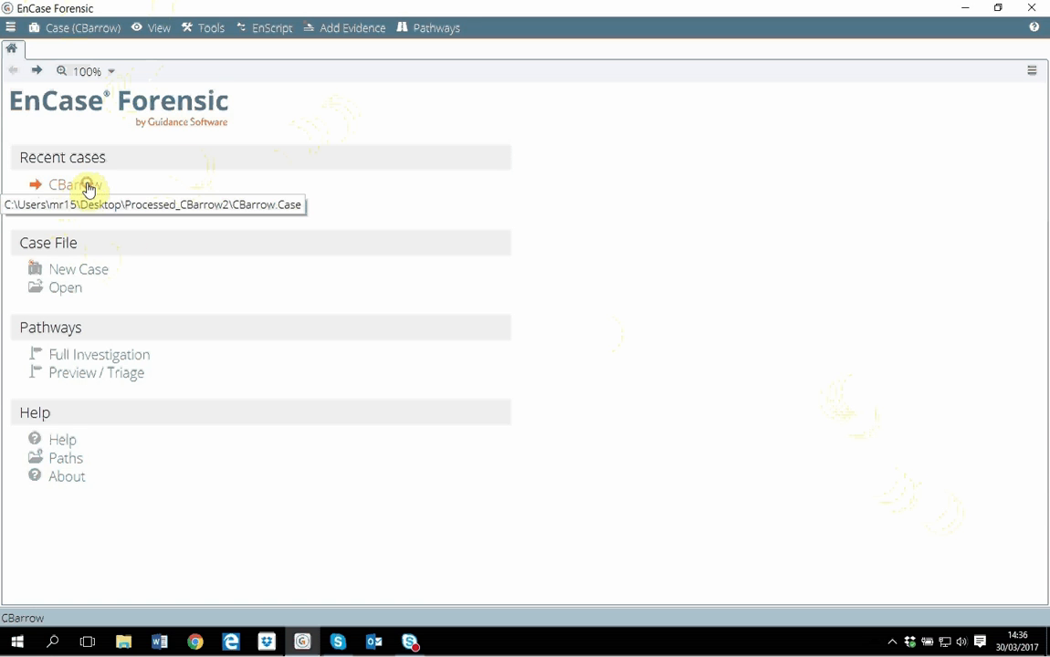
- Open the CBarrow case from Recent cases and show its home page
left_click(66, 184)
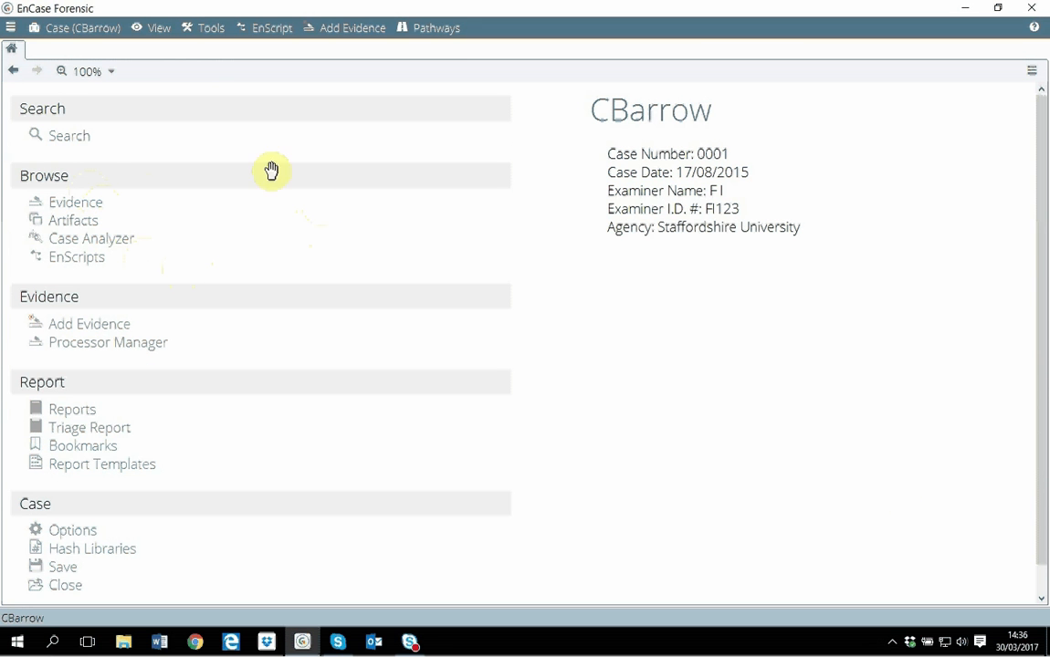
mouse_move(73, 201)
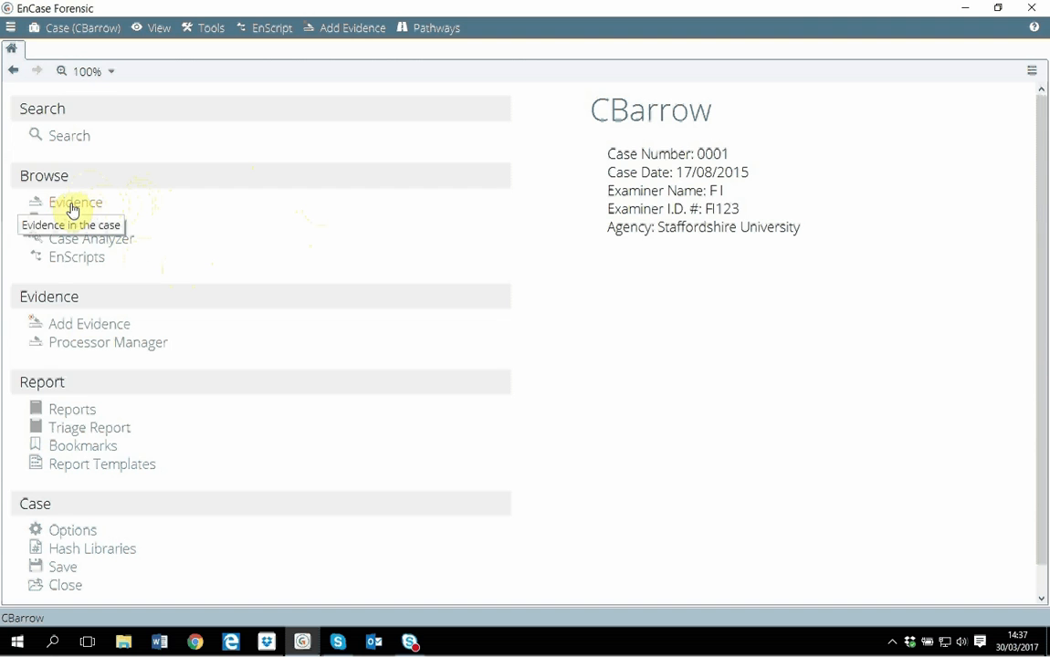
left_click(77, 202)
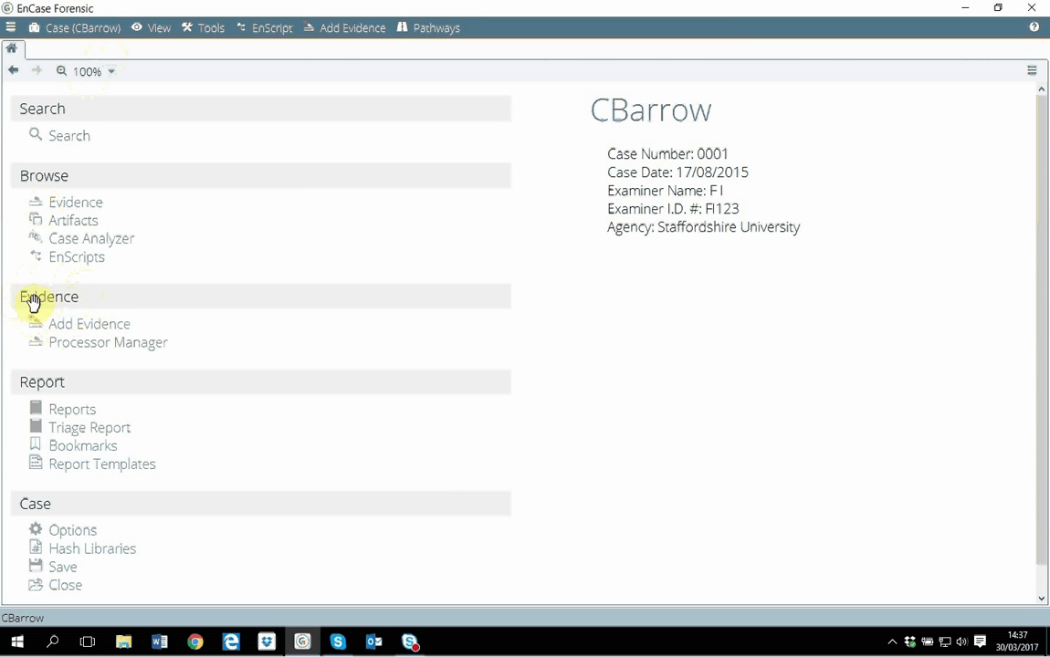
mouse_move(89, 329)
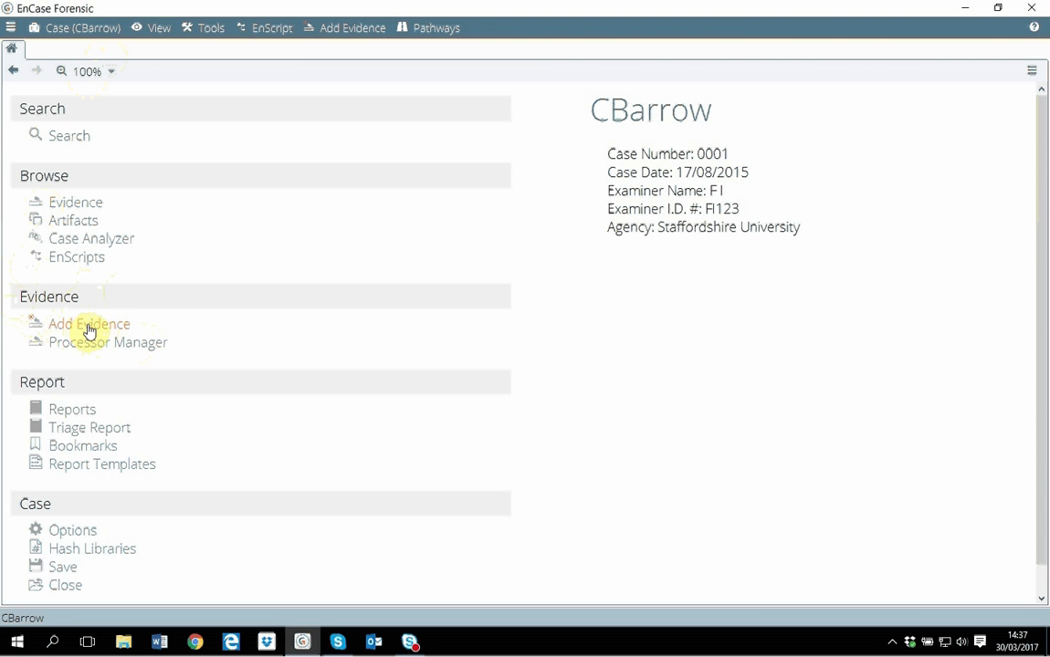
mouse_move(105, 333)
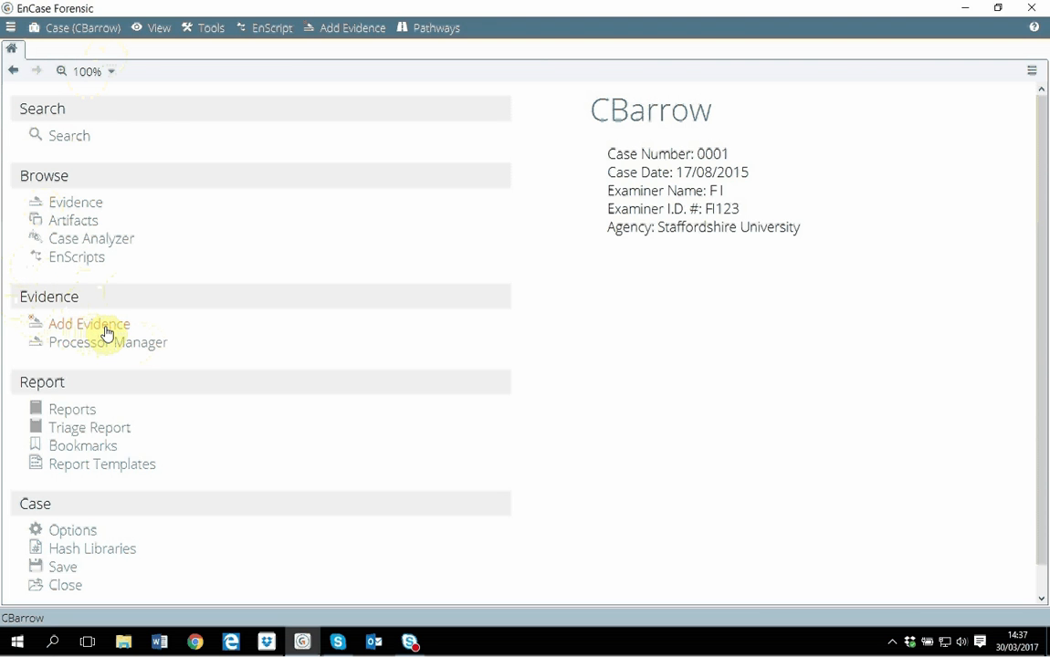
left_click(88, 325)
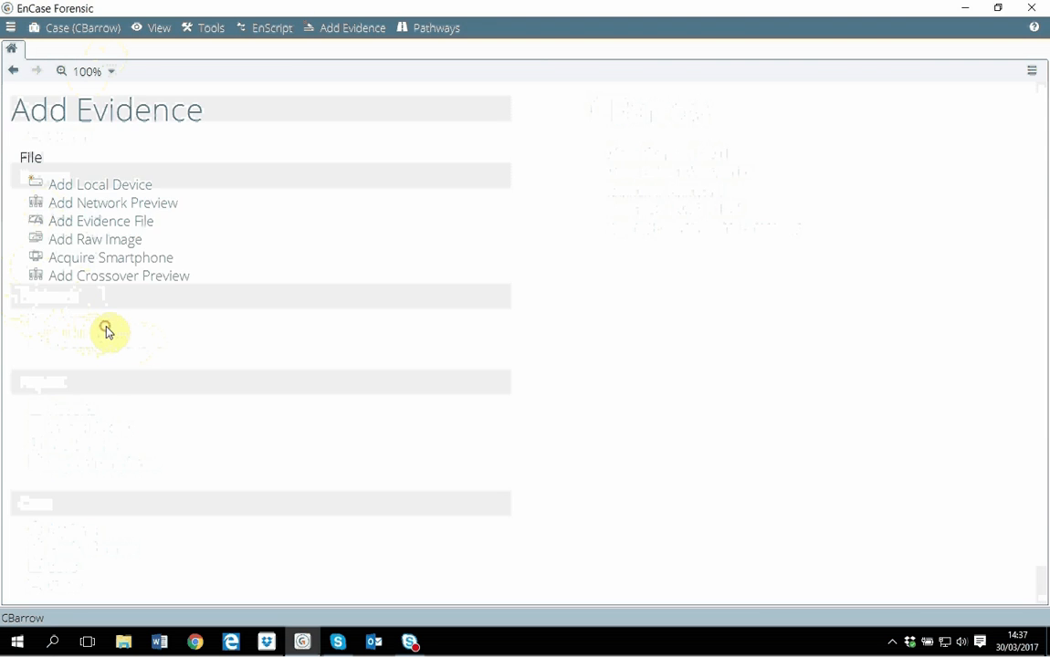
mouse_move(239, 280)
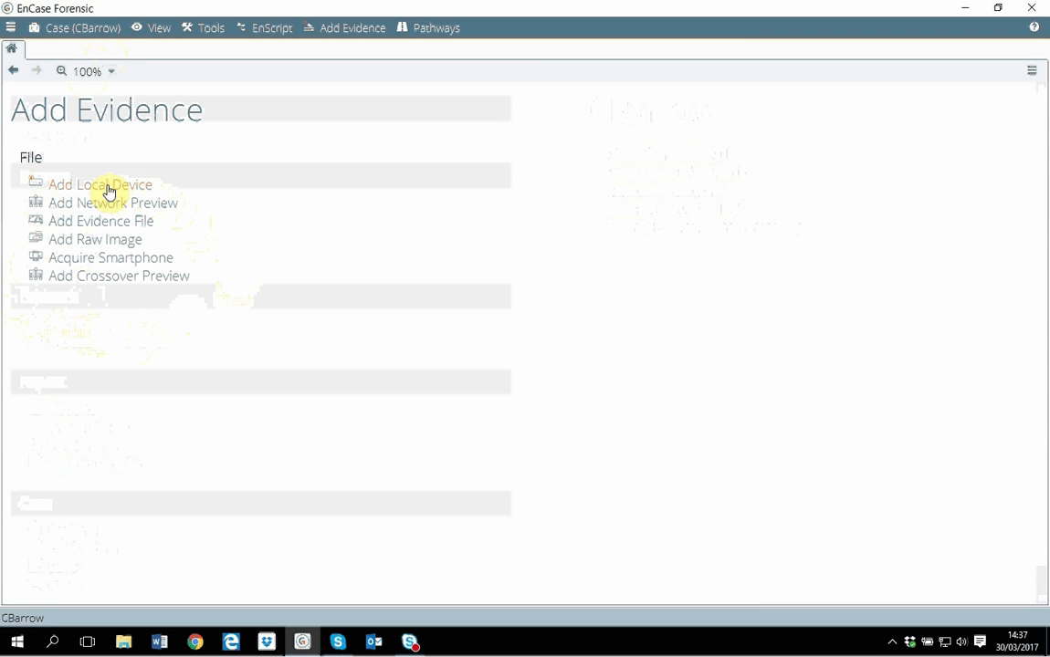
mouse_move(128, 196)
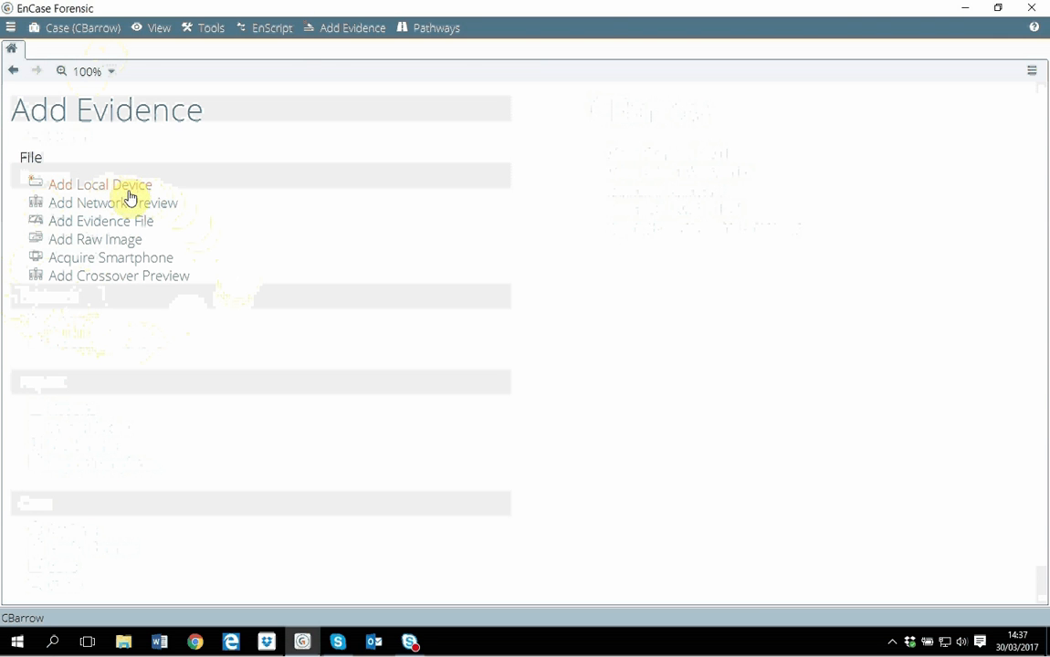
mouse_move(217, 239)
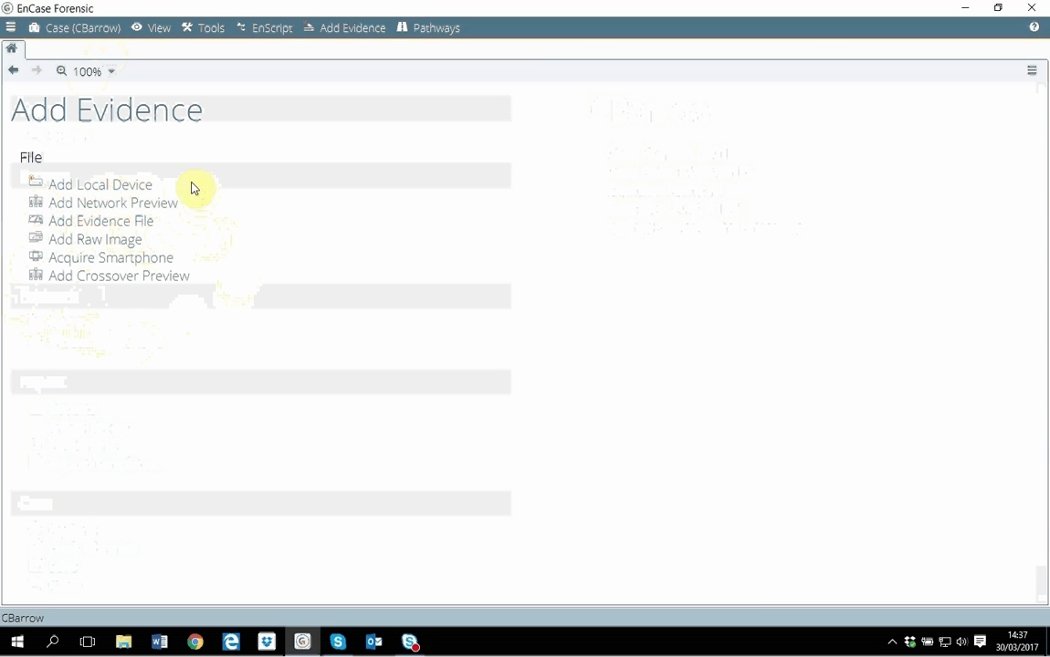
mouse_move(157, 236)
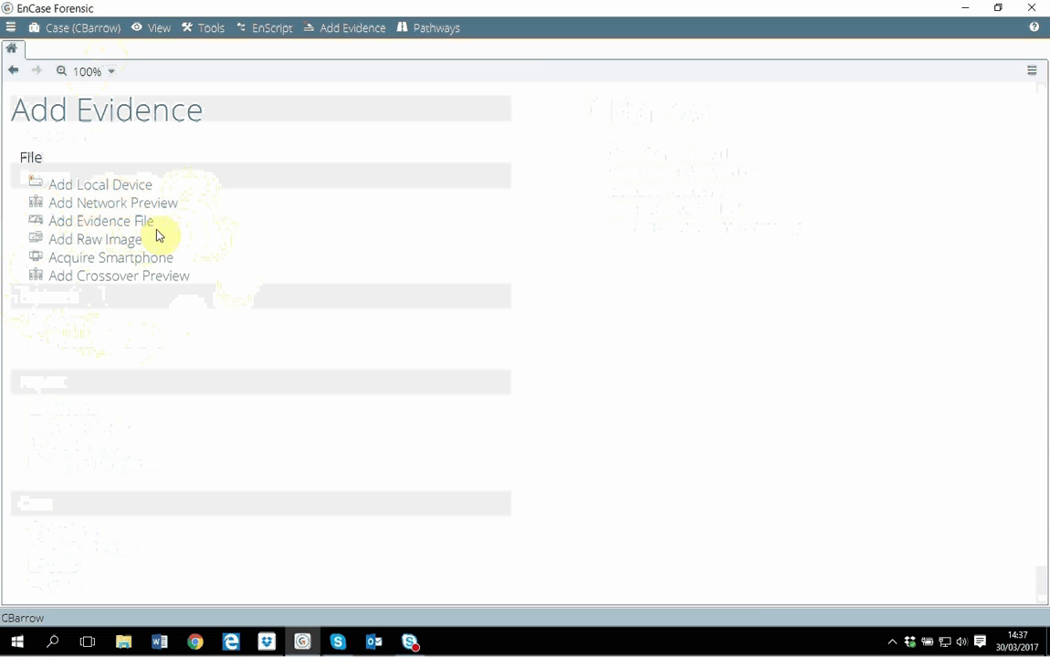
mouse_move(101, 220)
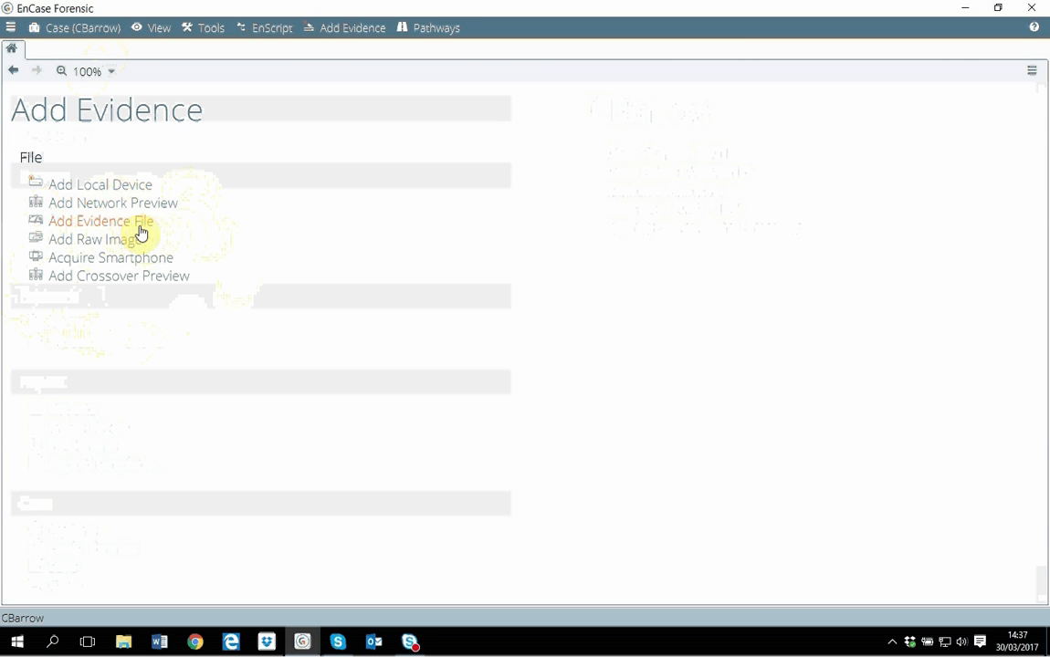
mouse_move(110, 192)
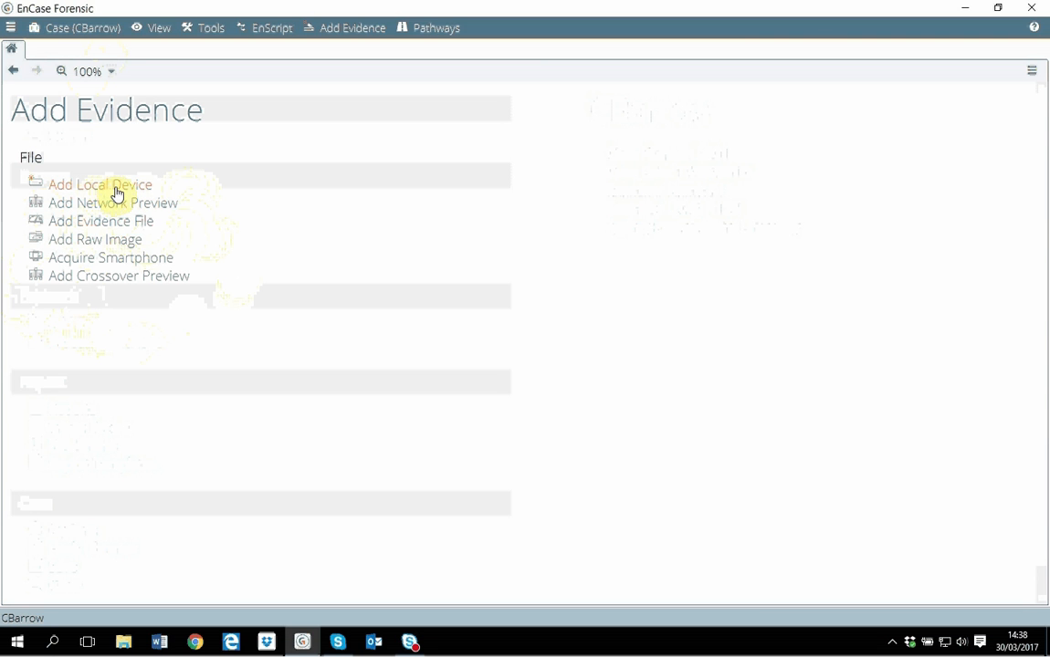
mouse_move(128, 194)
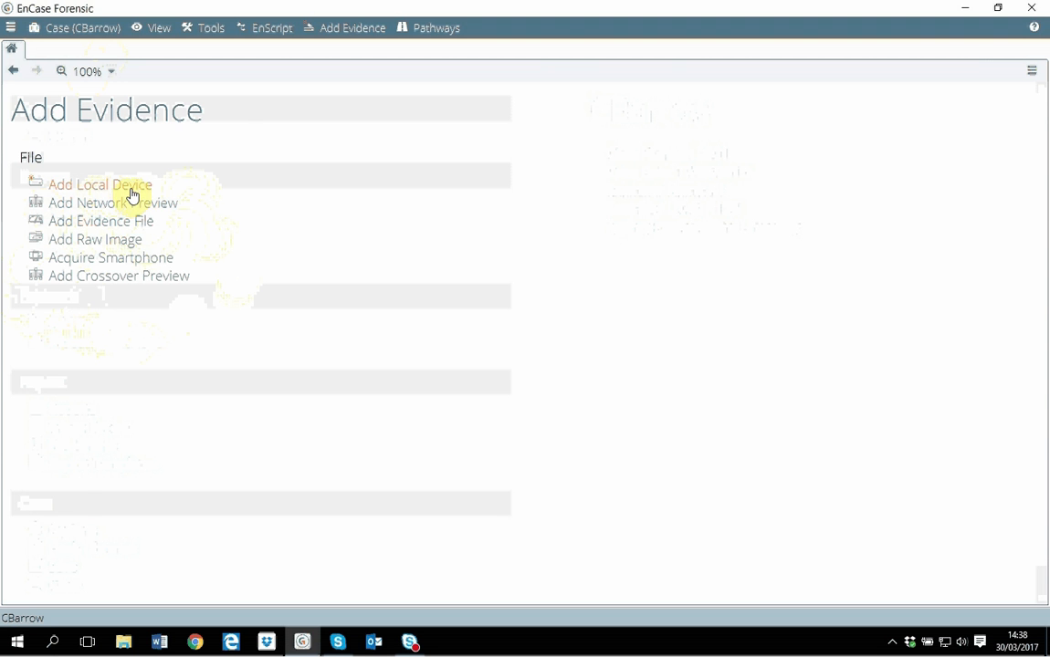
- Start adding a local device, leaving Detect Tableau Hardware enabled
left_click(101, 185)
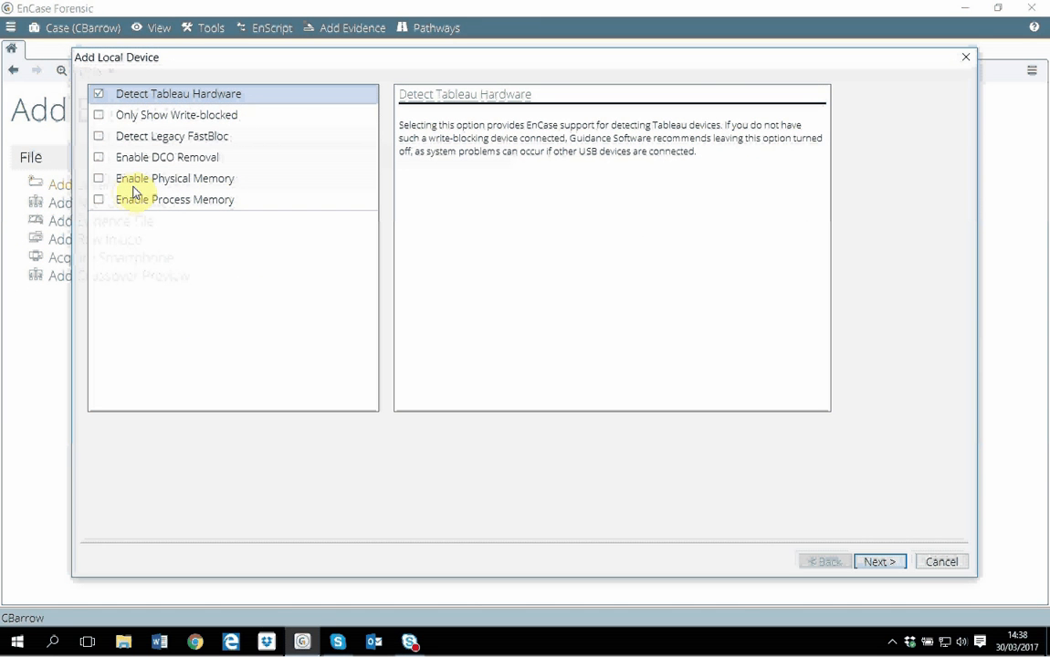
mouse_move(265, 126)
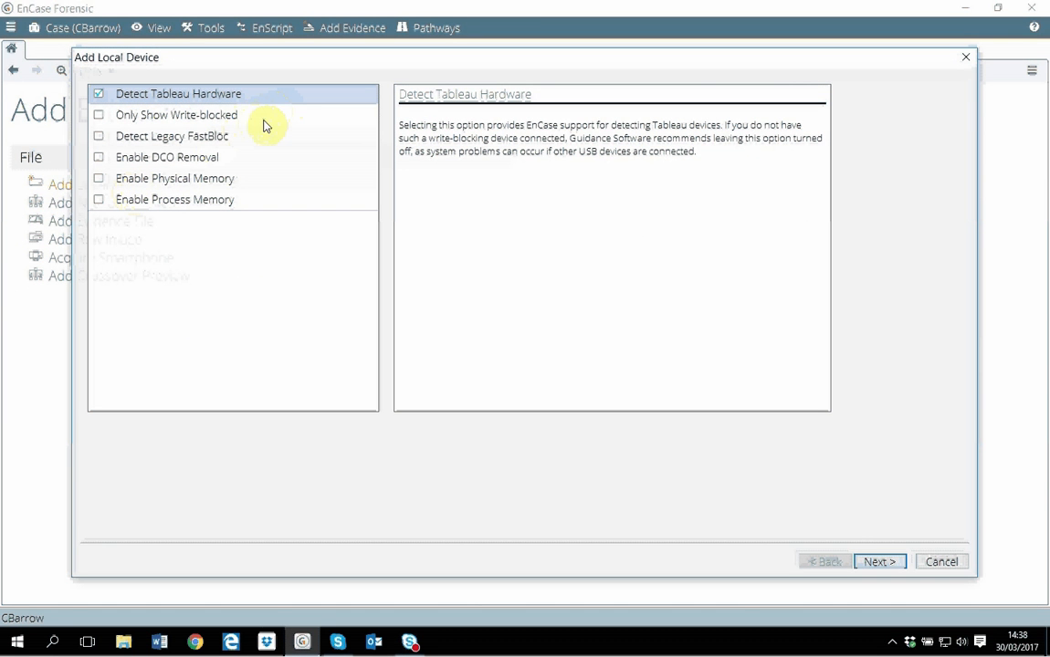
mouse_move(251, 152)
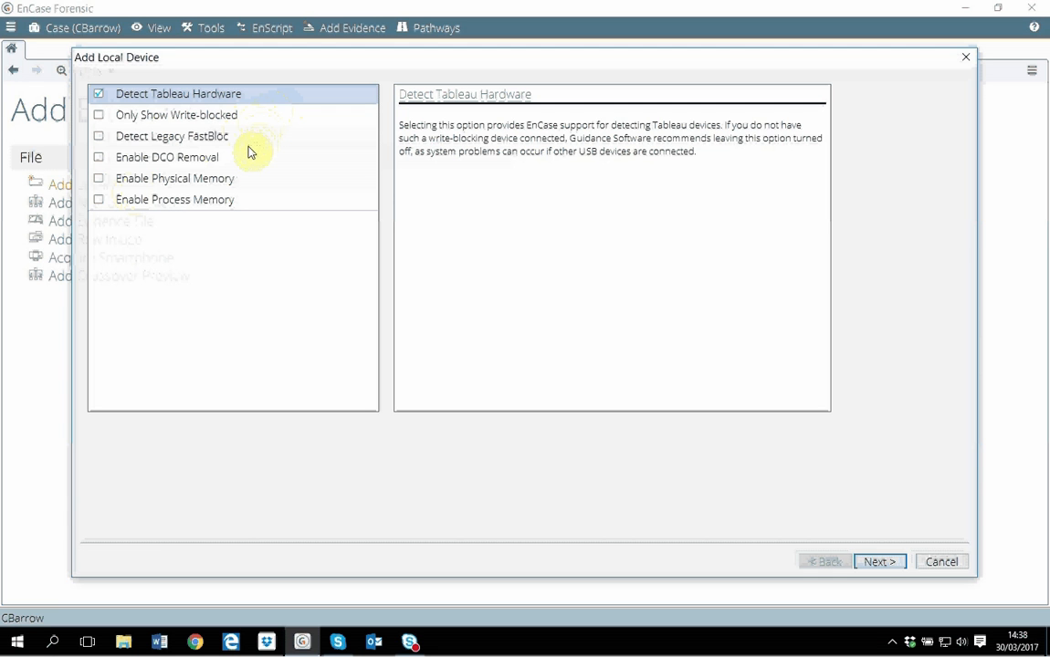
mouse_move(128, 146)
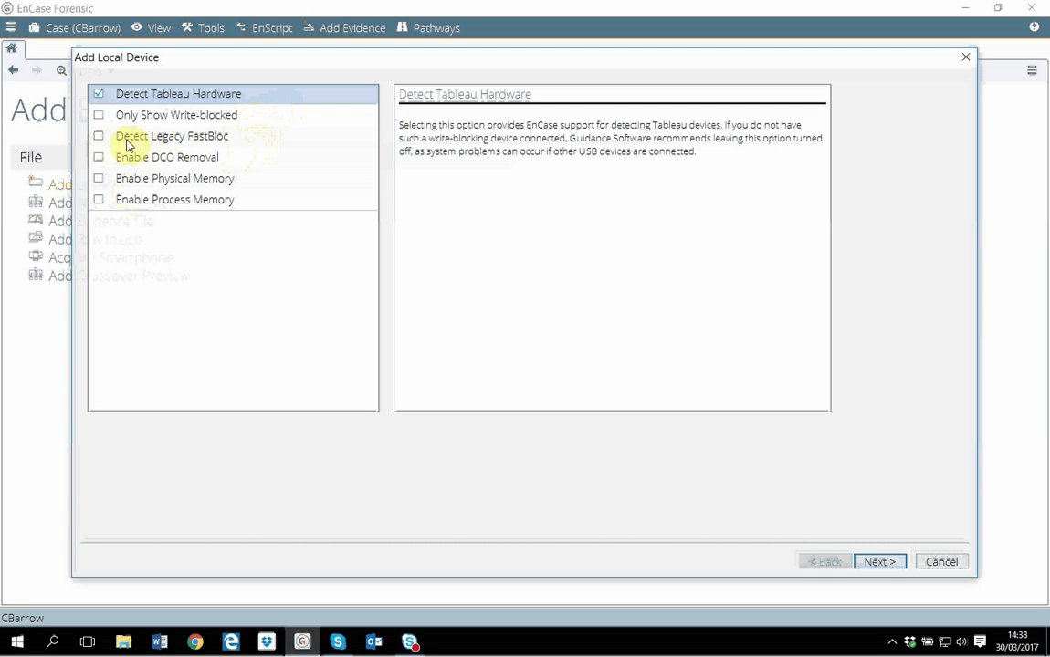
mouse_move(224, 151)
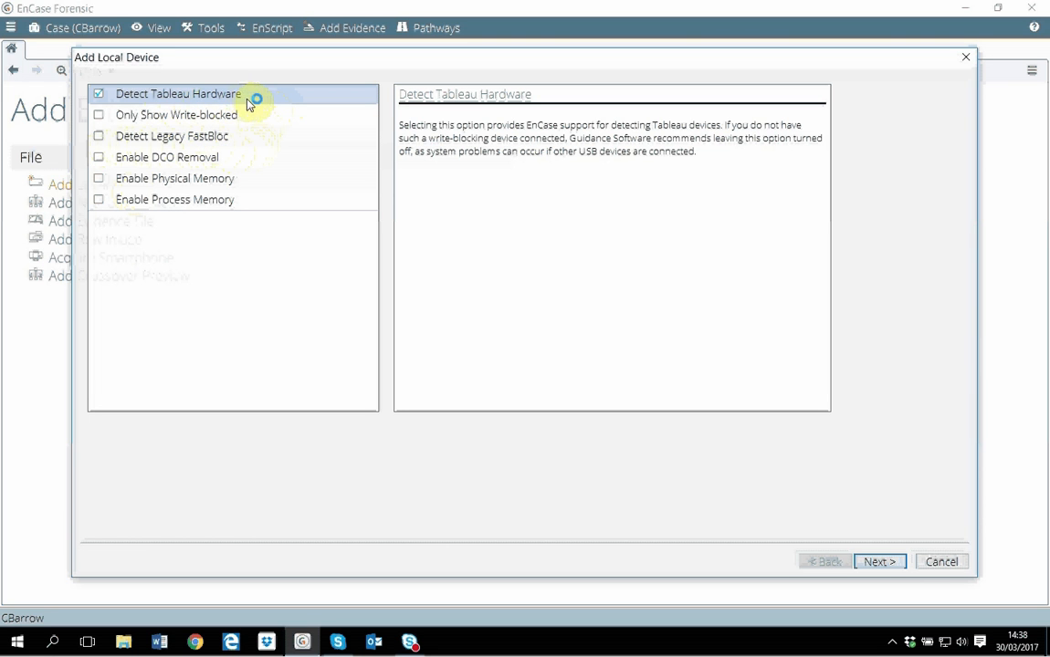
mouse_move(226, 103)
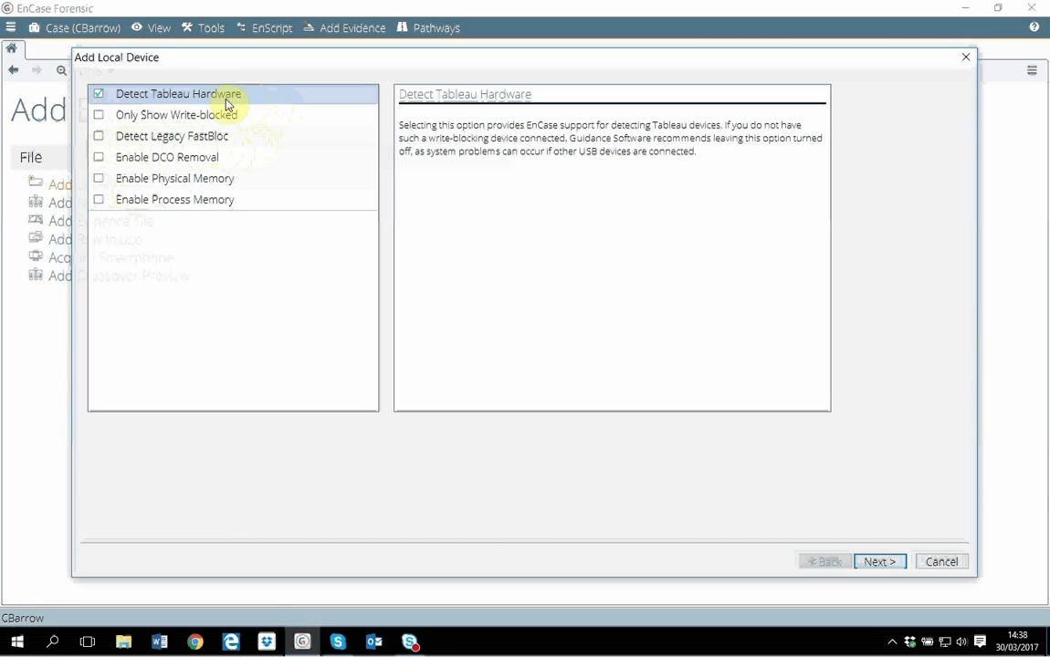
mouse_move(136, 165)
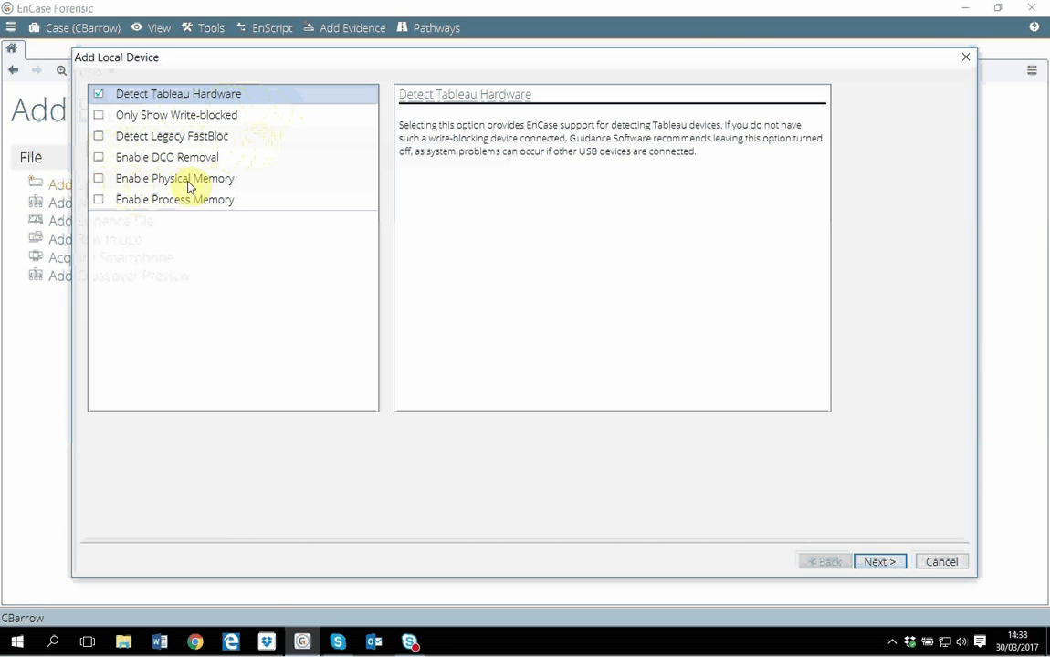
mouse_move(219, 200)
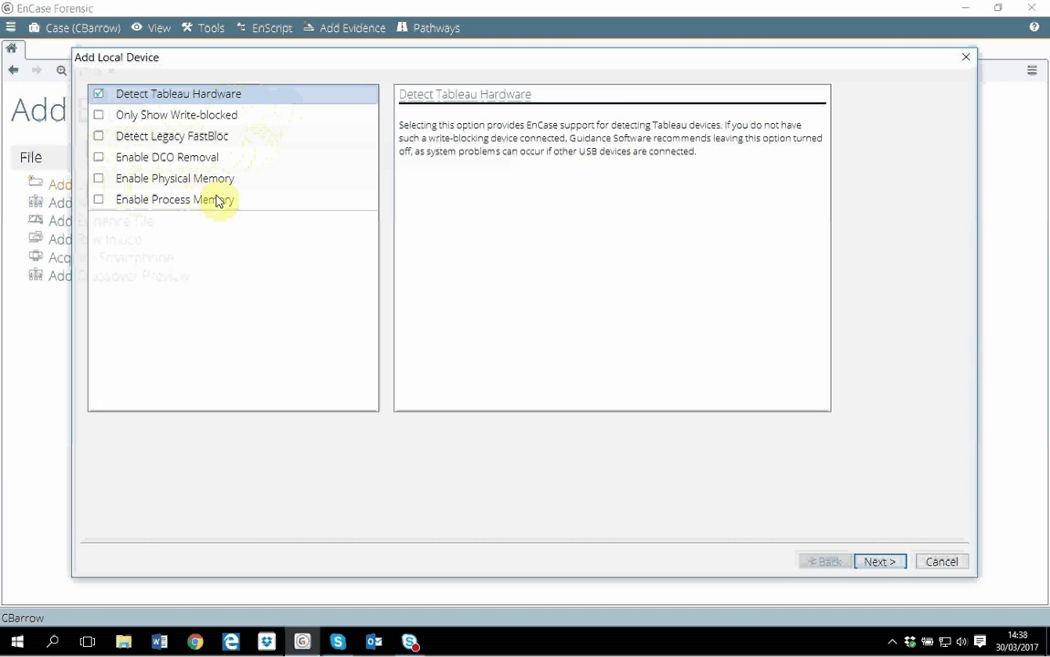
mouse_move(229, 178)
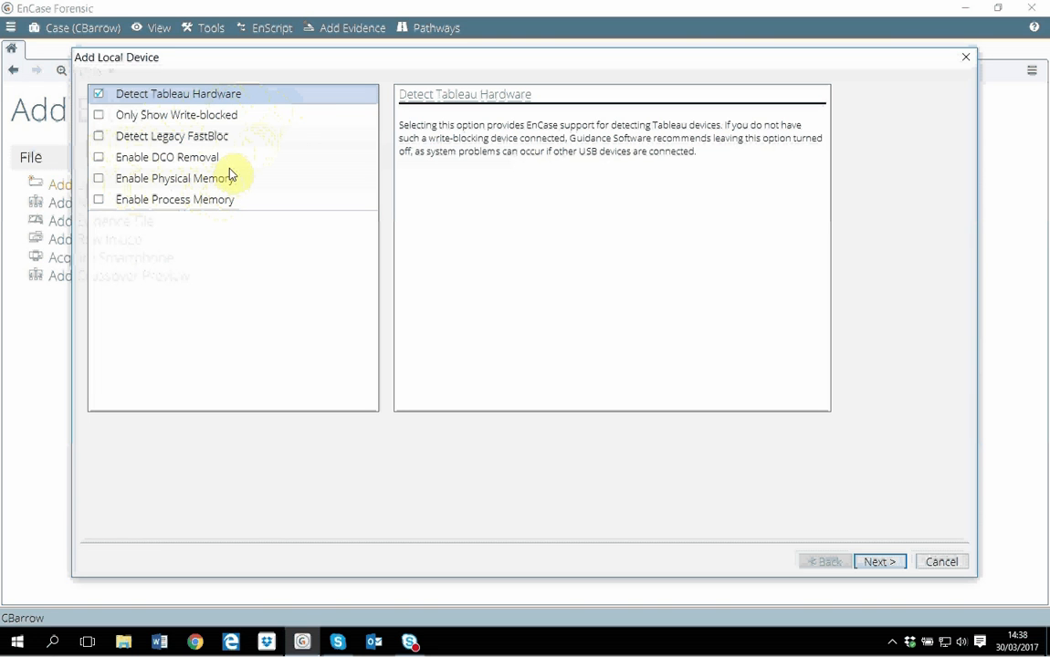
mouse_move(294, 122)
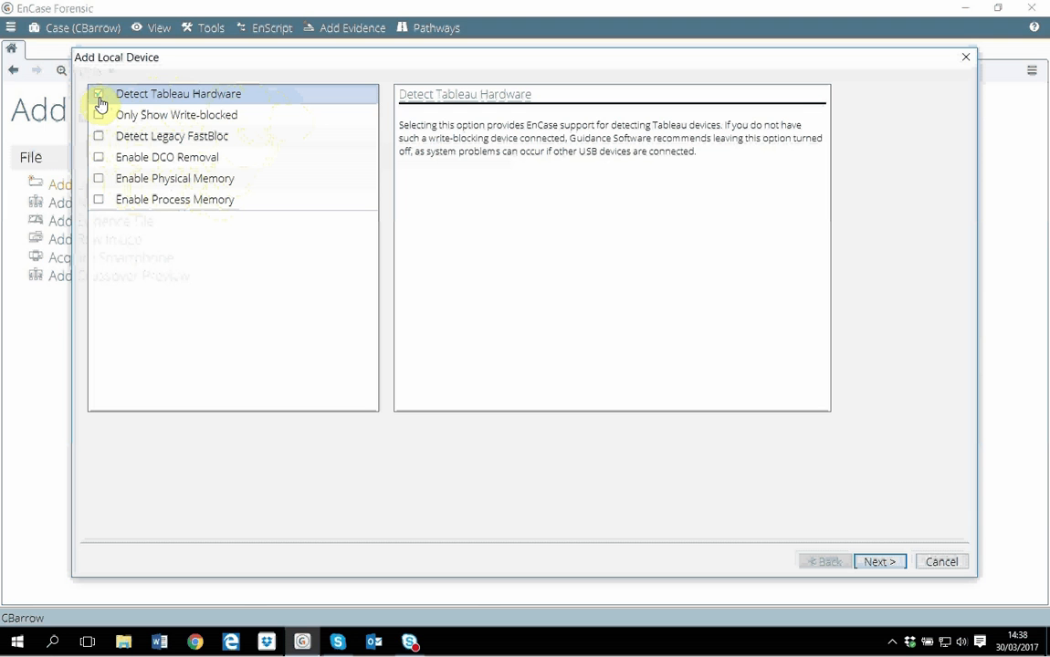
left_click(98, 94)
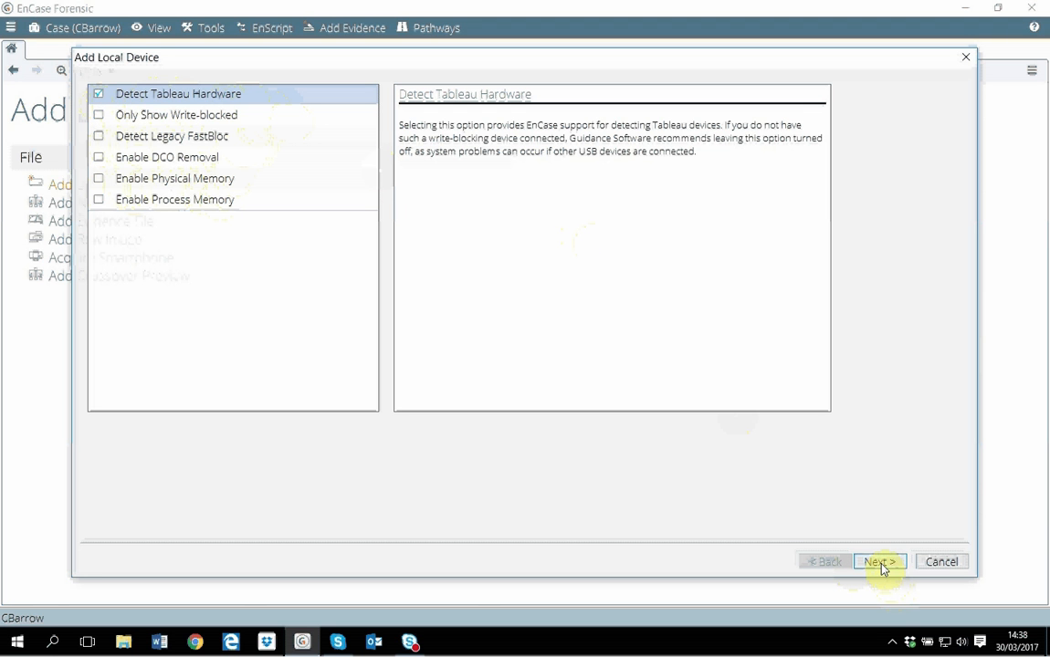
- Advance to the Local Devices list and tick the 3.7 GB drive I
left_click(876, 562)
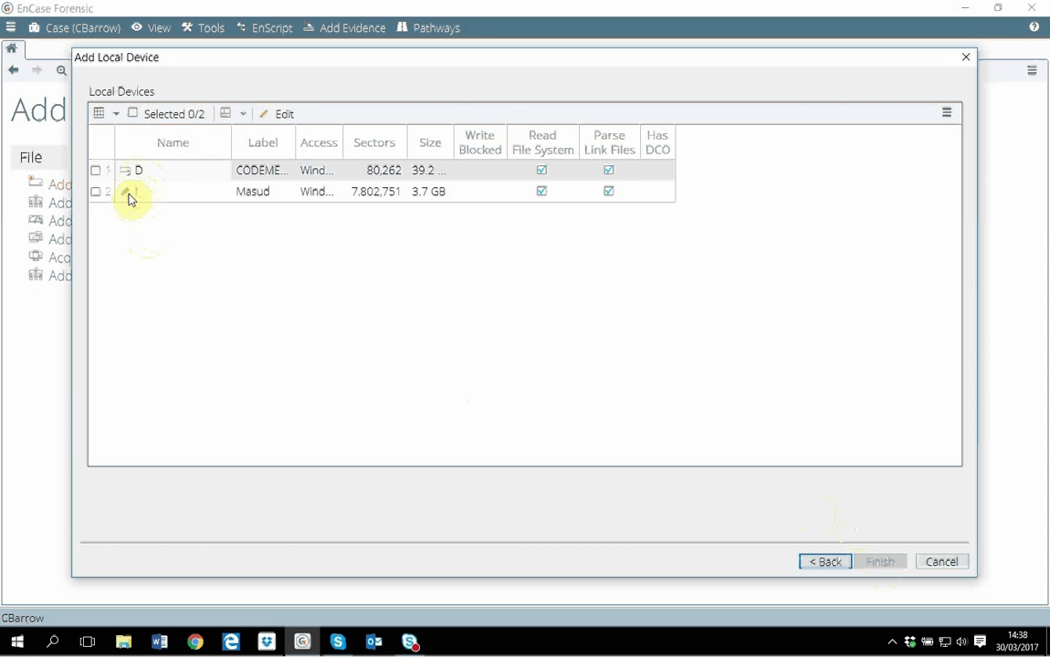
mouse_move(151, 202)
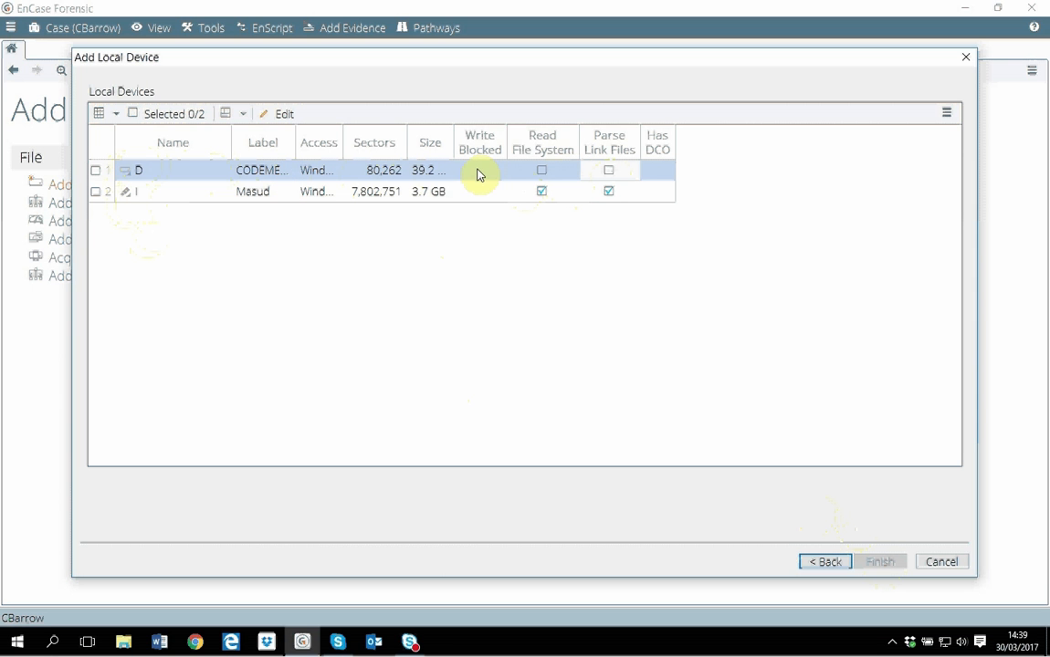
mouse_move(99, 219)
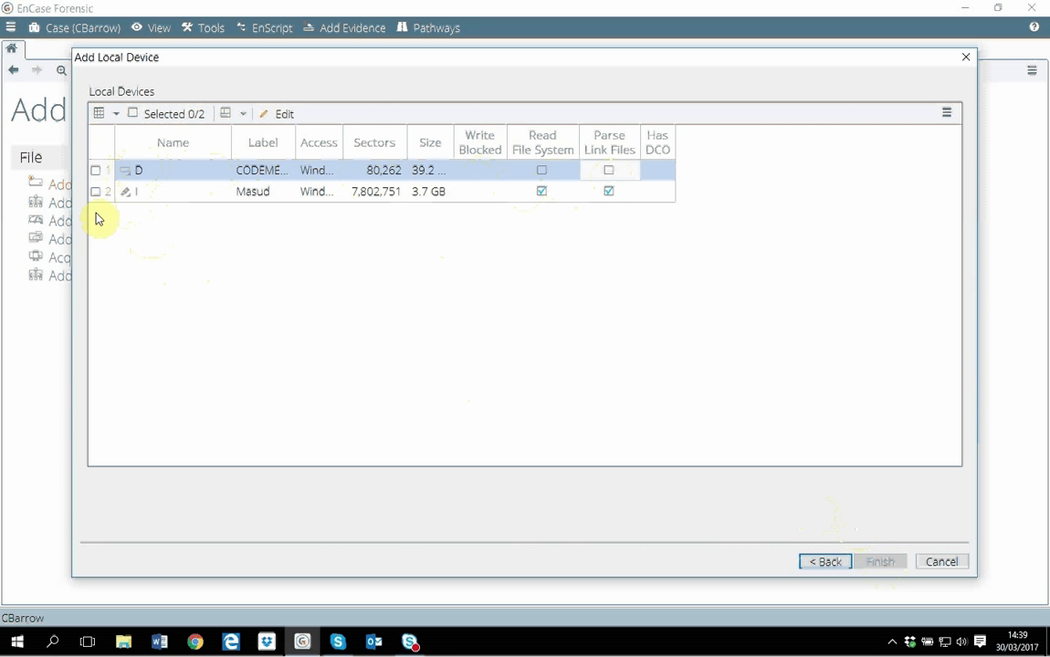
left_click(96, 191)
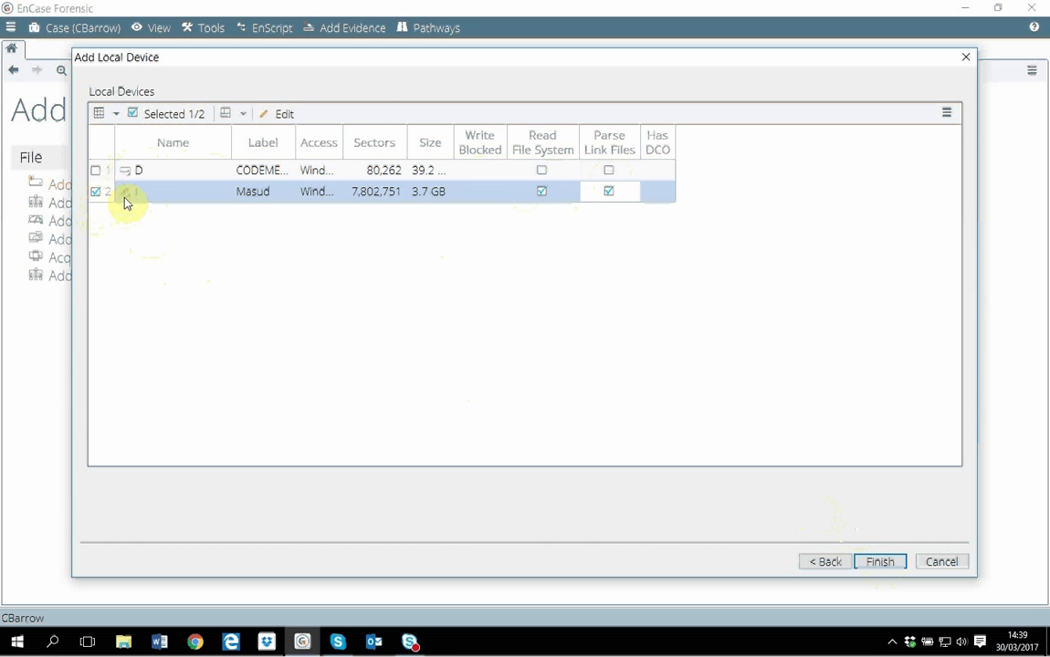
mouse_move(150, 317)
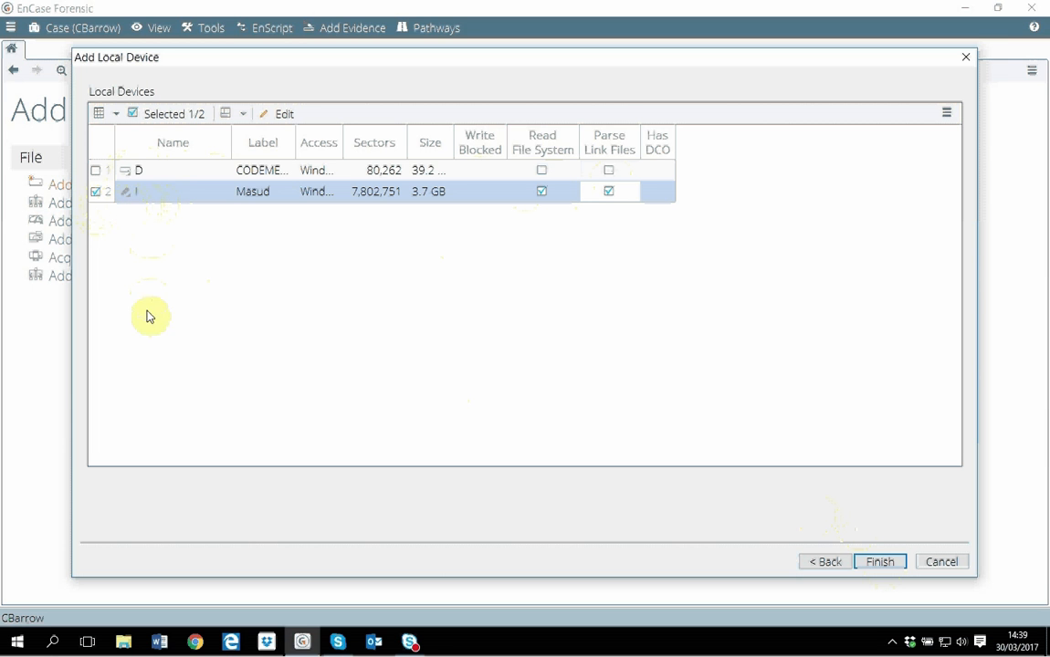
mouse_move(141, 204)
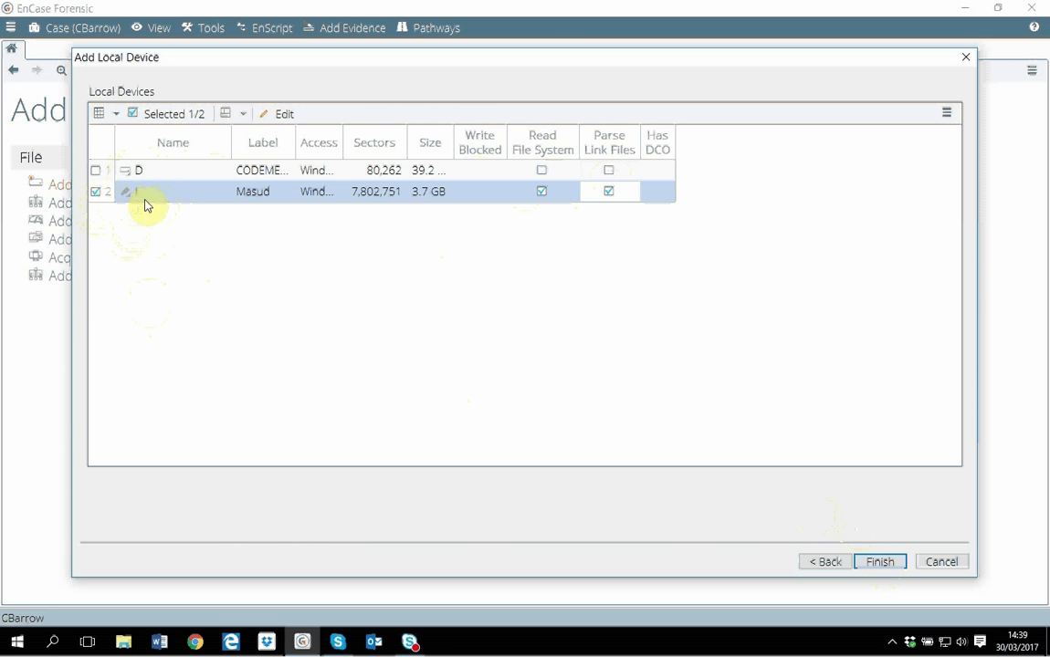
mouse_move(25, 228)
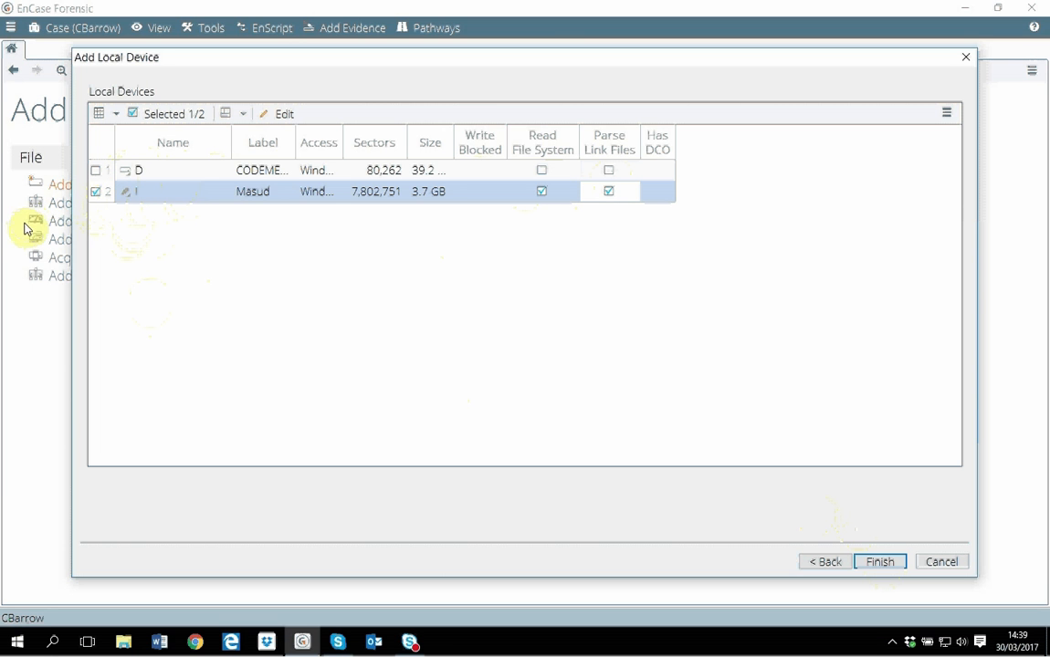
mouse_move(142, 241)
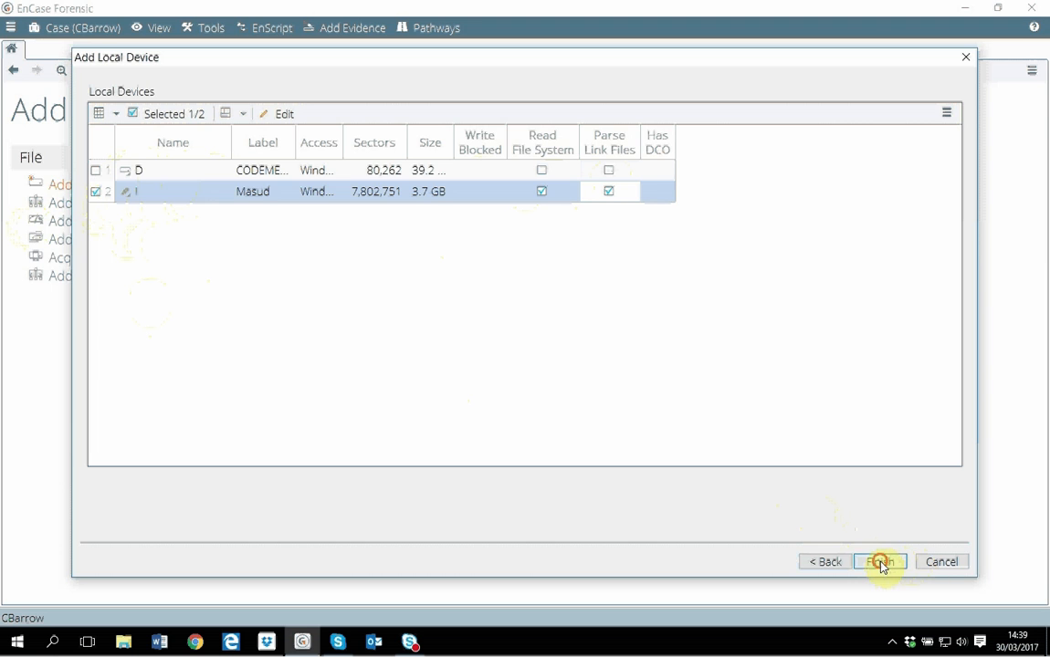
- Finish adding drive I, open its entries, and tick the root I entry
left_click(879, 561)
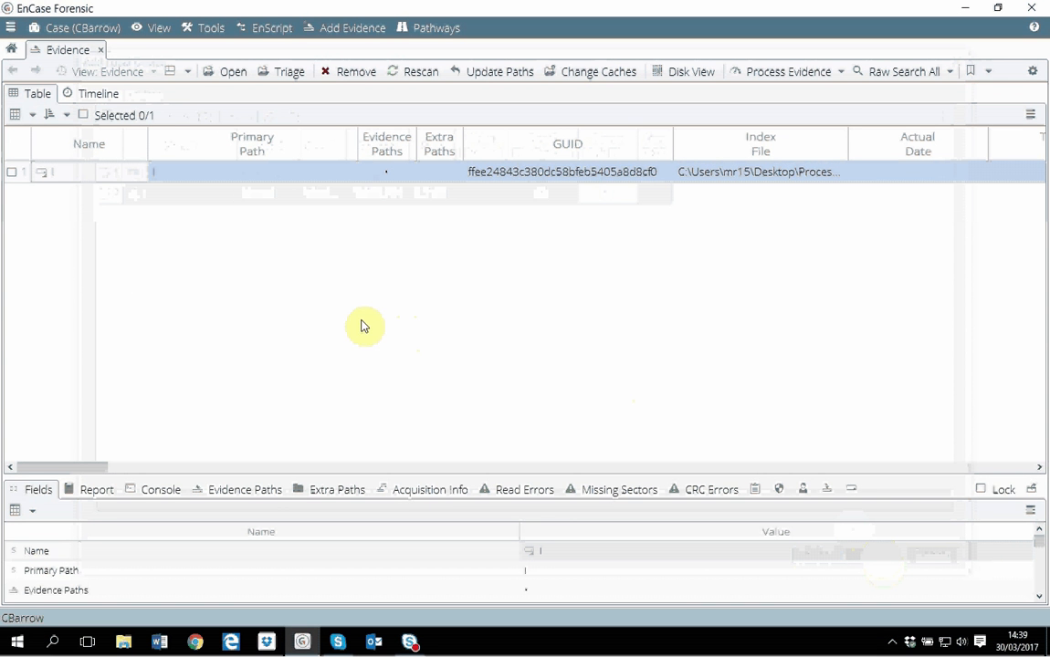
mouse_move(50, 180)
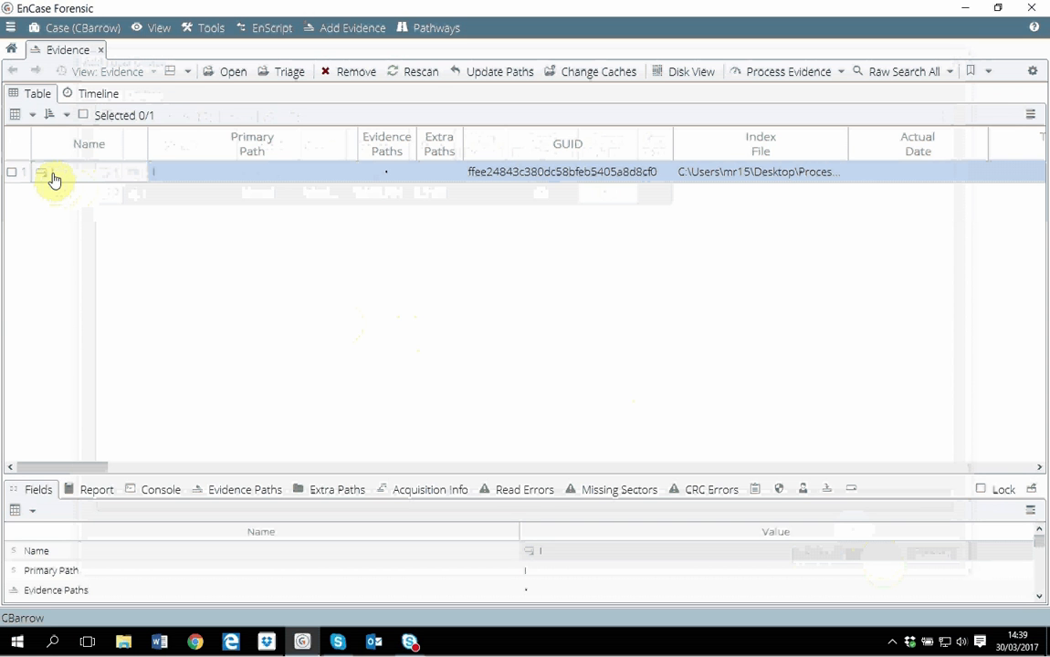
double_click(42, 173)
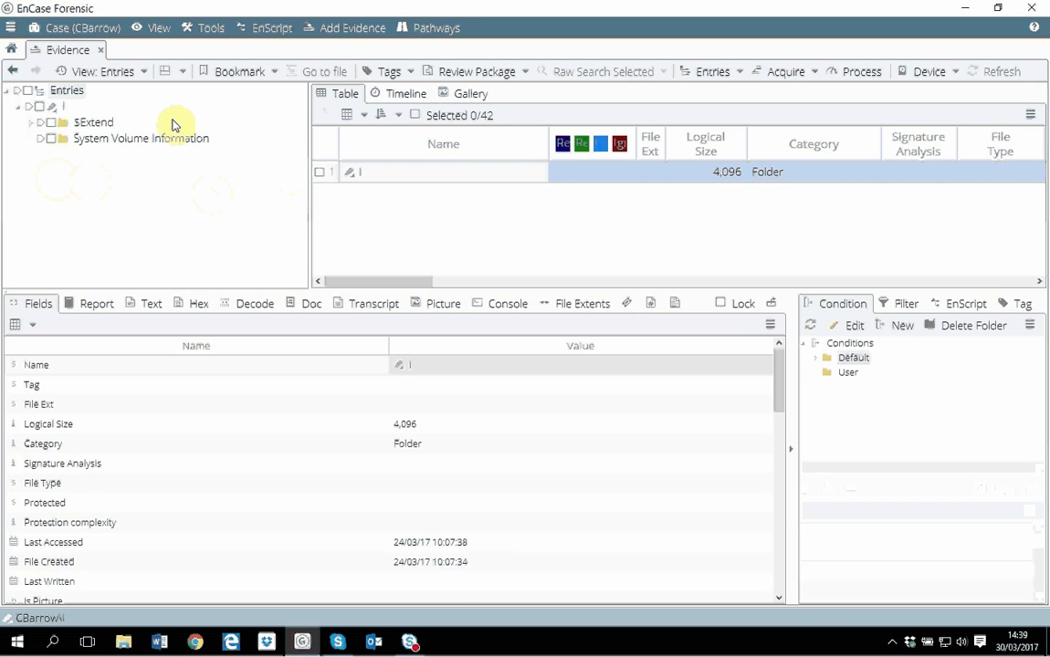
mouse_move(94, 213)
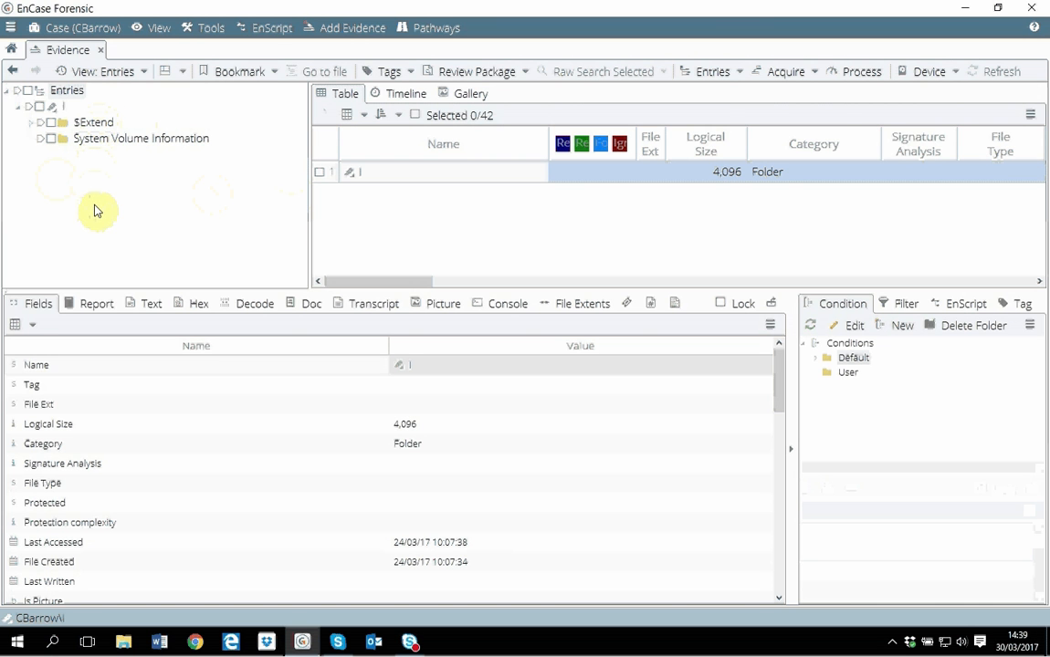
mouse_move(335, 199)
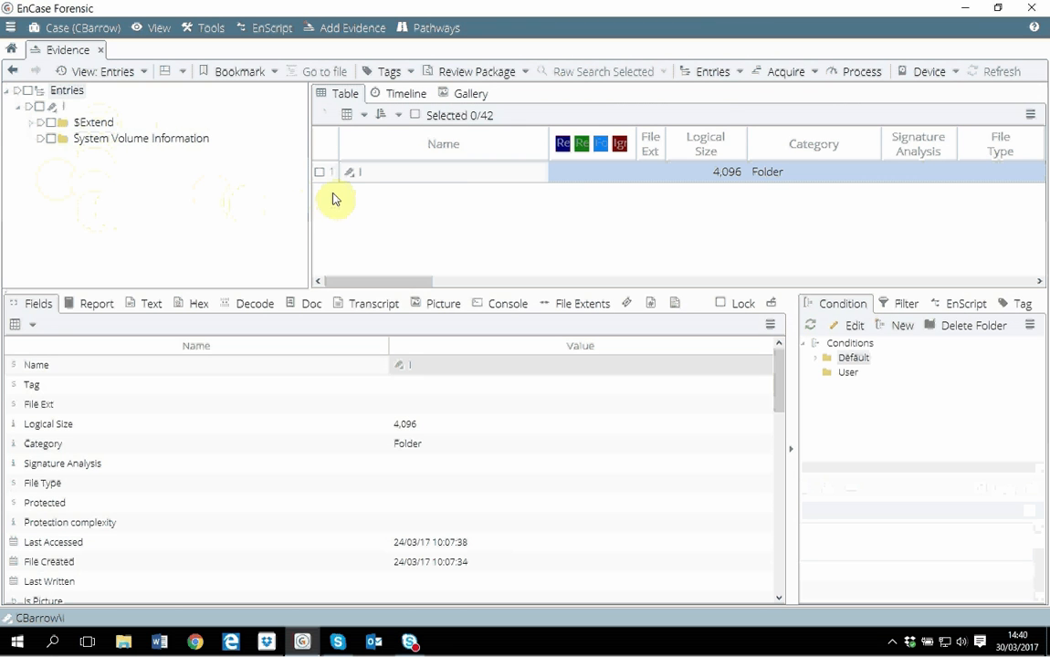
mouse_move(42, 196)
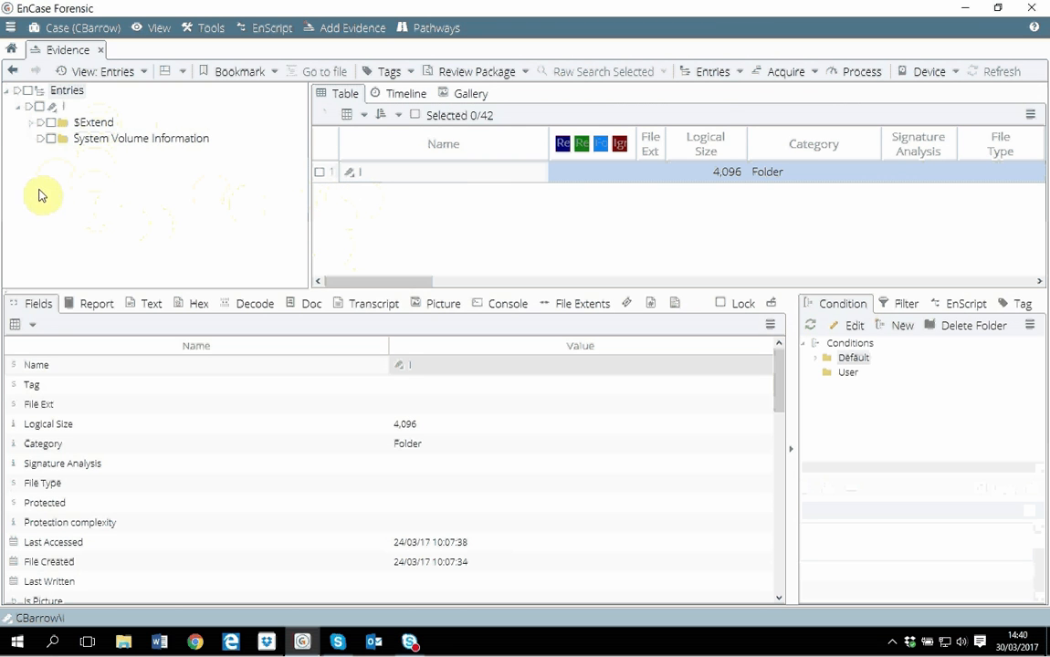
mouse_move(151, 199)
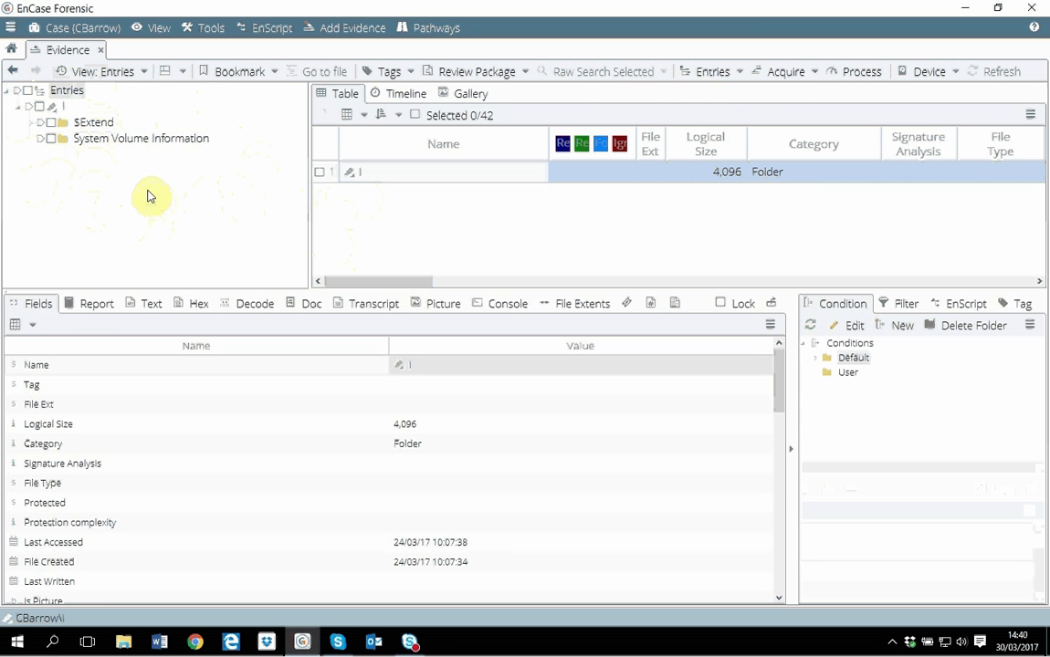
mouse_move(345, 178)
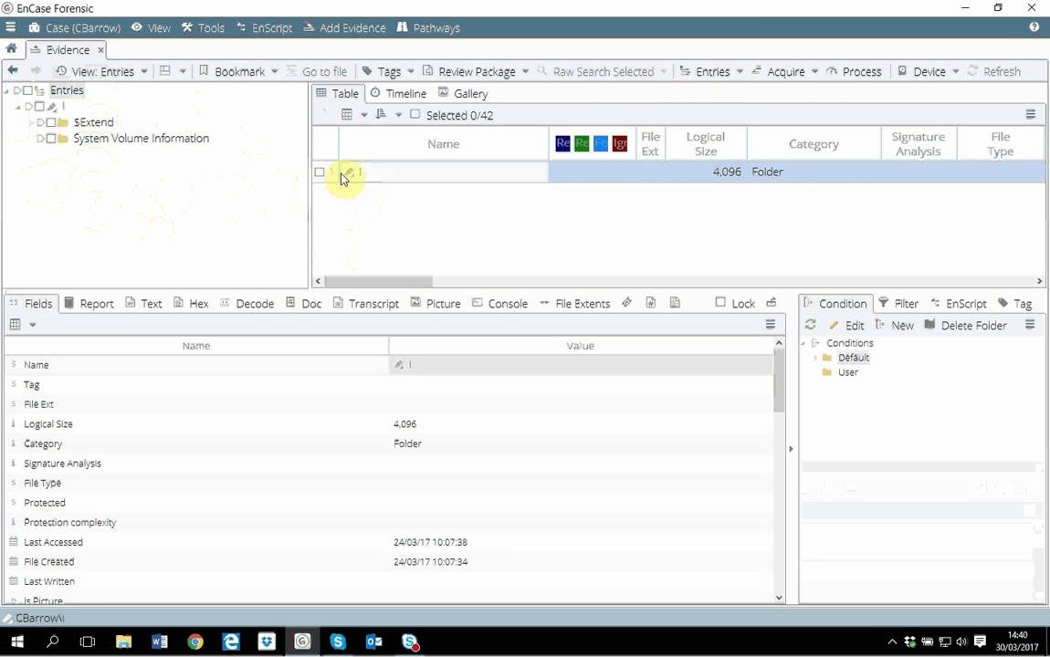
left_click(320, 172)
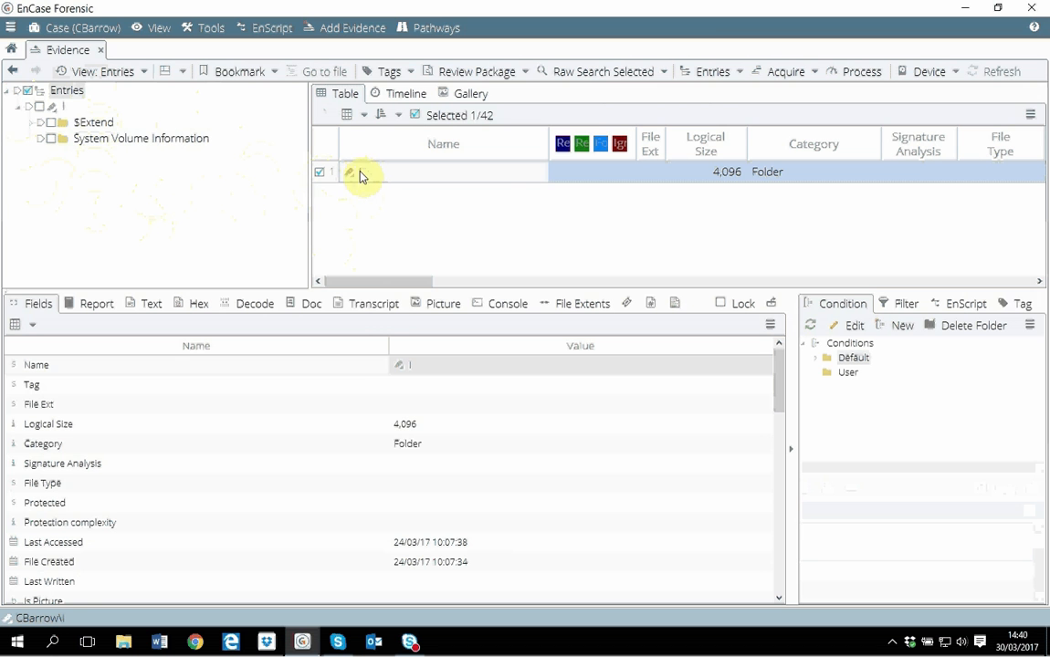
right_click(360, 173)
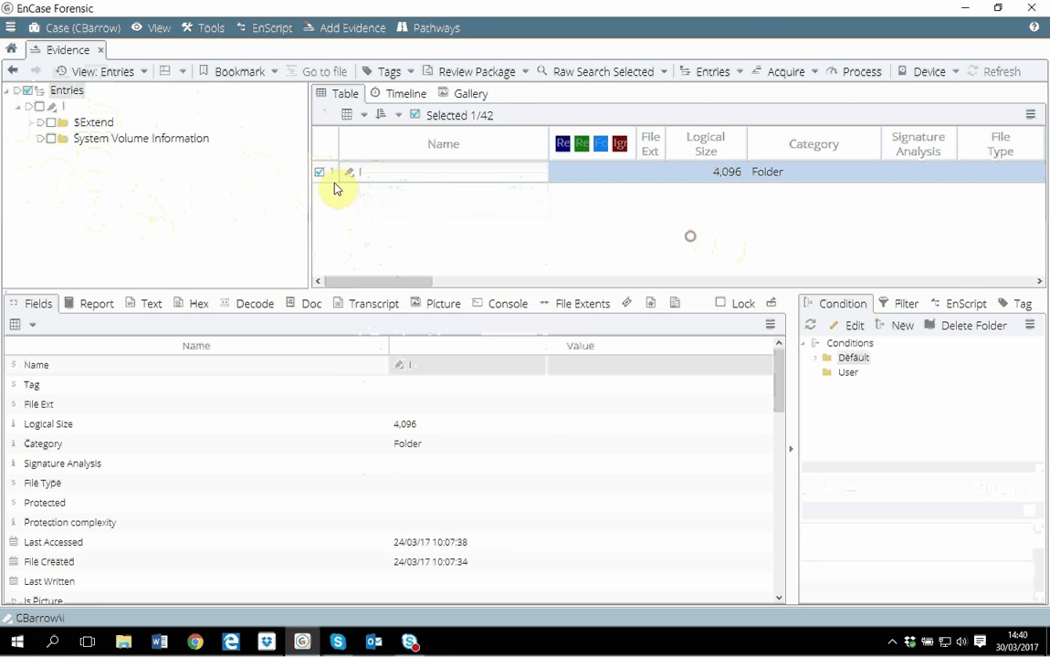
right_click(350, 173)
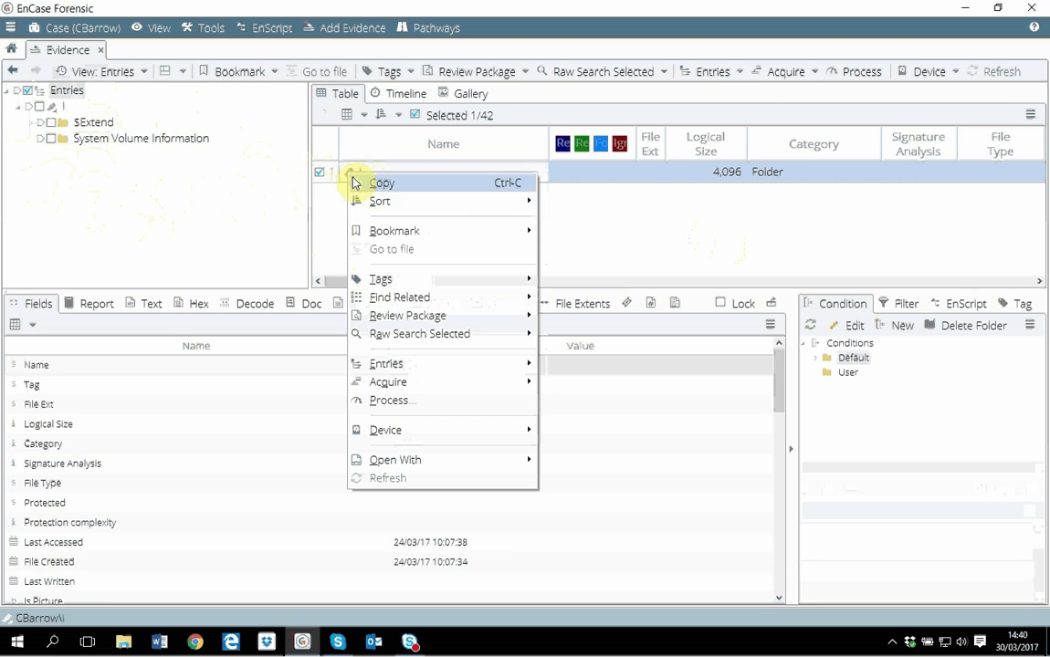
mouse_move(388, 382)
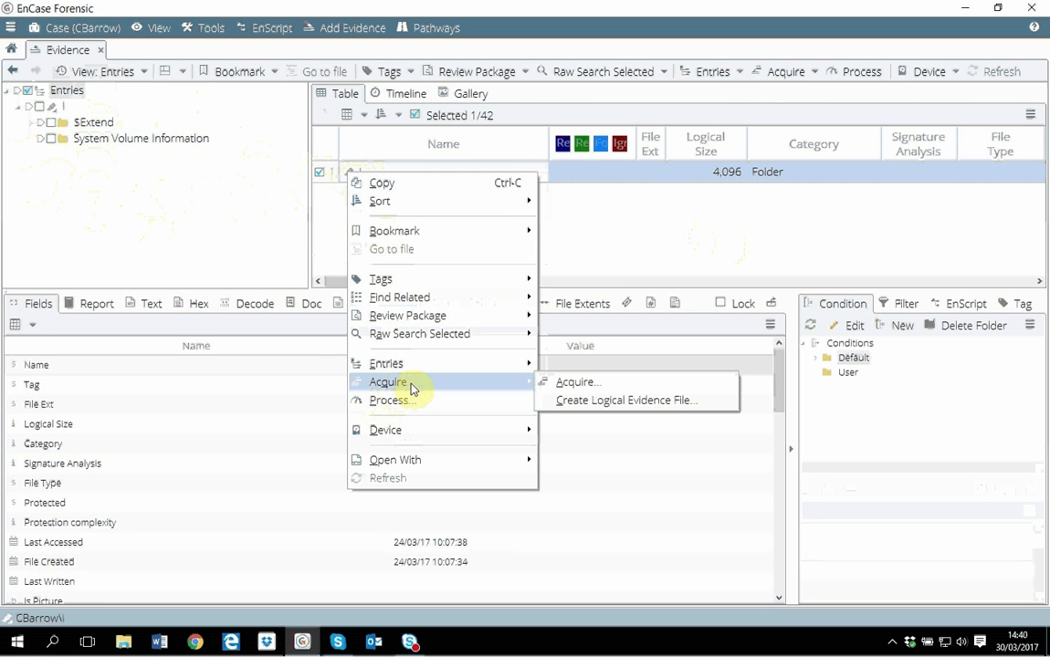
mouse_move(578, 382)
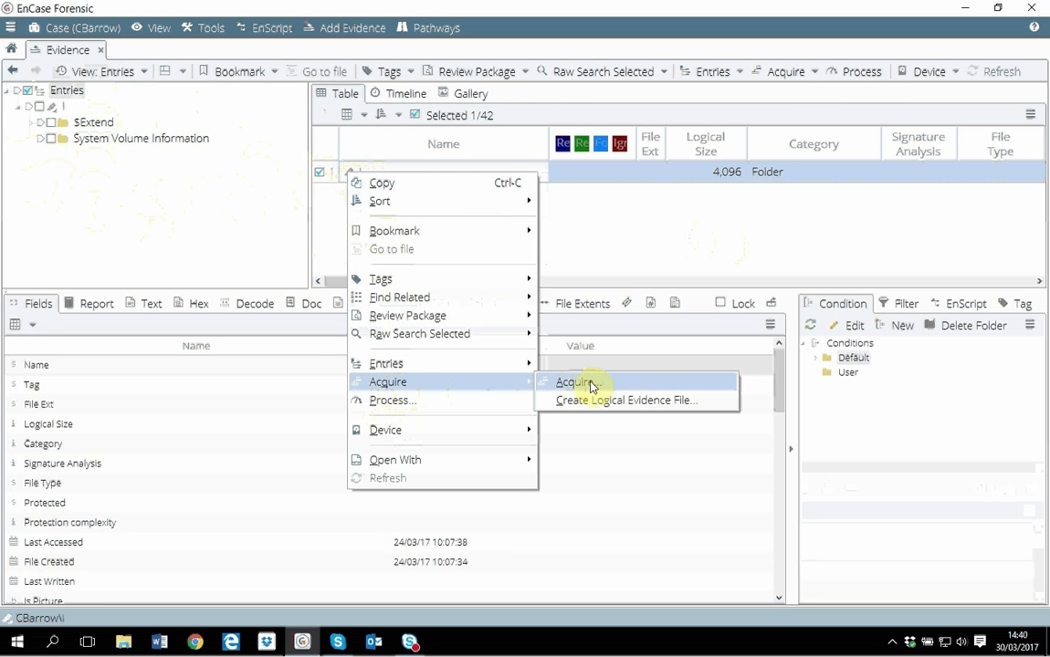
mouse_move(627, 400)
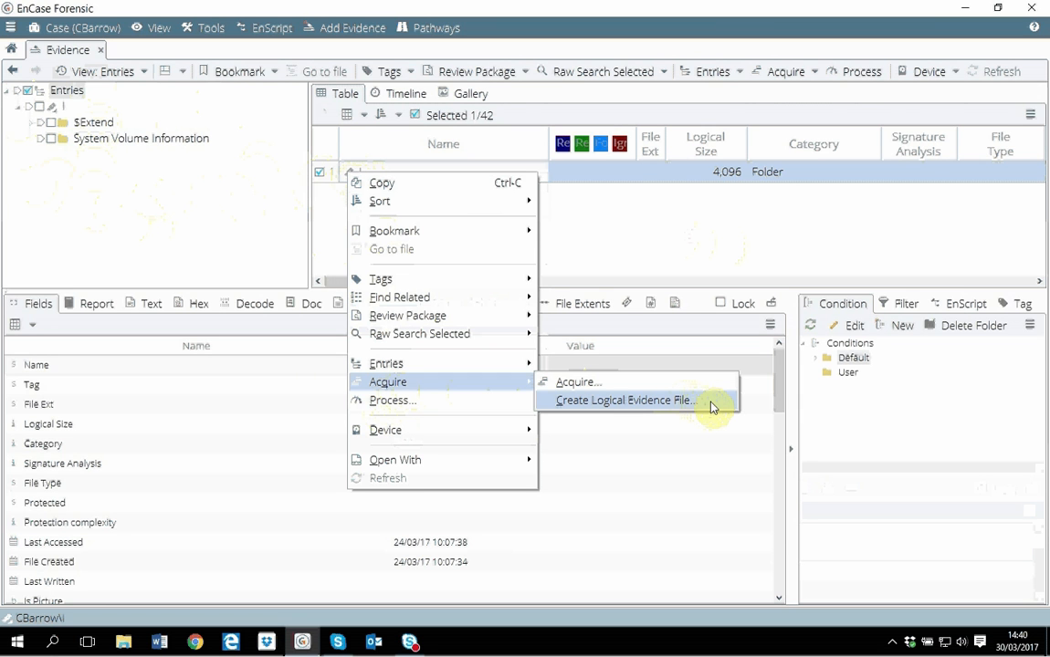
mouse_move(612, 407)
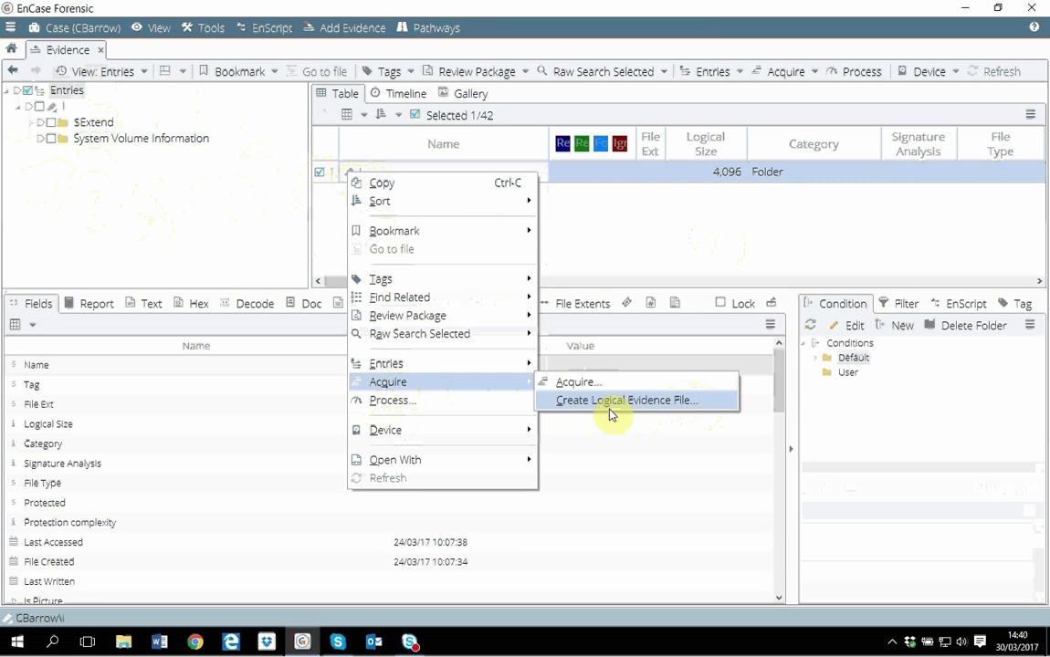
mouse_move(700, 409)
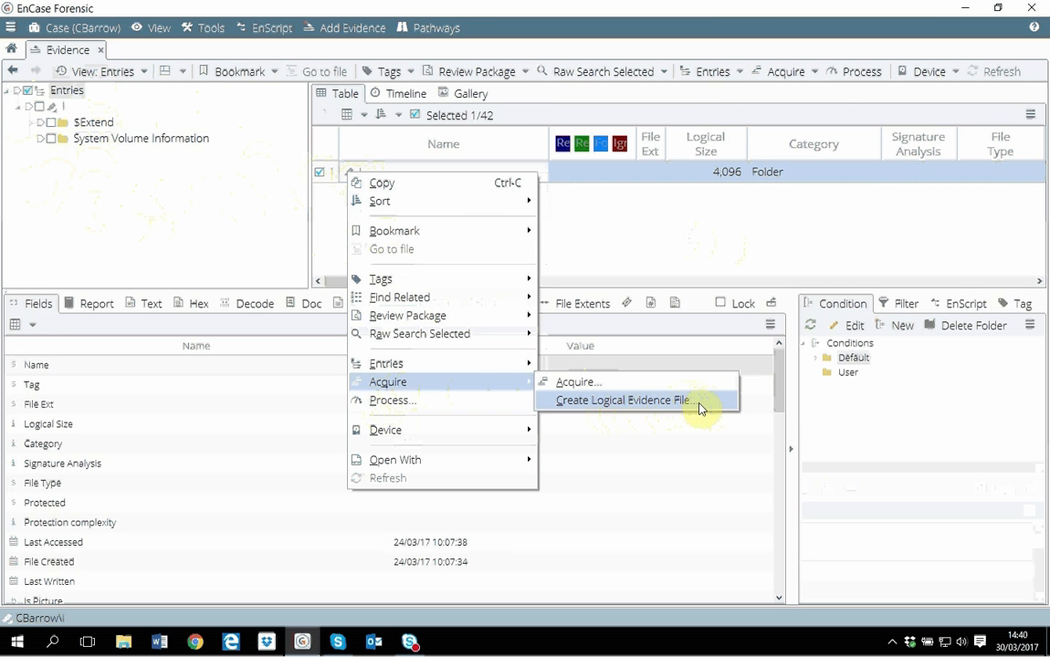
mouse_move(577, 382)
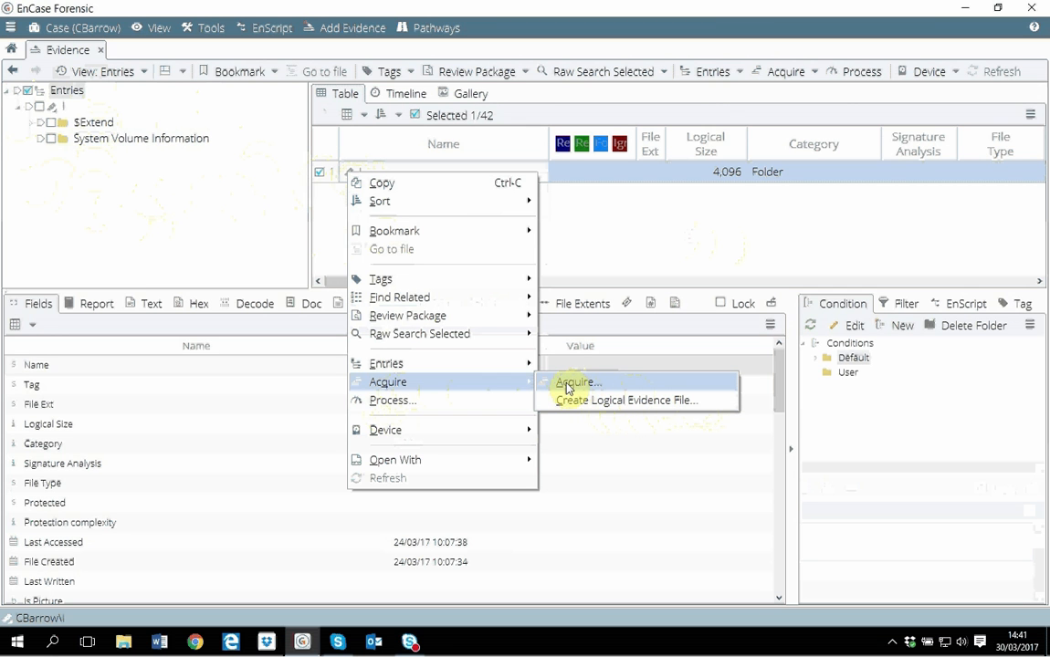
mouse_move(629, 400)
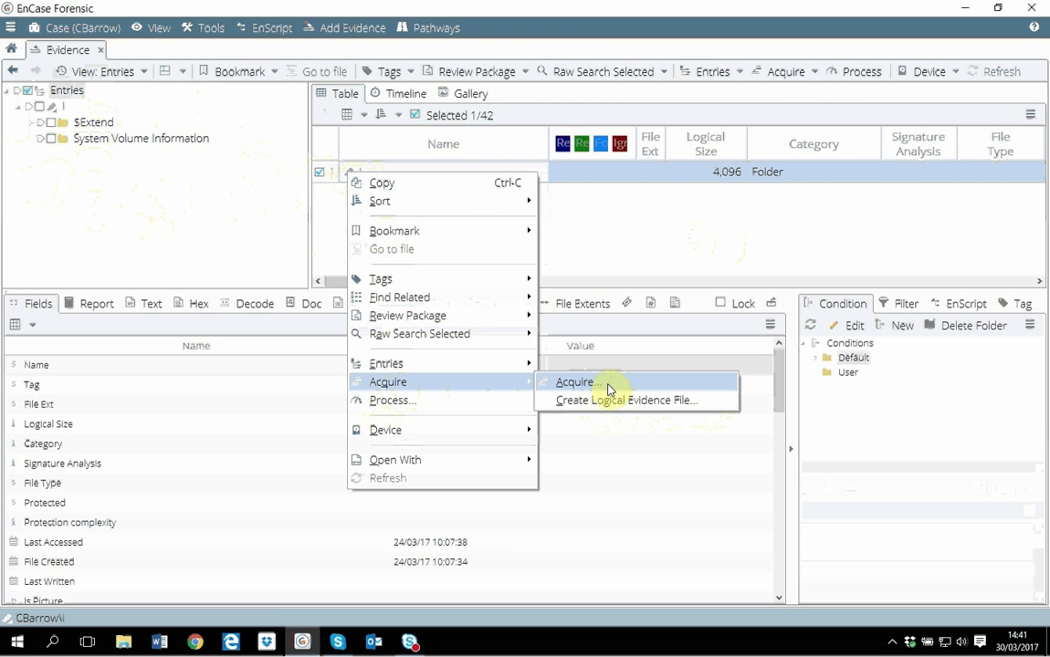
- Start acquiring and enter name USB, evidence number 123, case number 1232
left_click(574, 381)
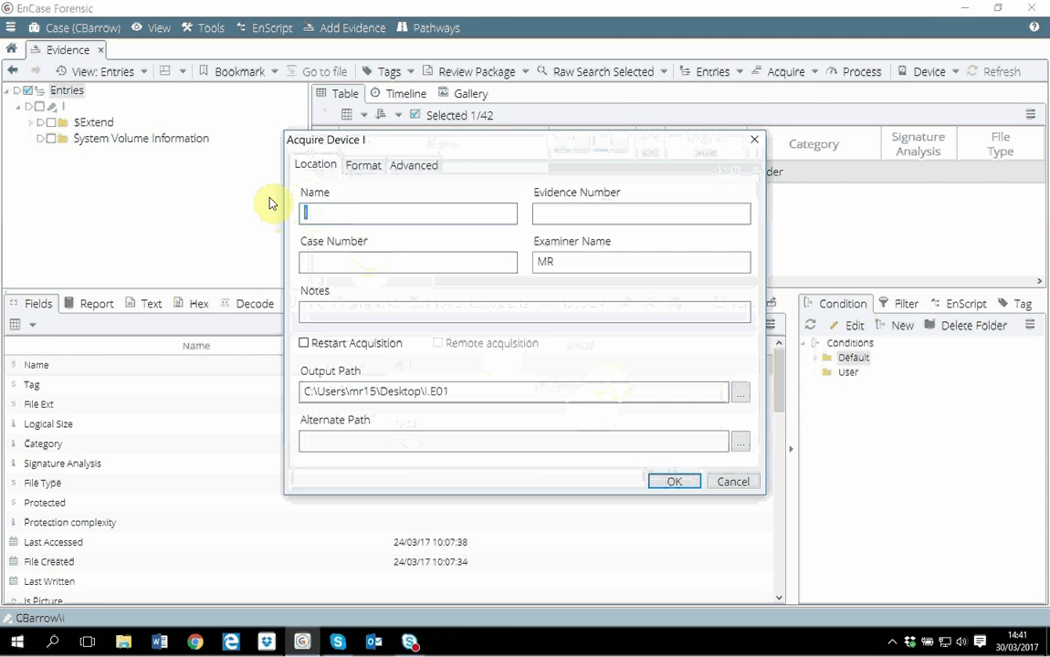
type("Pe")
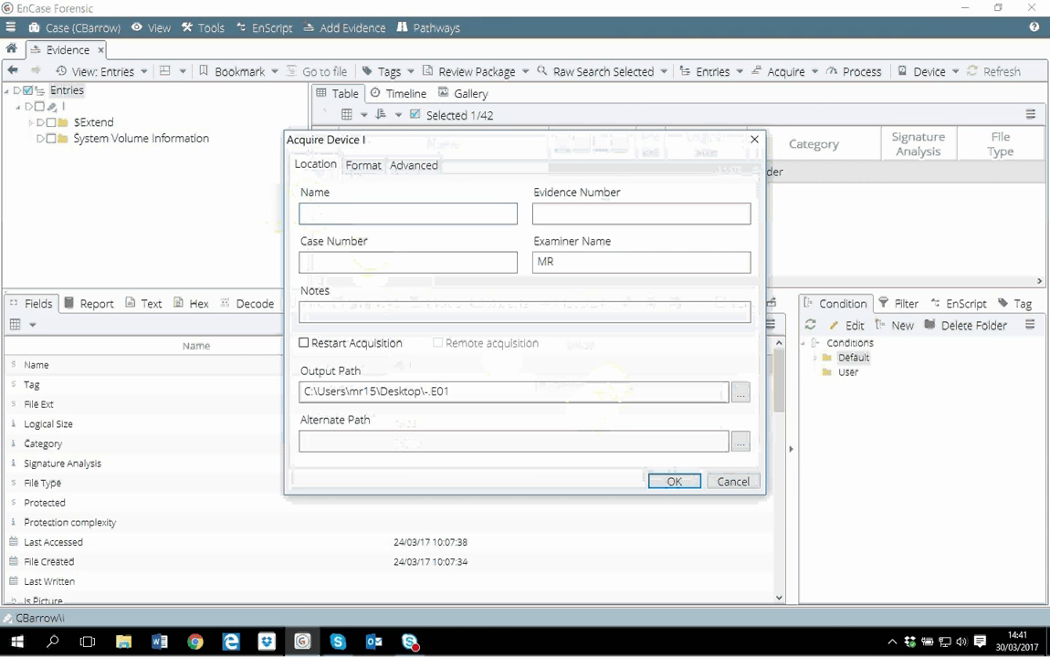
type("USB")
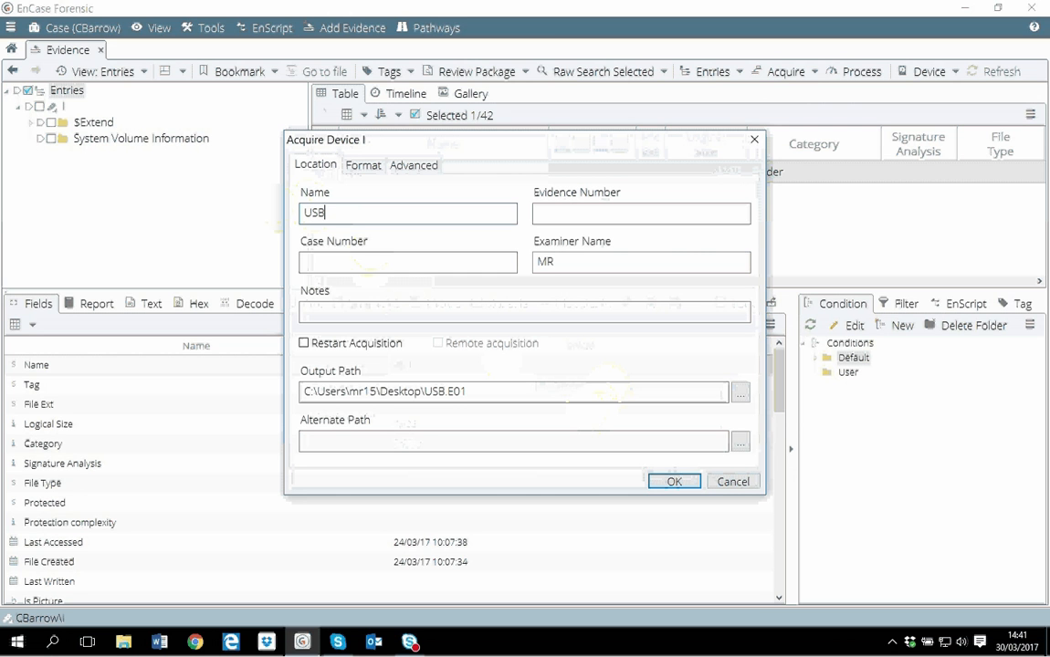
left_click(639, 213)
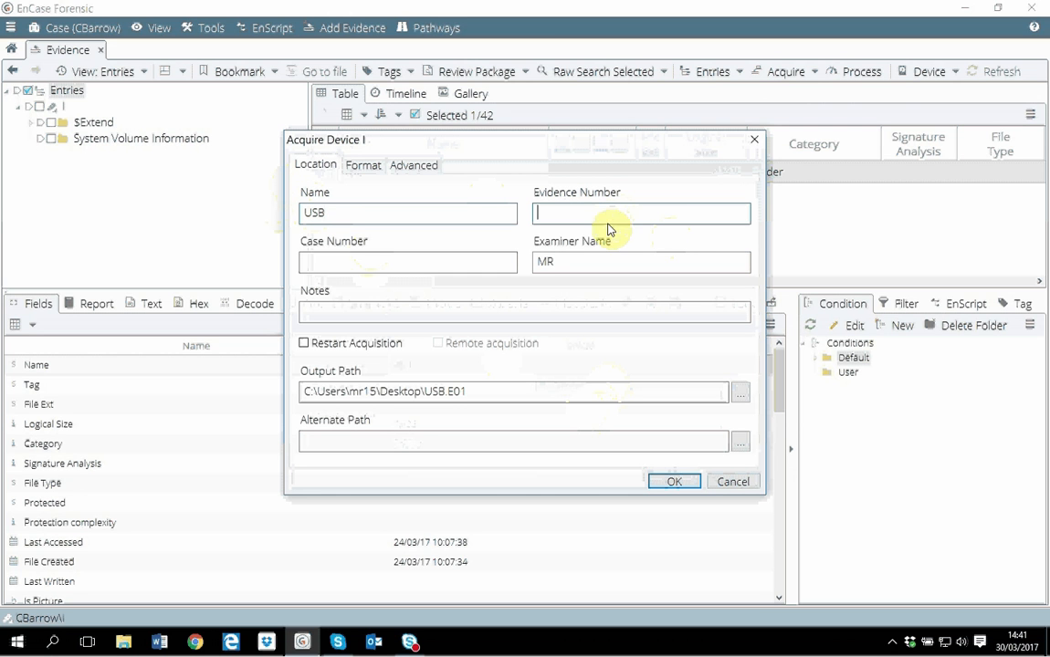
type("123")
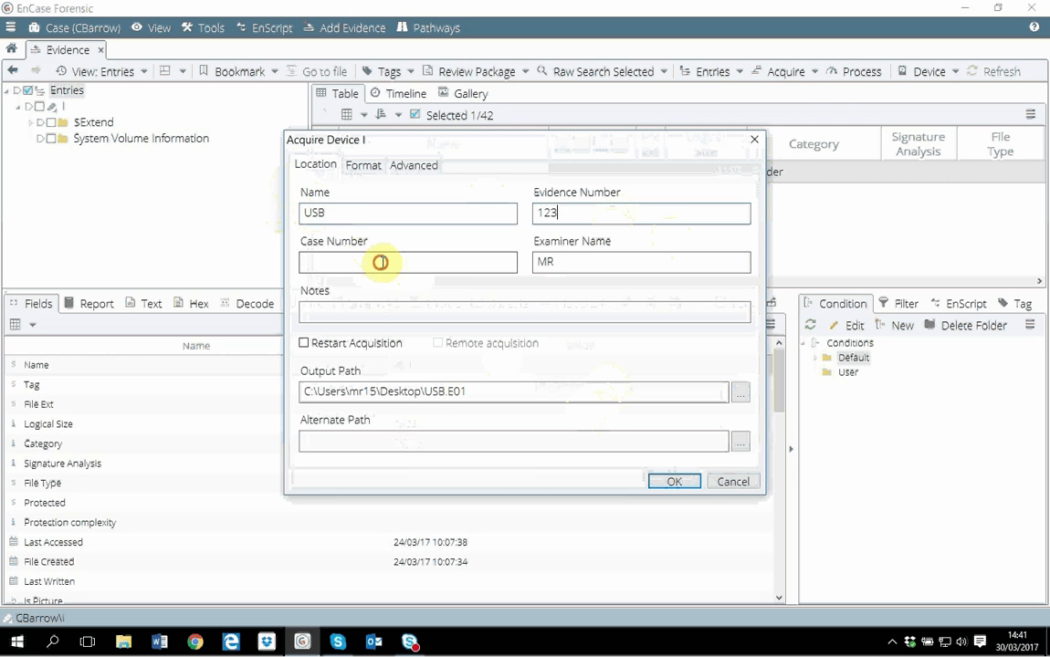
type("1232")
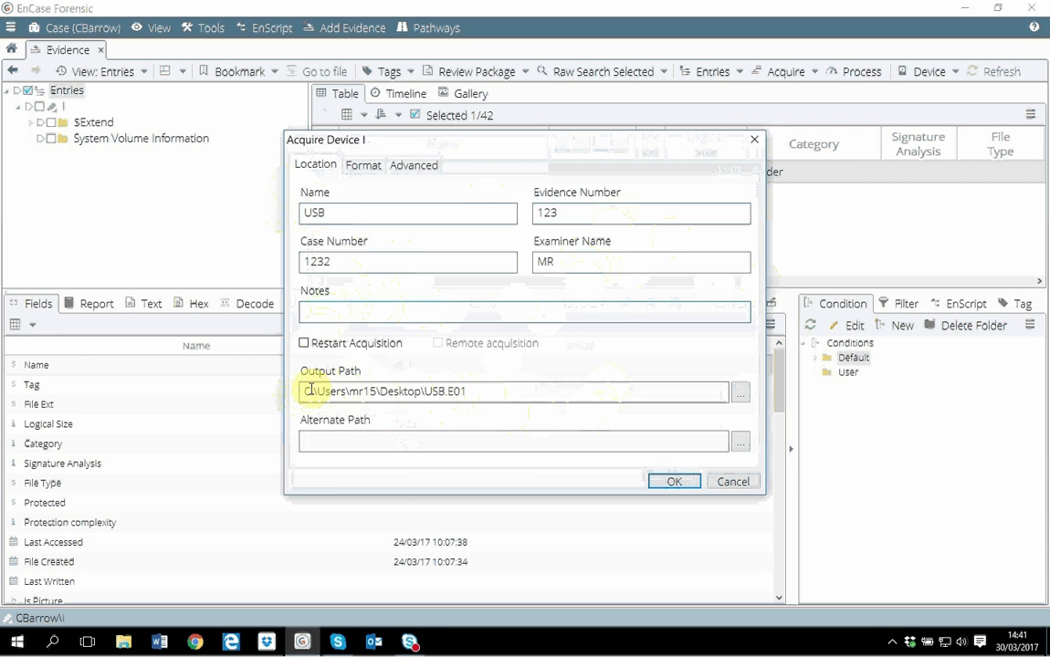
- Review the output path, selecting the USB.E01 file's extension
left_click(310, 390)
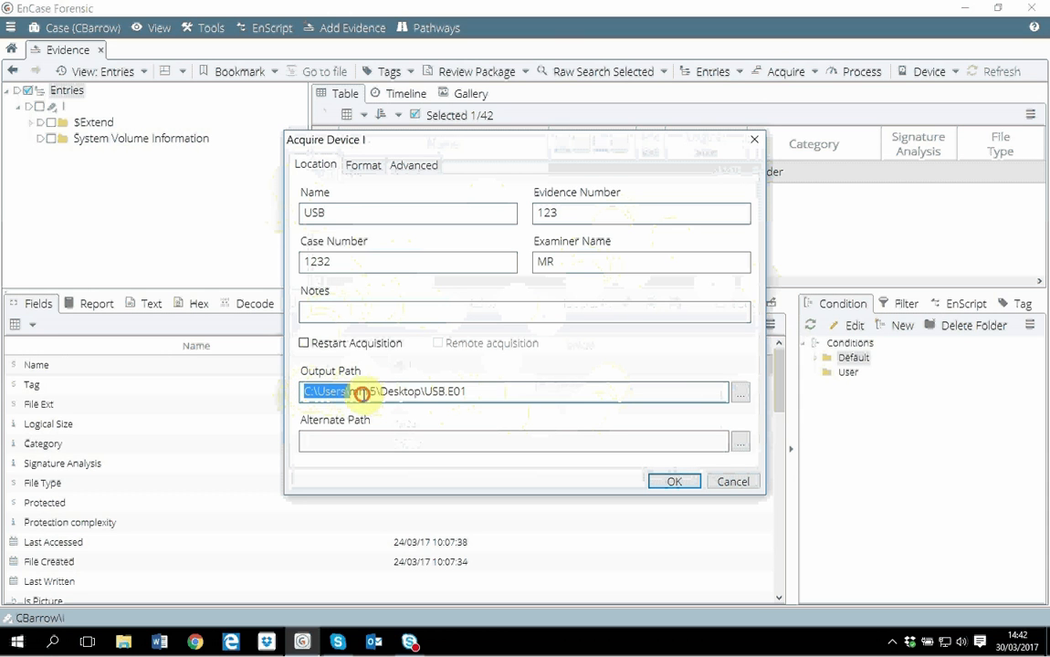
left_click(495, 390)
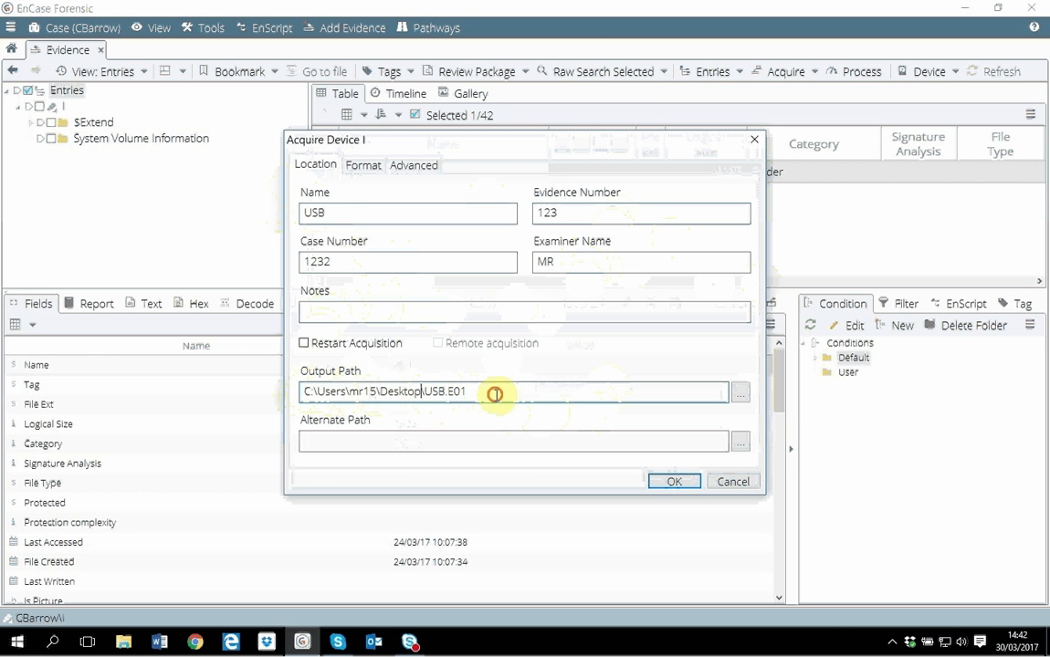
double_click(443, 391)
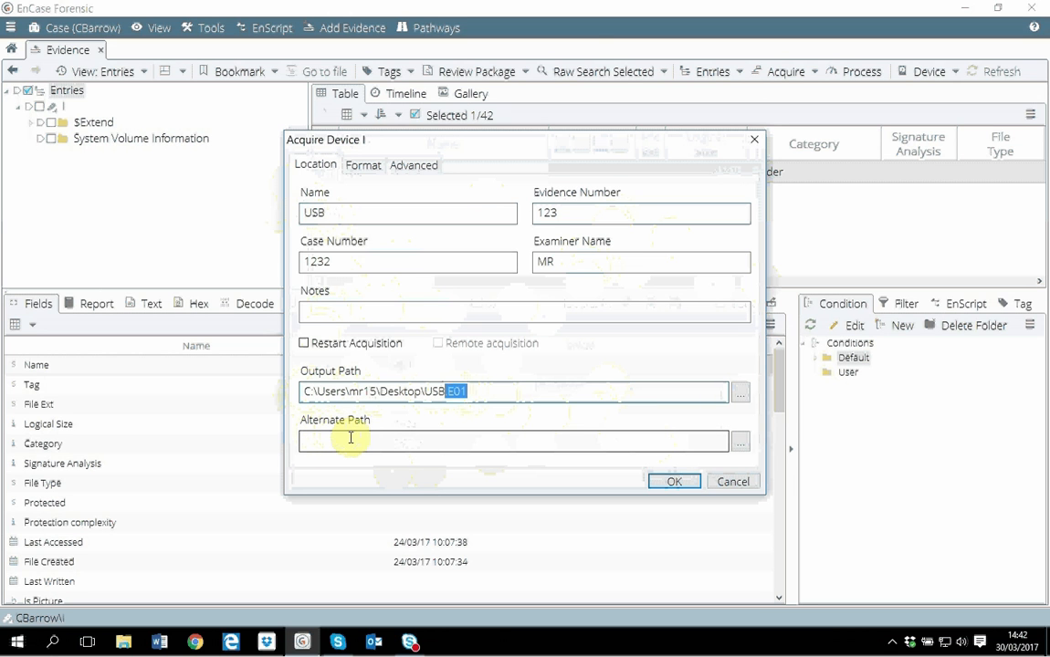
mouse_move(354, 441)
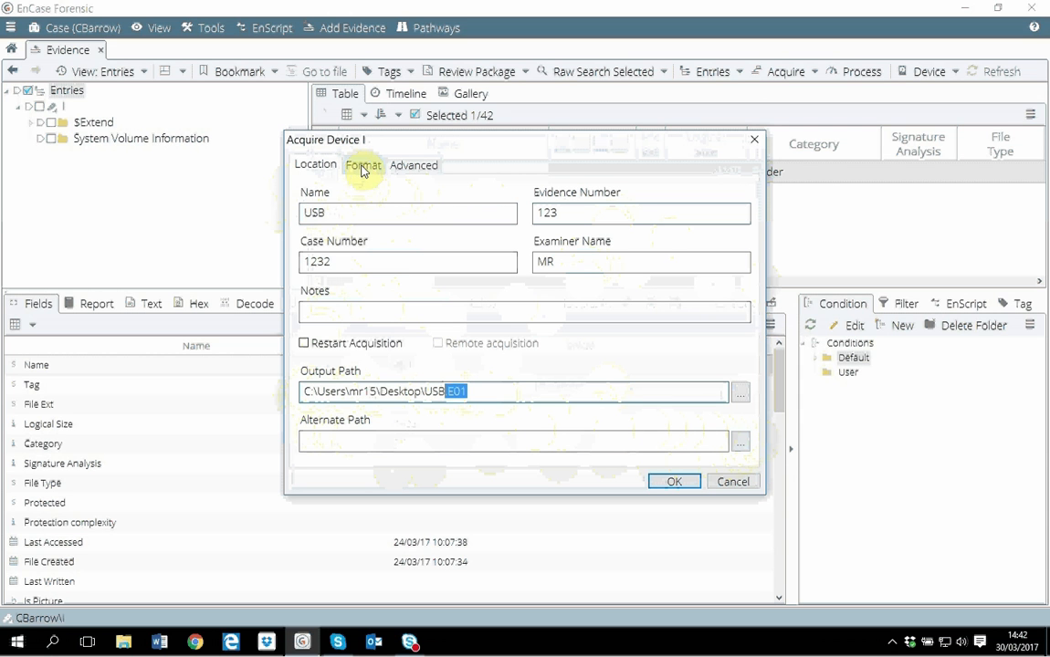
mouse_move(365, 177)
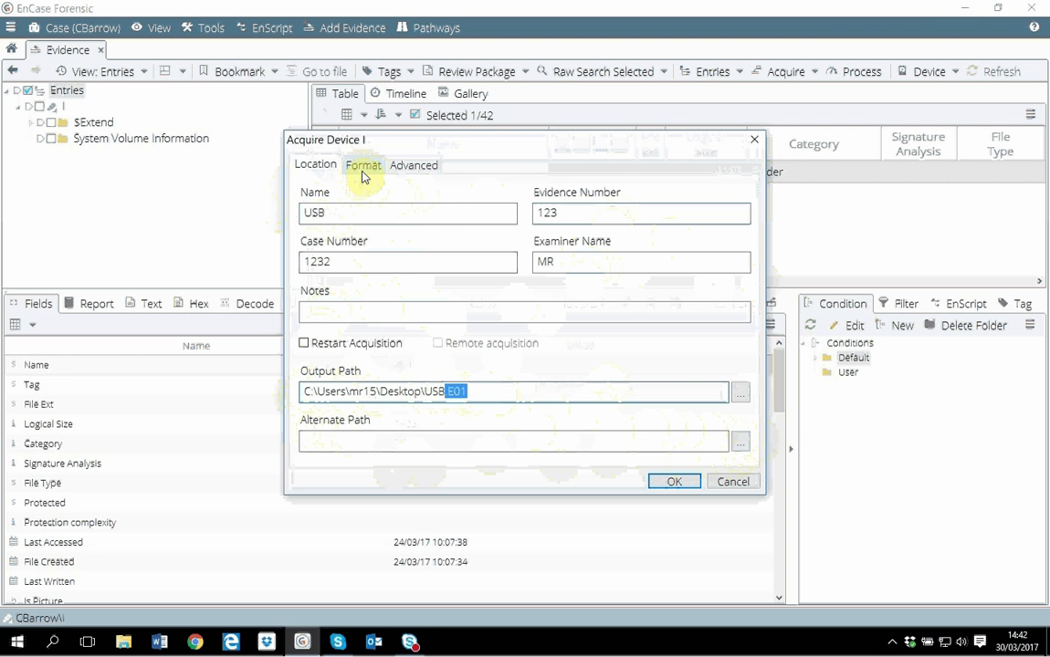
- Keep the Evidence File Format on the Format tab as Legacy (E01)
left_click(363, 165)
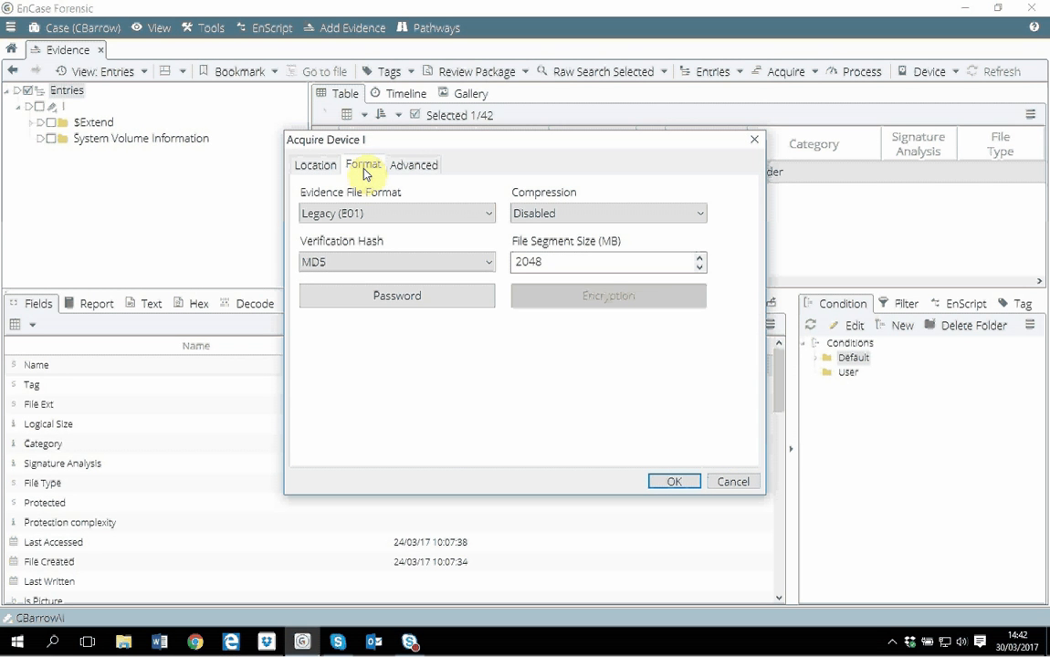
left_click(488, 212)
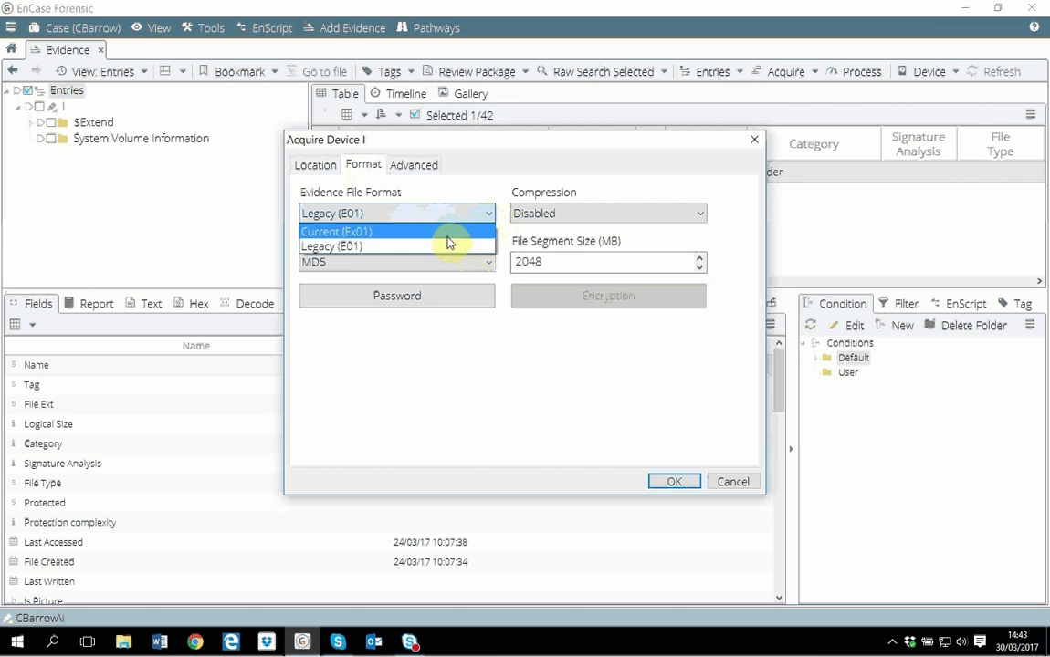
mouse_move(448, 246)
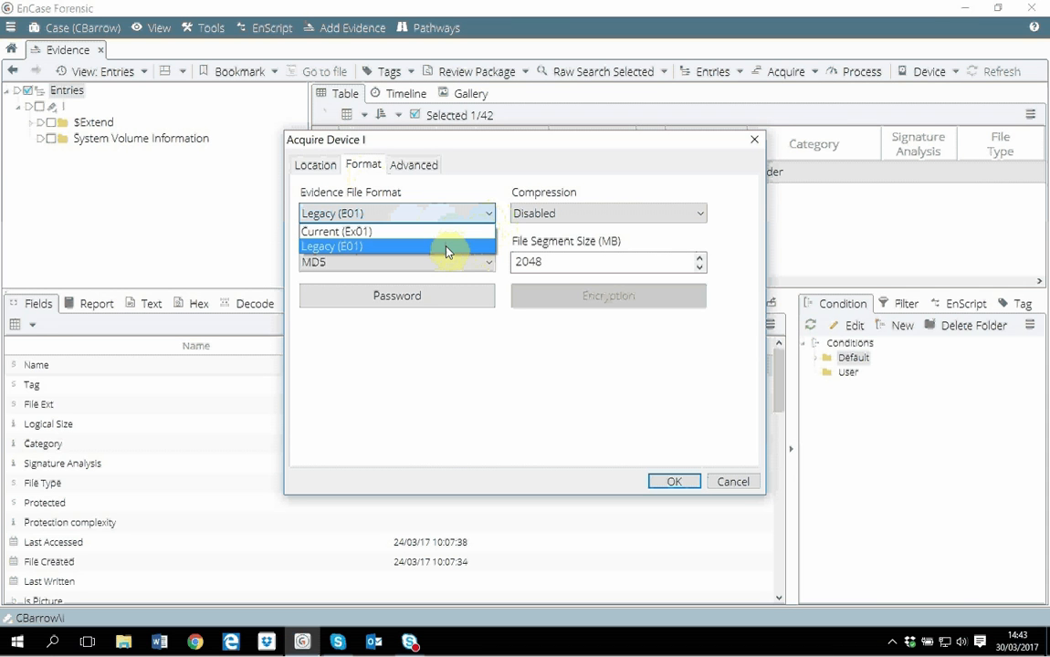
mouse_move(388, 252)
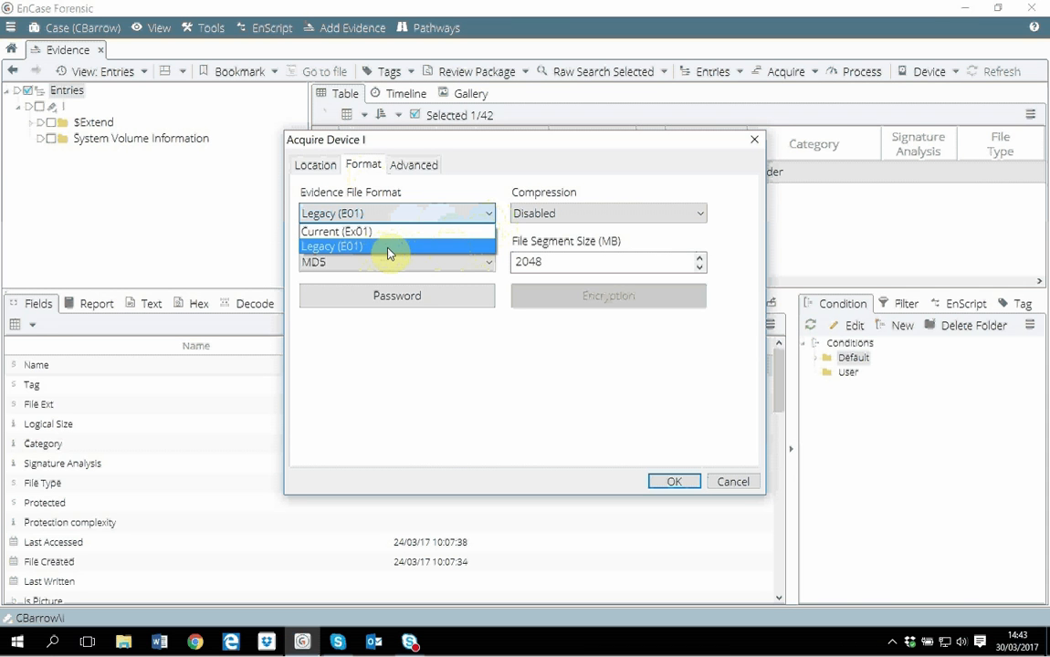
mouse_move(390, 252)
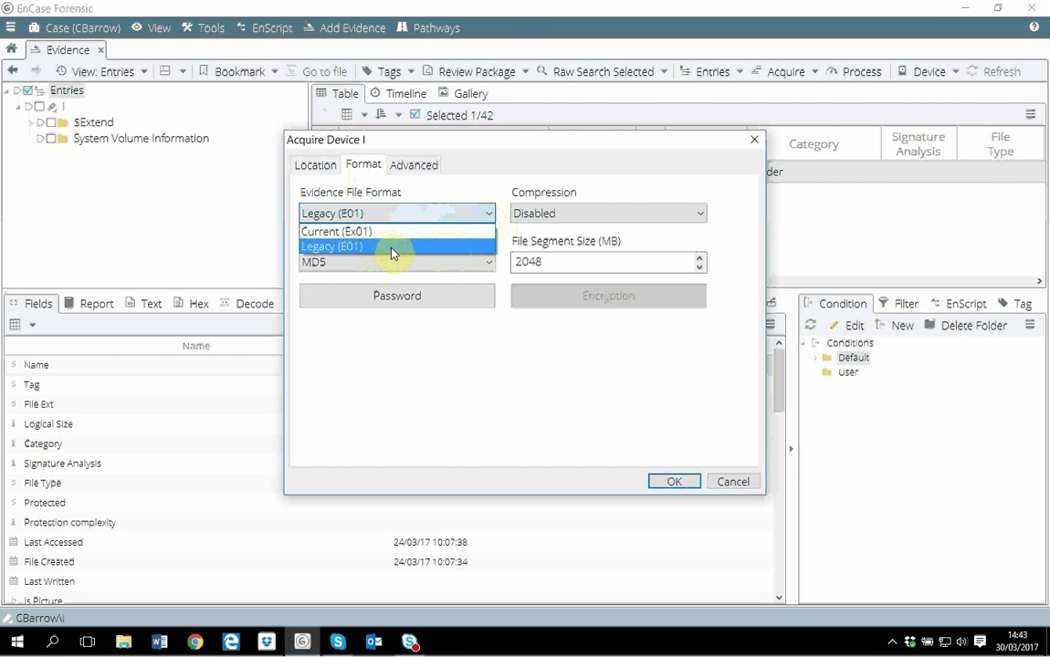
mouse_move(397, 231)
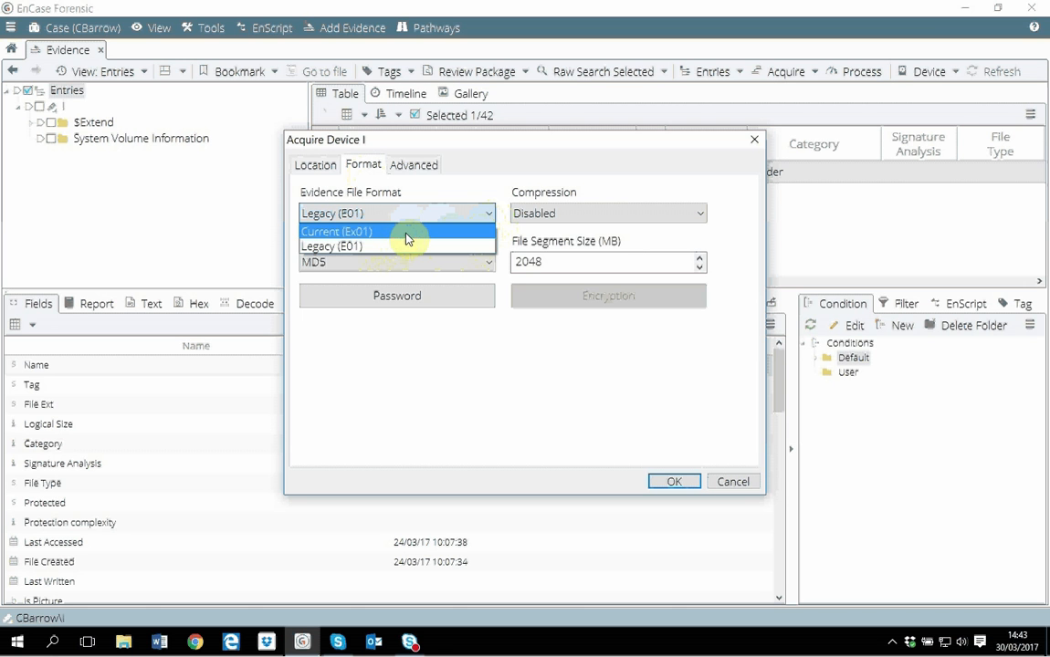
mouse_move(392, 247)
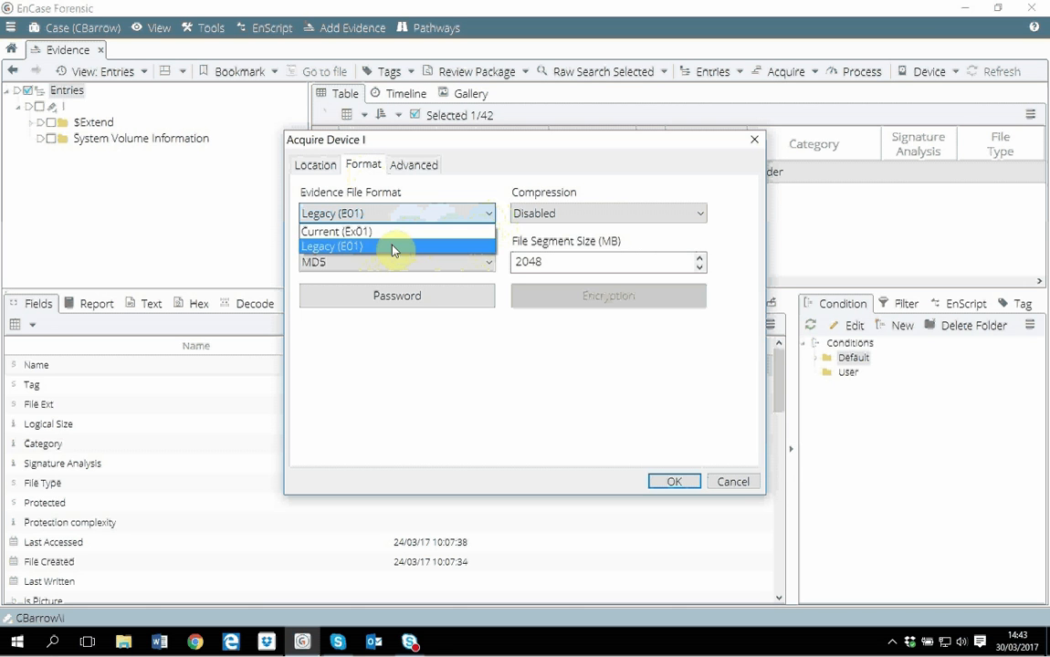
left_click(331, 246)
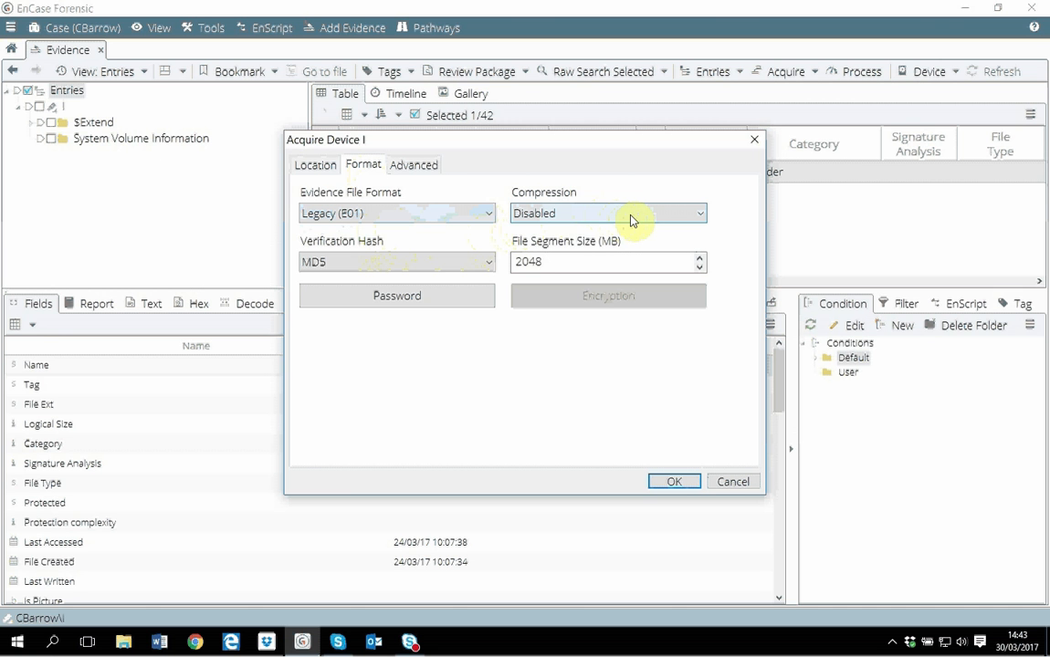
left_click(607, 213)
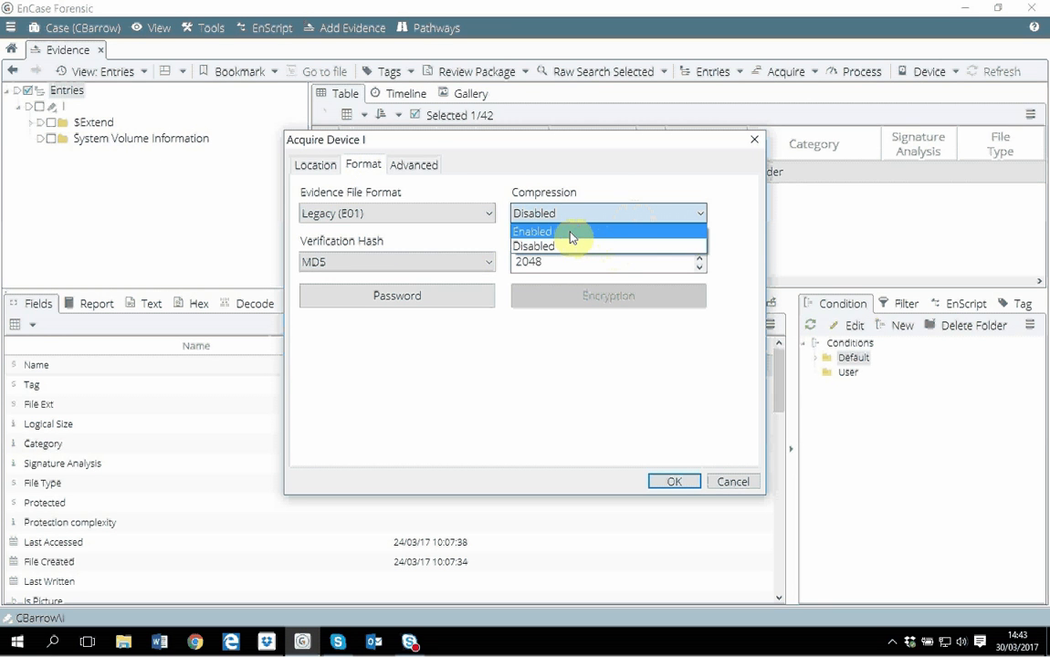
left_click(533, 231)
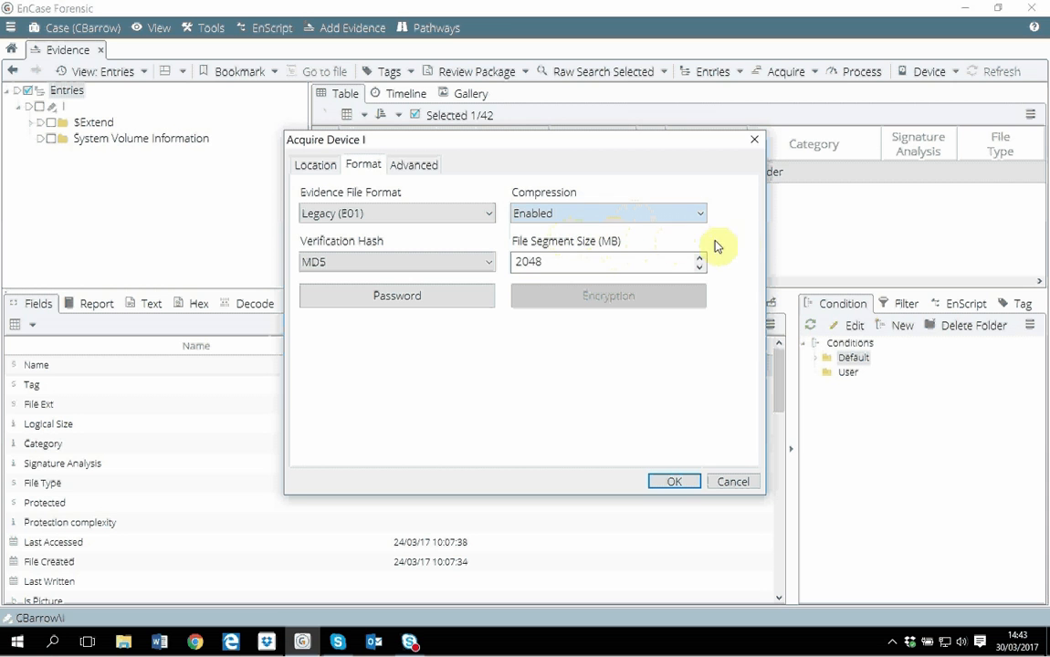
mouse_move(751, 248)
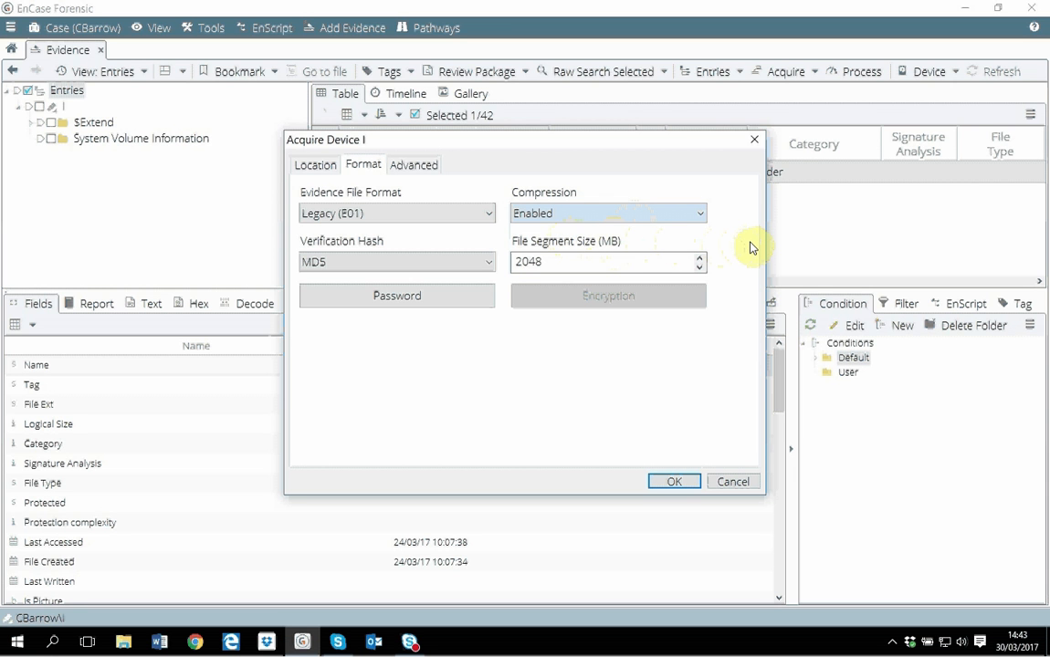
mouse_move(700, 262)
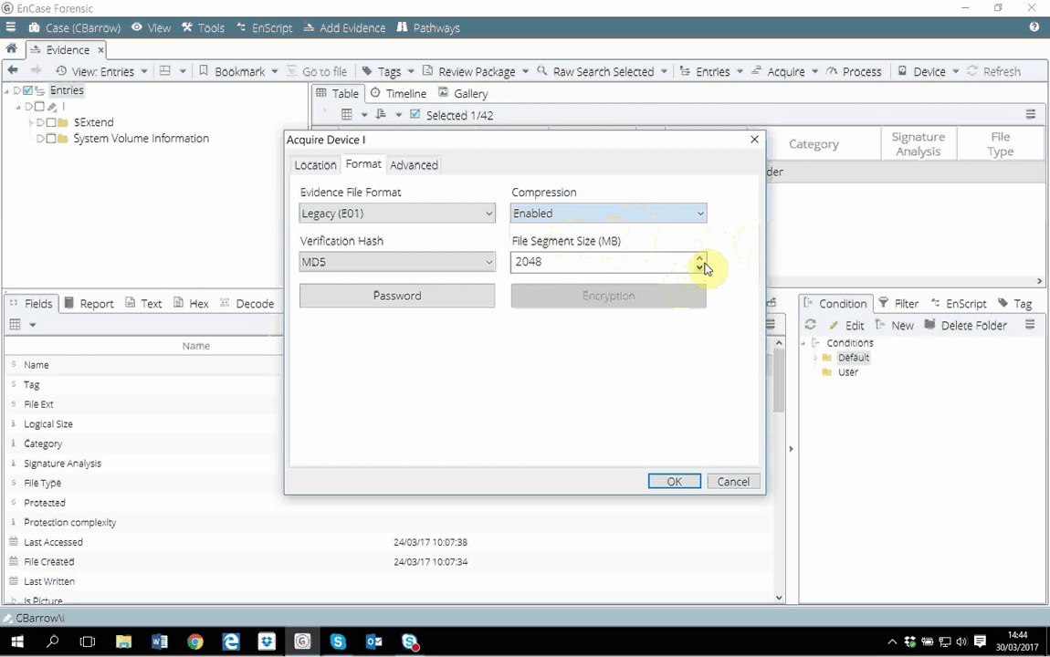
mouse_move(607, 212)
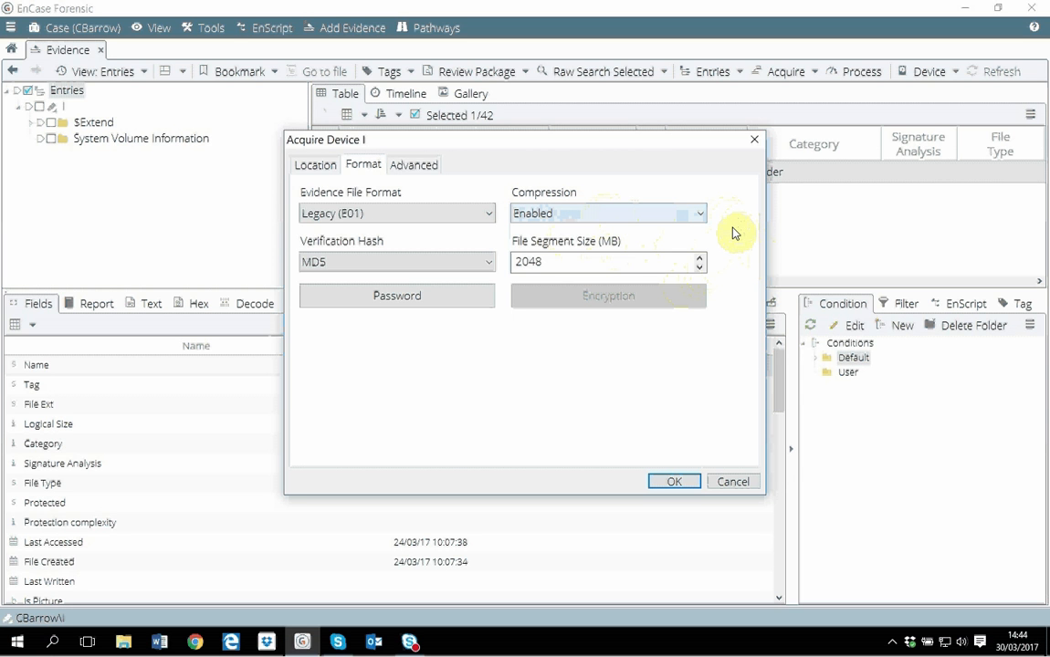
mouse_move(461, 279)
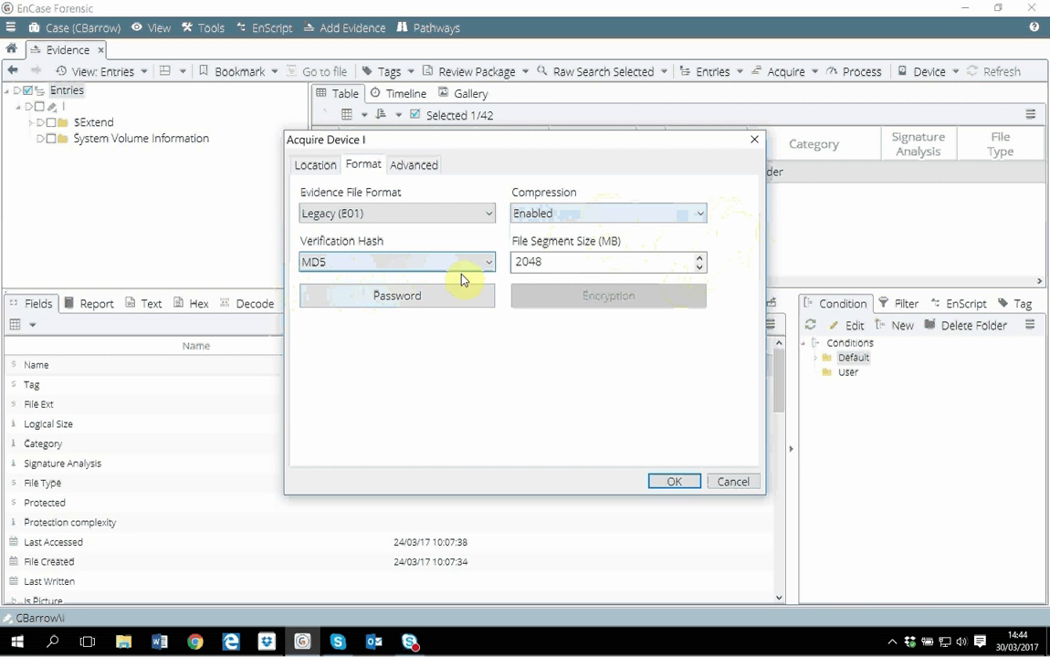
mouse_move(490, 268)
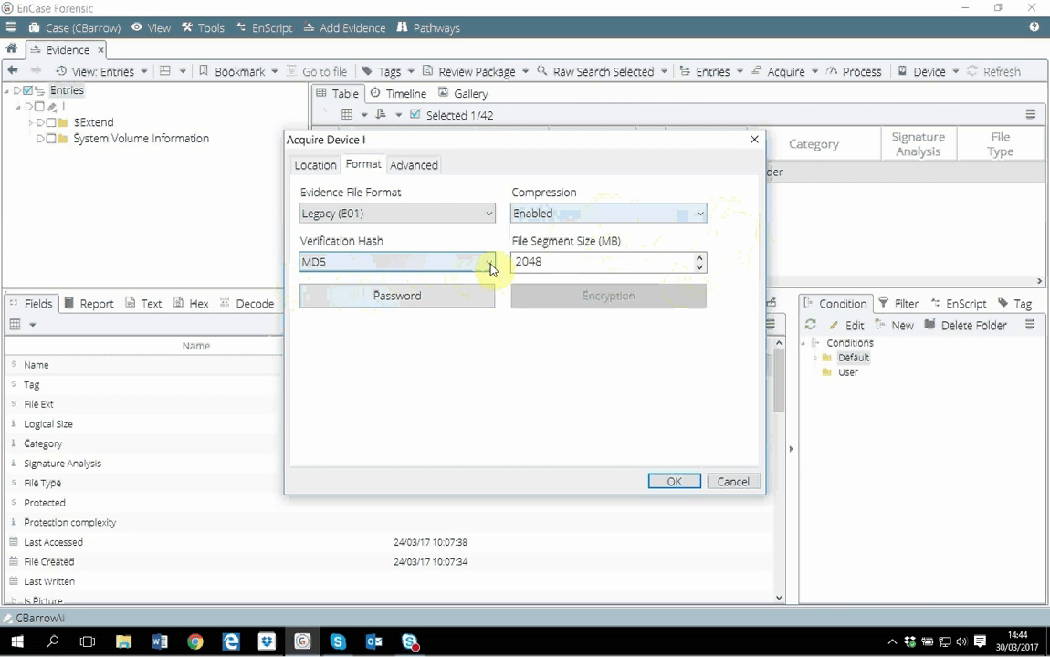
mouse_move(356, 253)
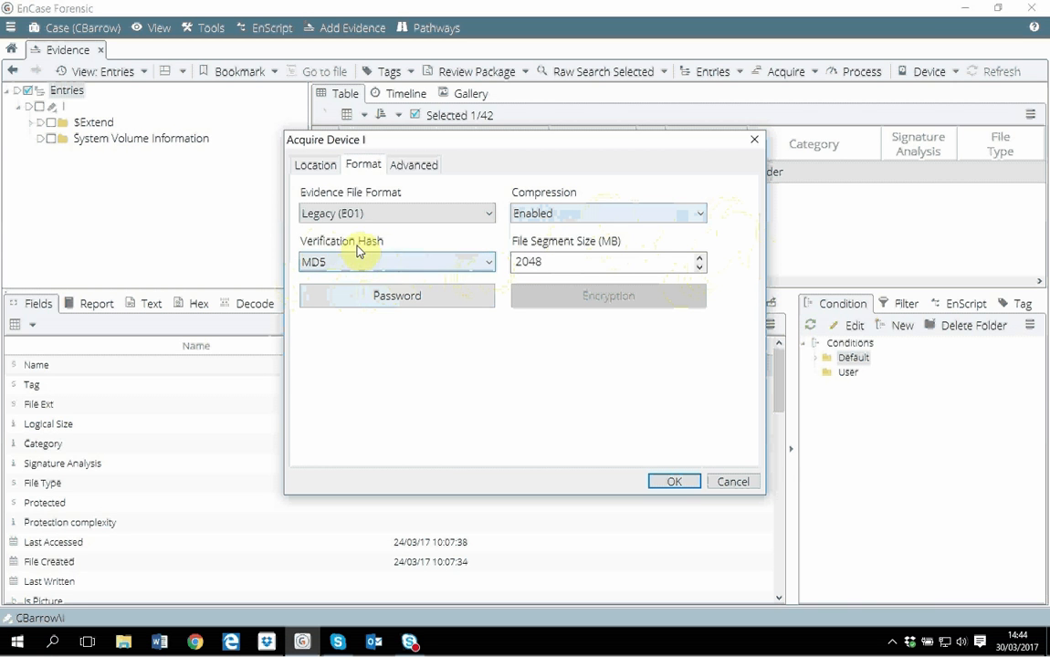
- Set the verification hash dropdown to MD5 and SHA1
left_click(488, 262)
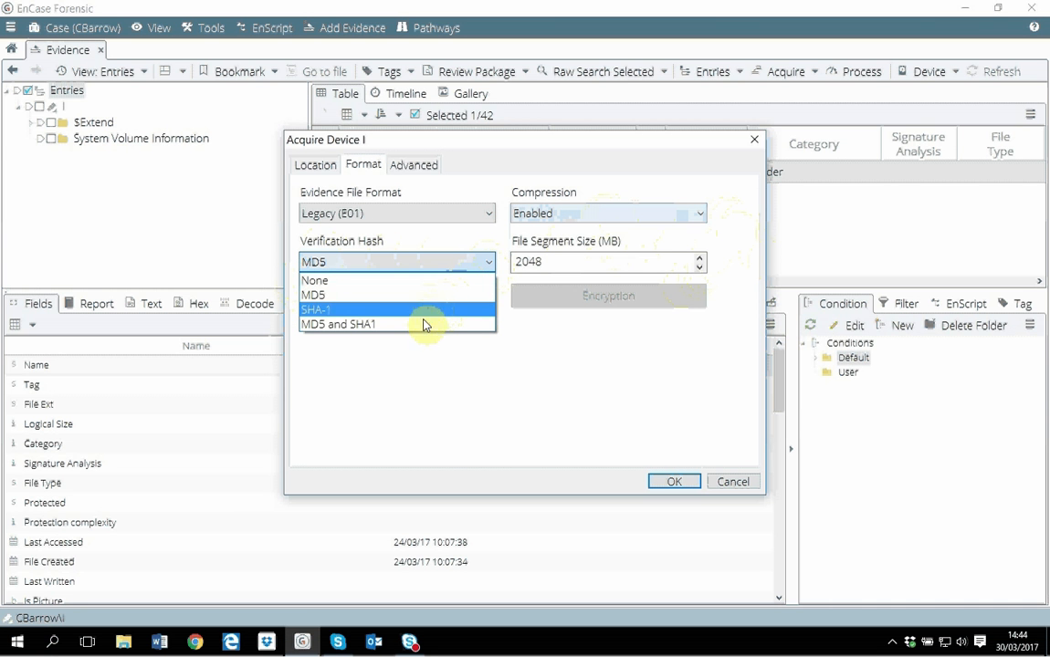
left_click(339, 324)
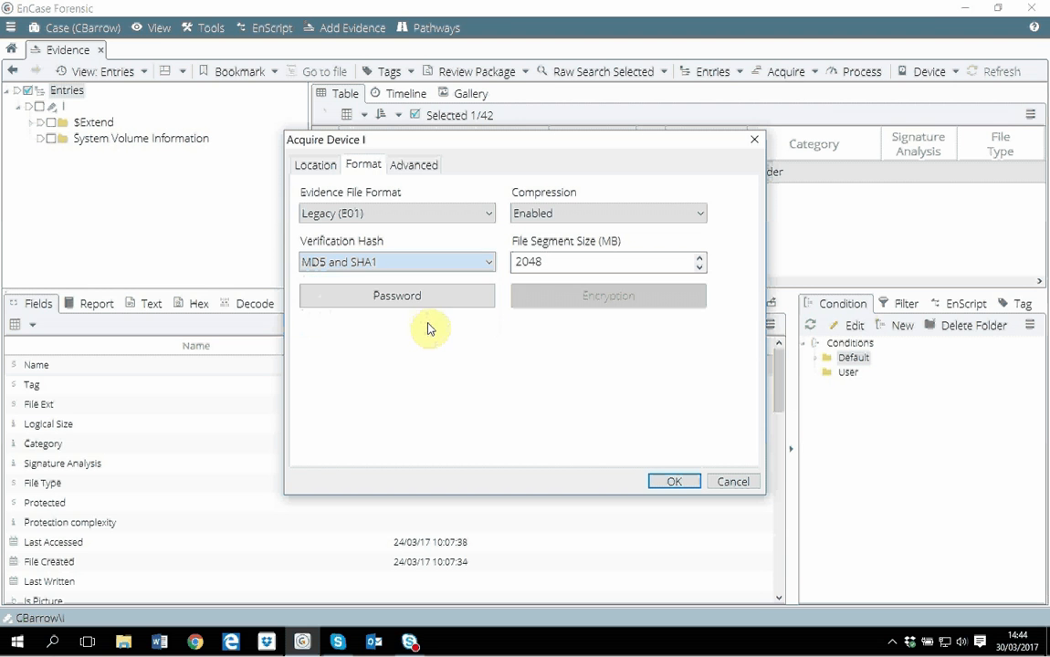
mouse_move(532, 299)
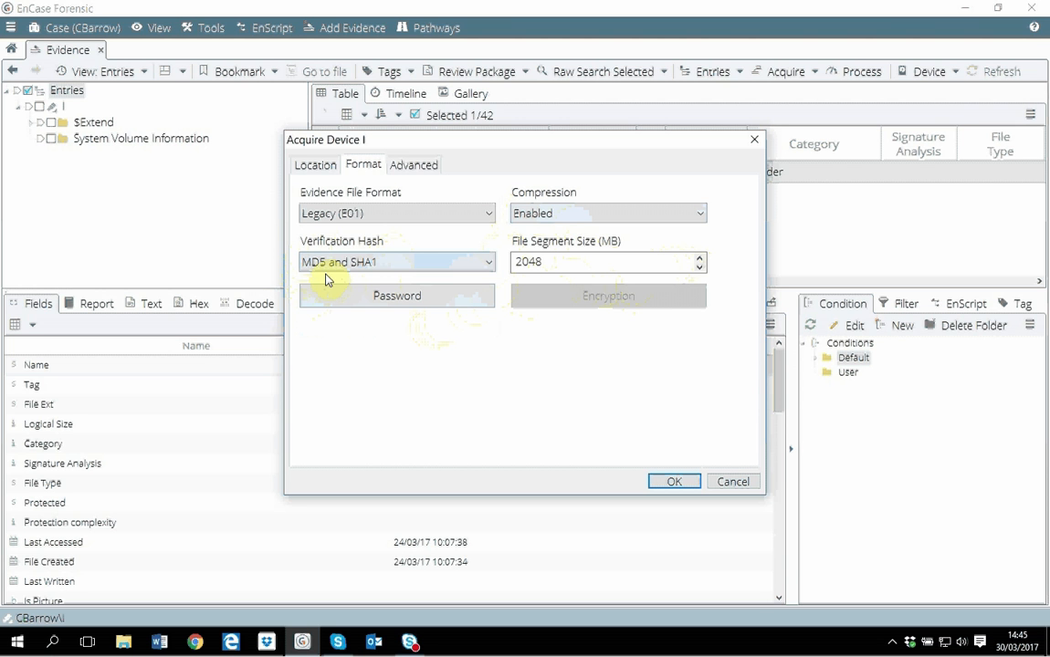
mouse_move(501, 266)
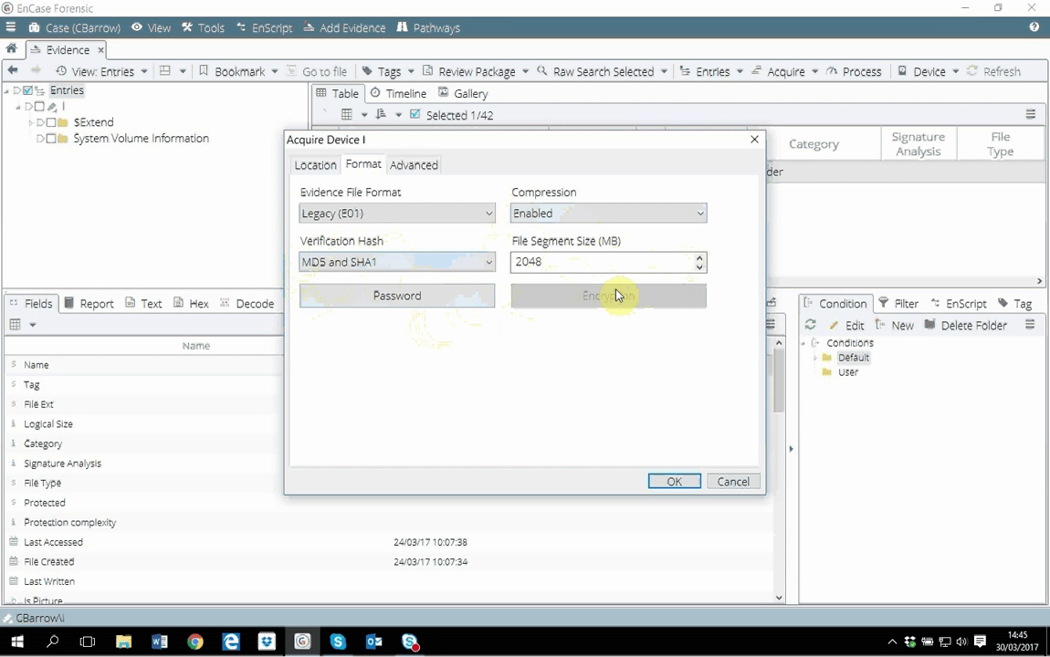
mouse_move(549, 321)
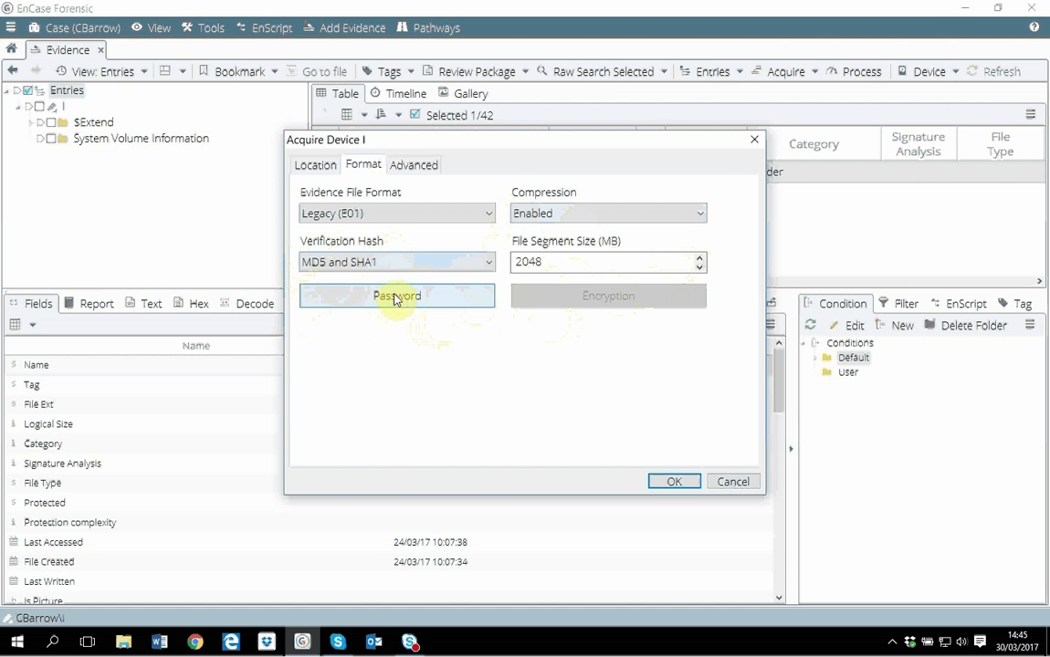
left_click(397, 295)
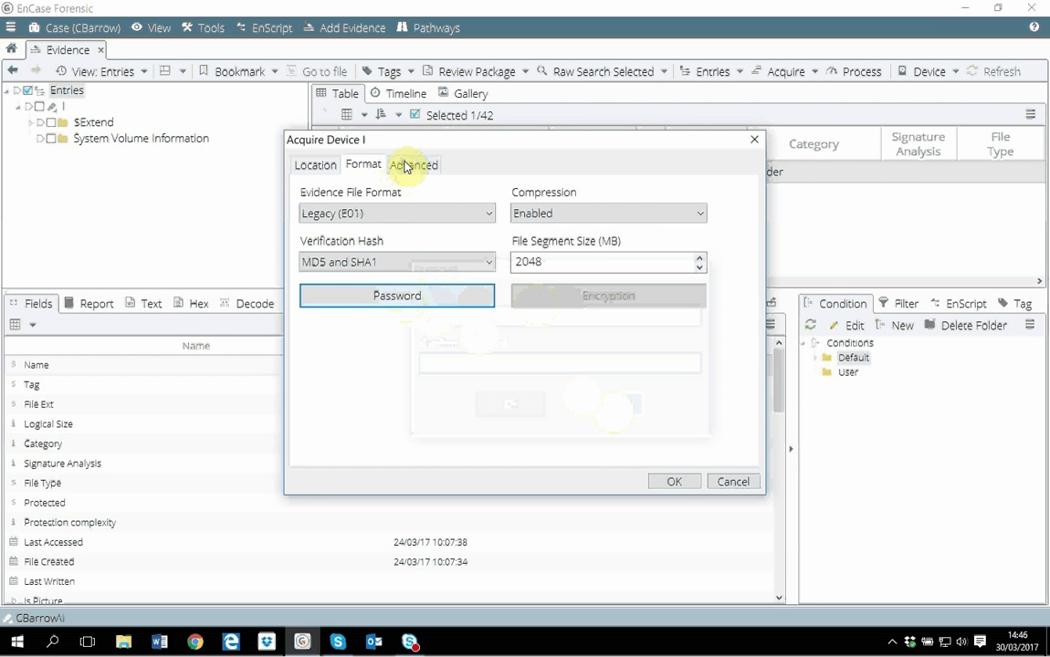
- View the Advanced tab: block size 64 sectors, sectors 0 to 7802750
left_click(413, 164)
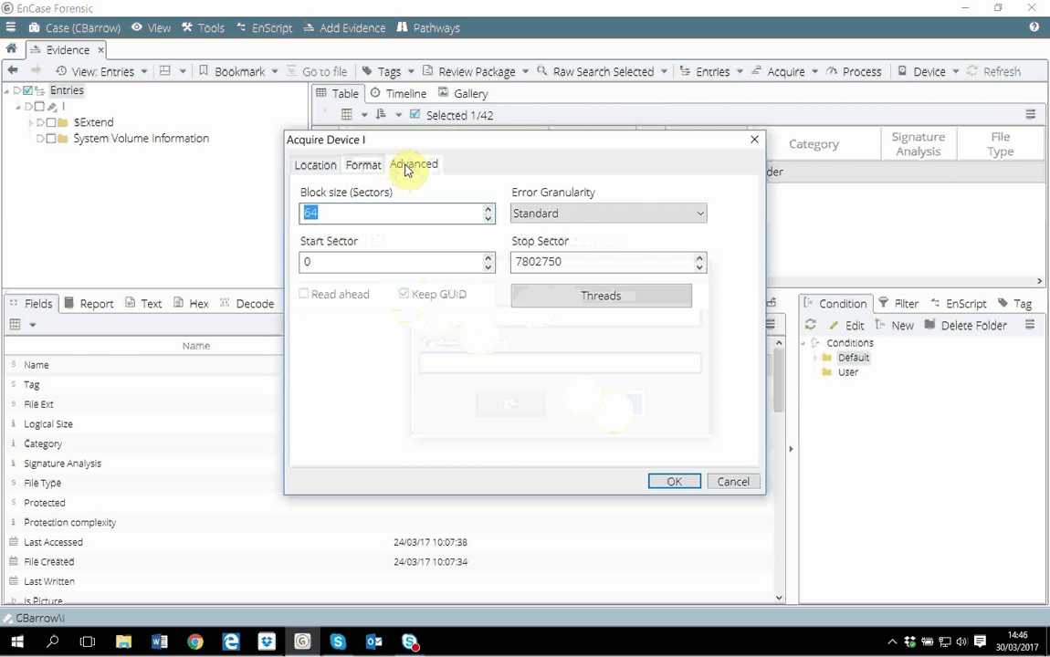
mouse_move(516, 235)
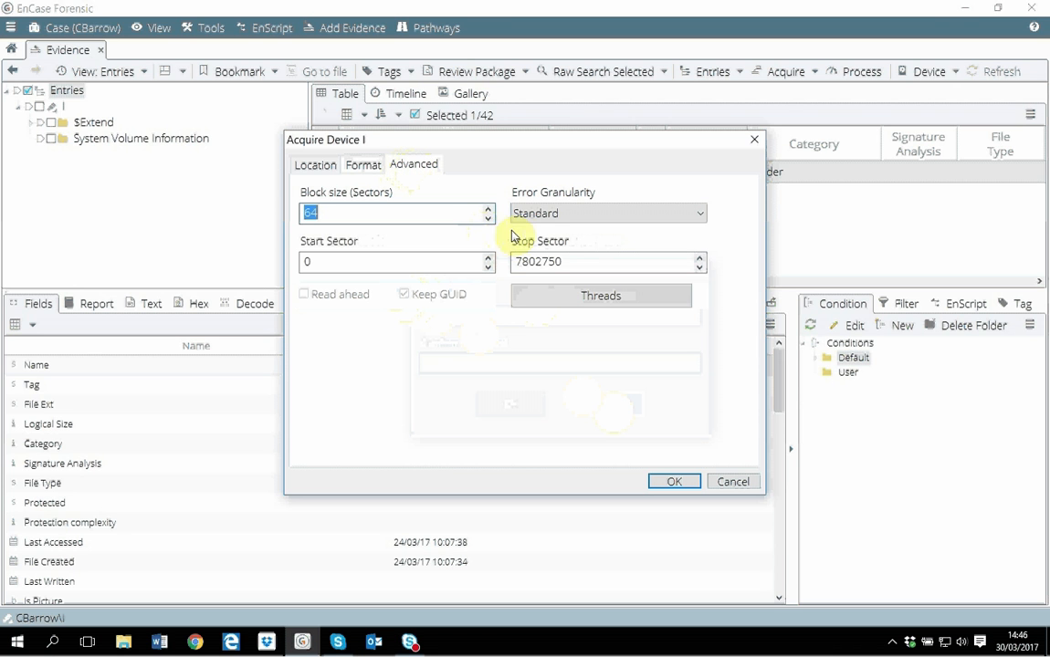
mouse_move(295, 191)
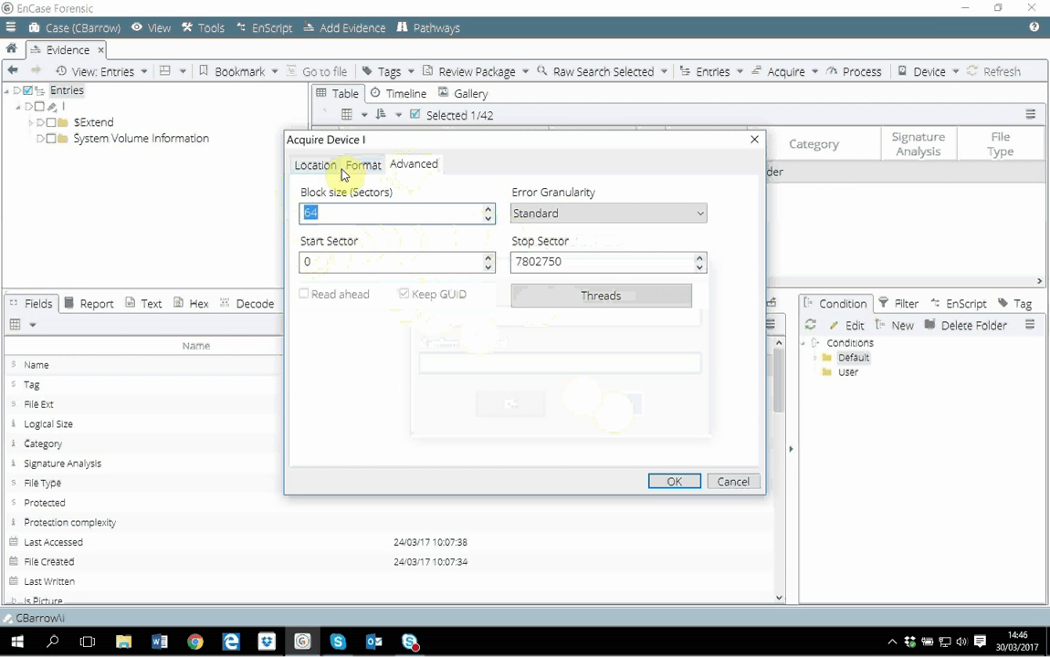
mouse_move(447, 182)
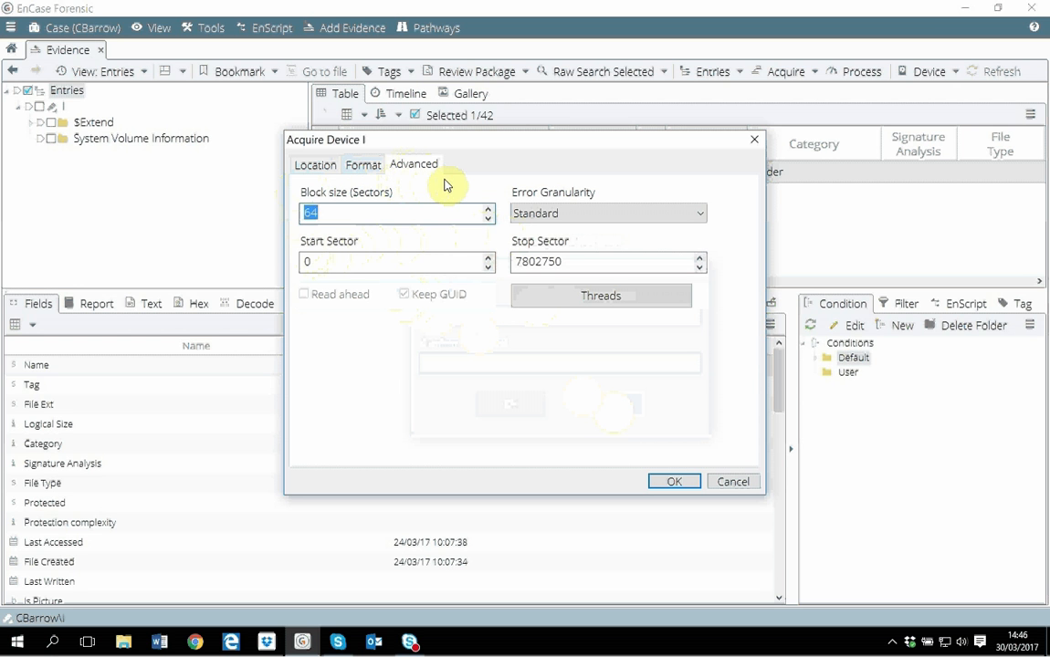
mouse_move(461, 187)
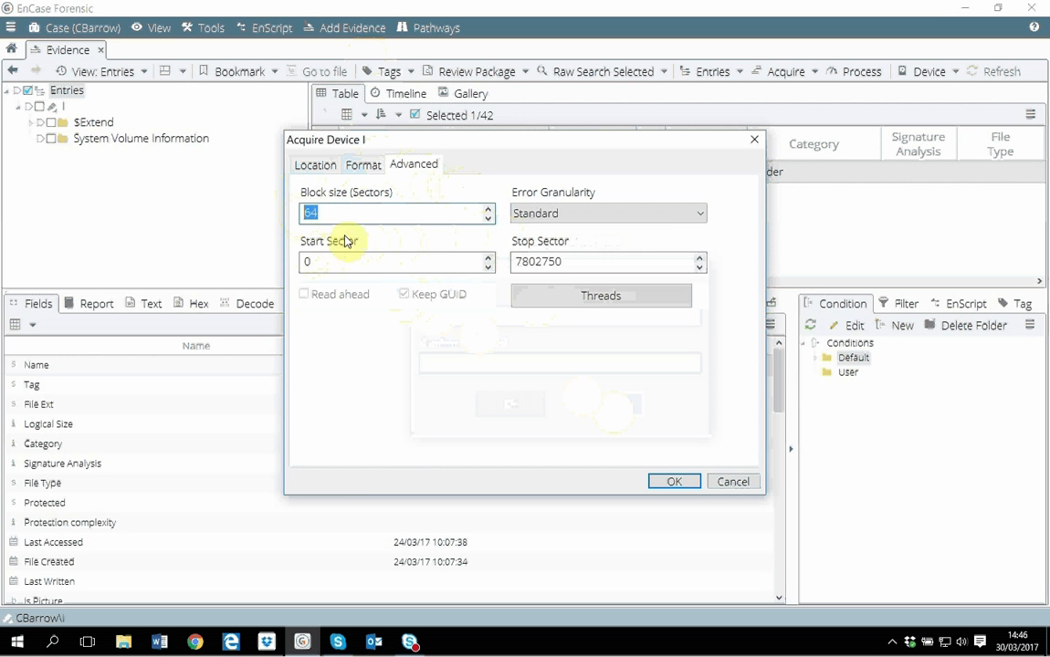
mouse_move(370, 246)
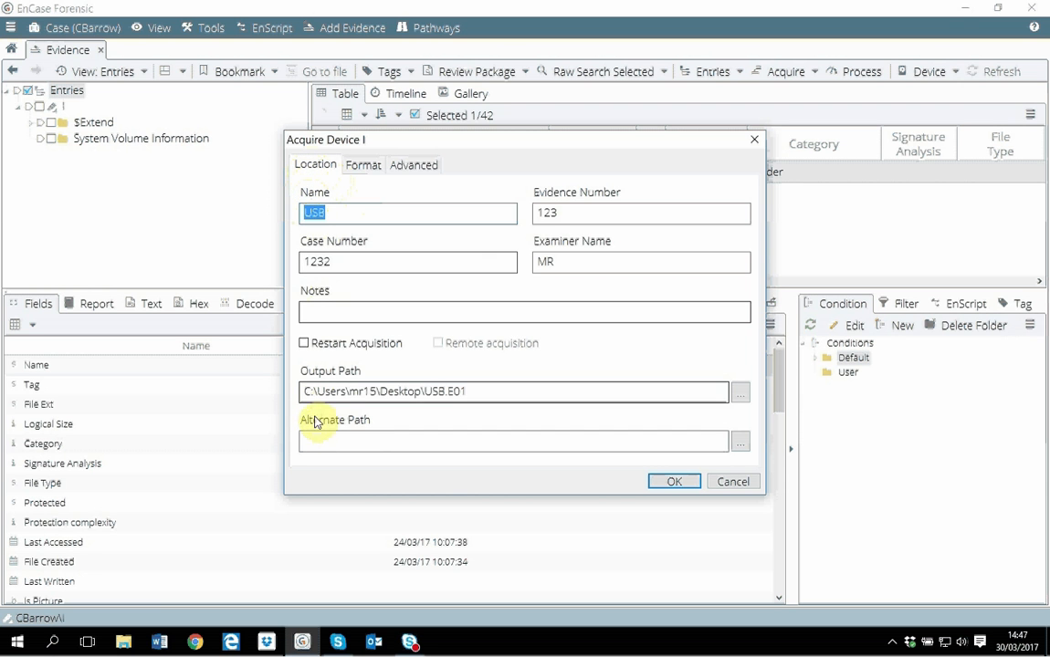
- Recheck the Format and Advanced settings, then confirm to begin acquiring drive I
left_click(363, 165)
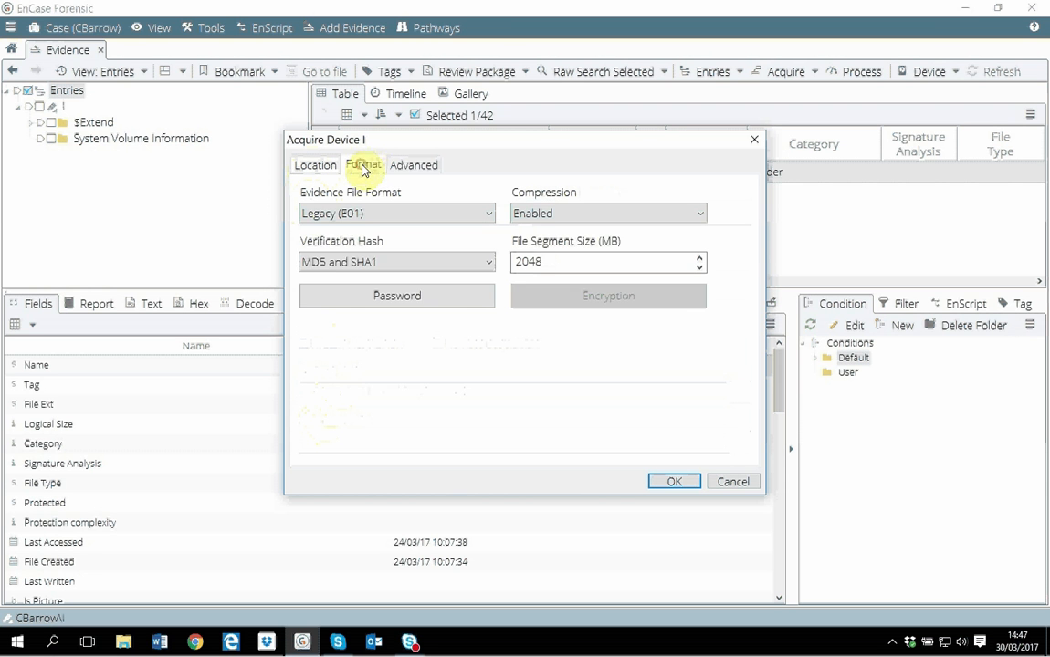
left_click(413, 165)
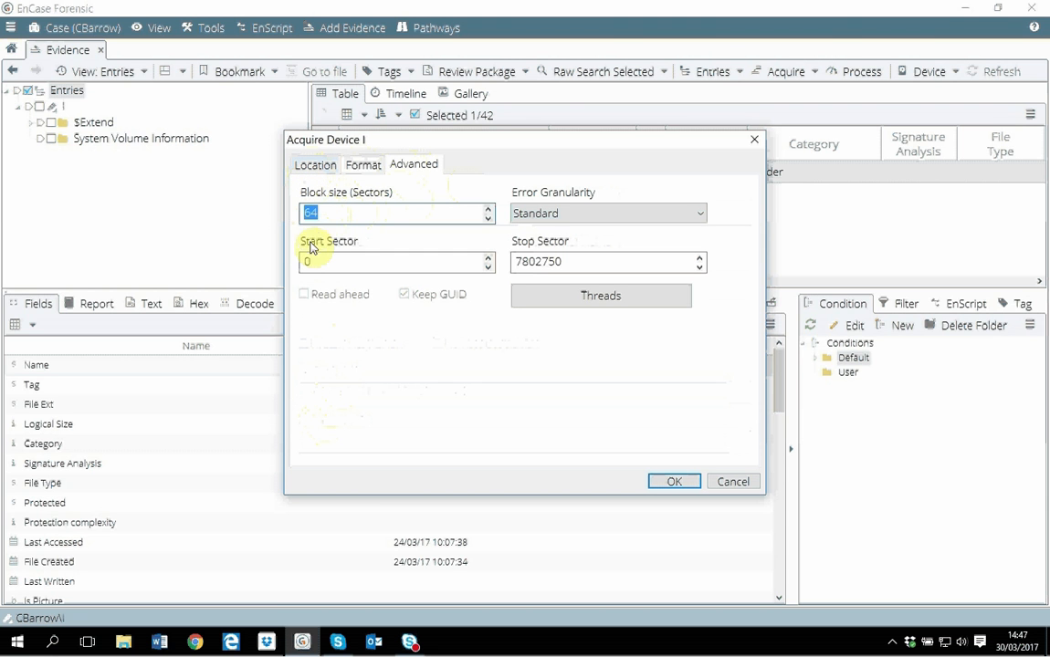
mouse_move(667, 243)
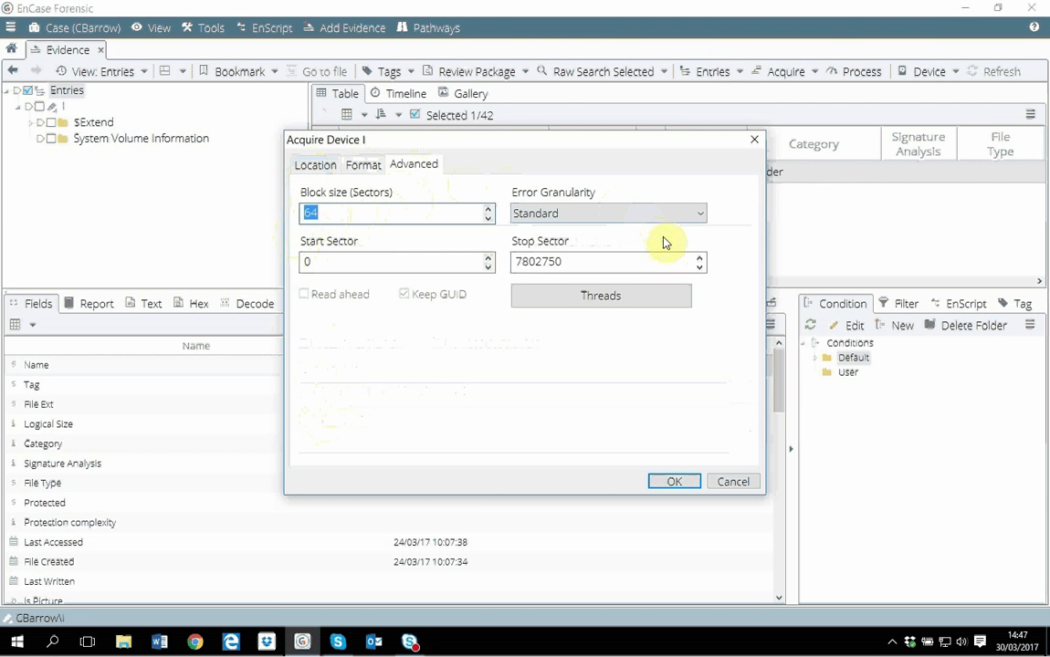
mouse_move(443, 229)
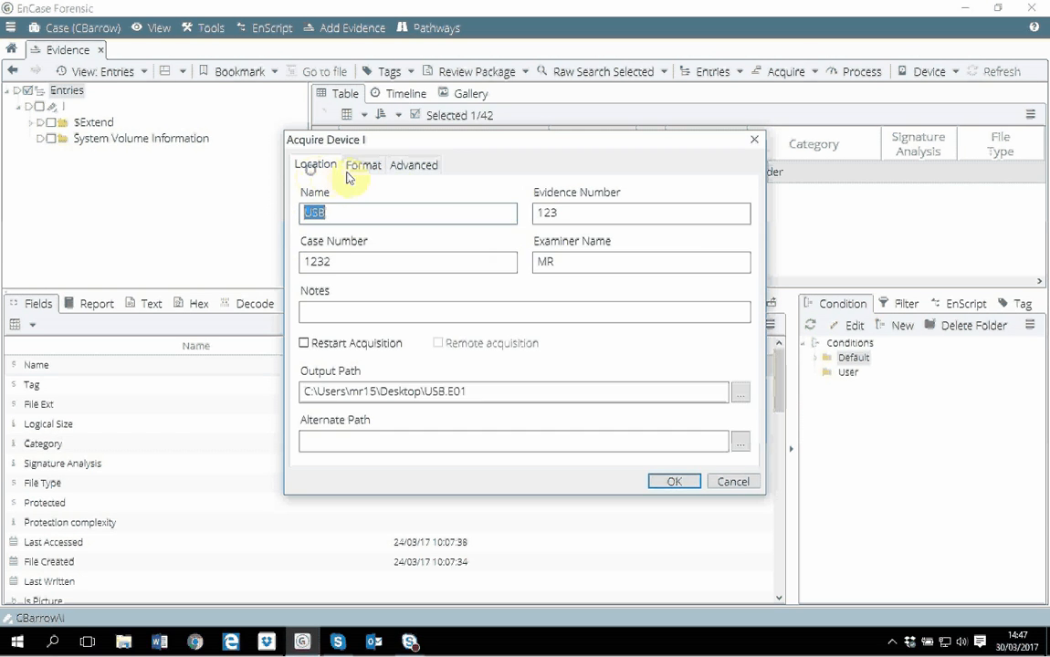
left_click(362, 164)
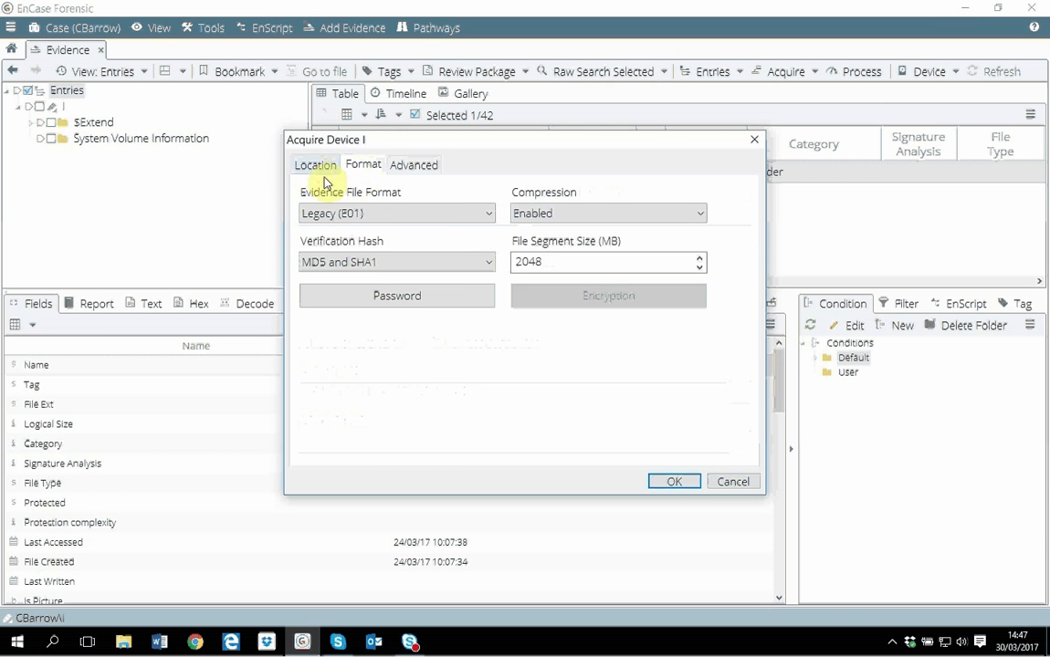
left_click(315, 165)
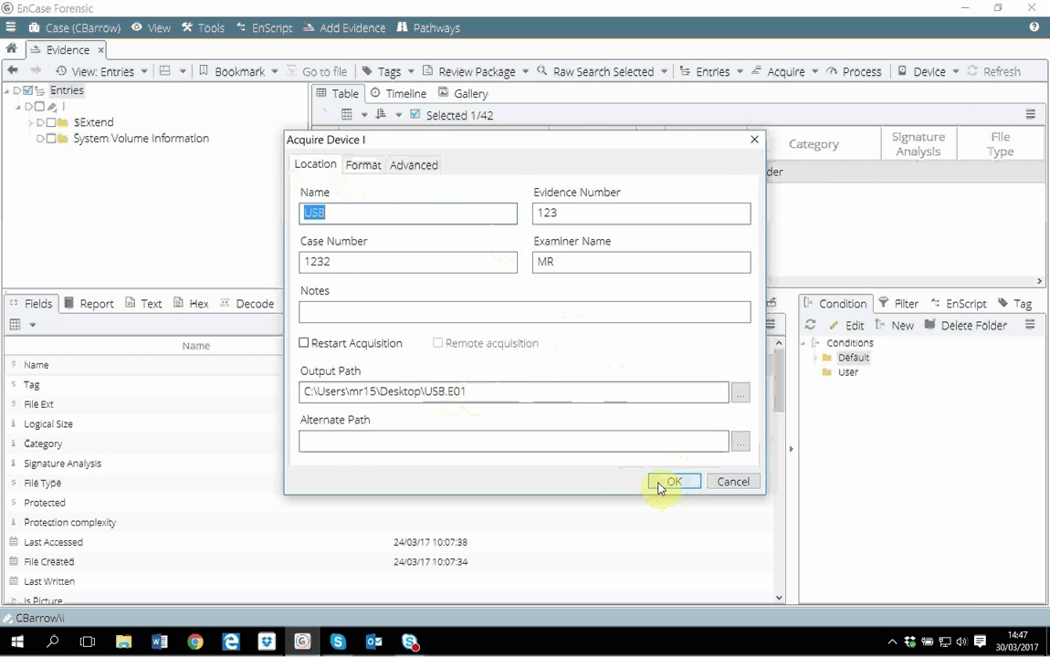
left_click(673, 482)
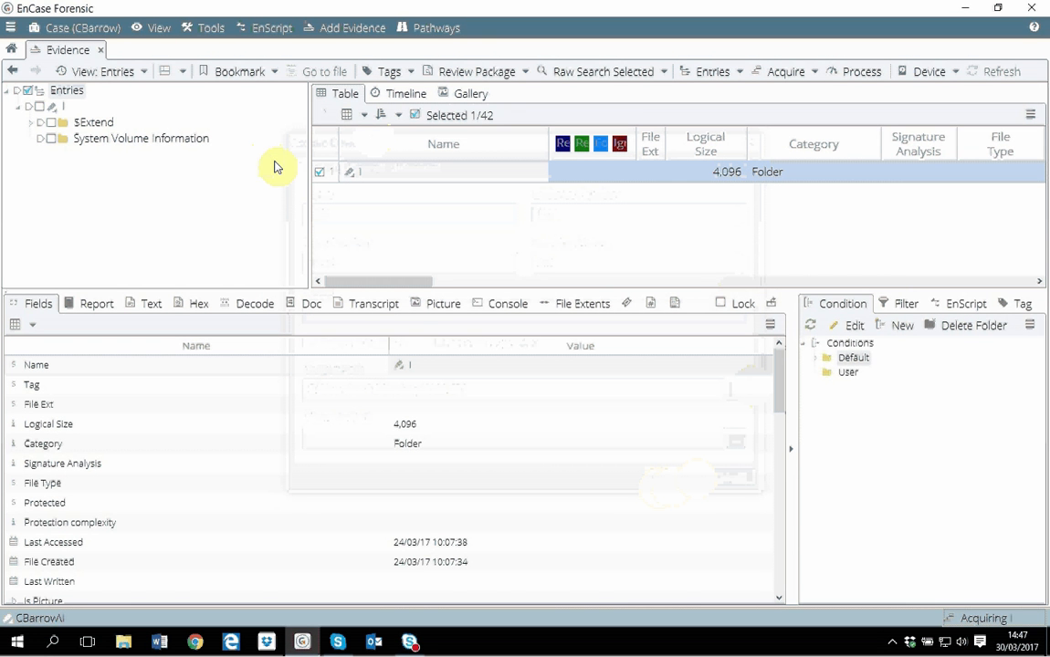